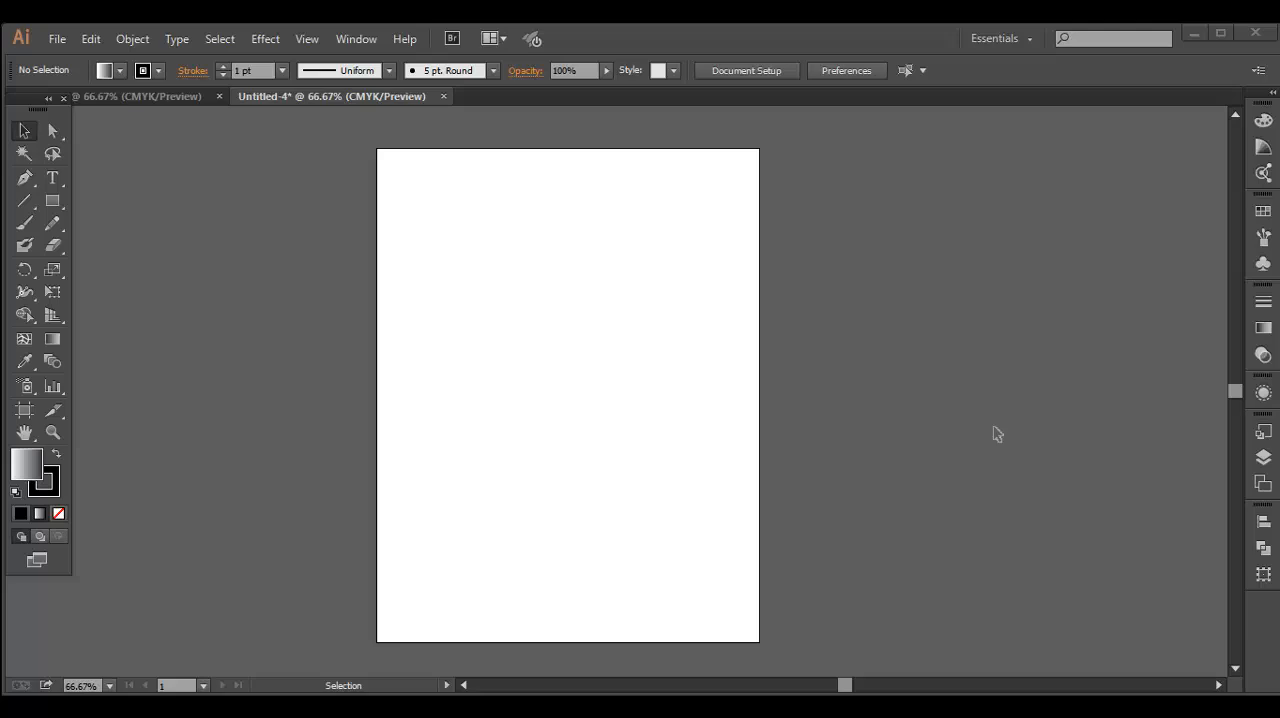
pyautogui.moveTo(436, 382)
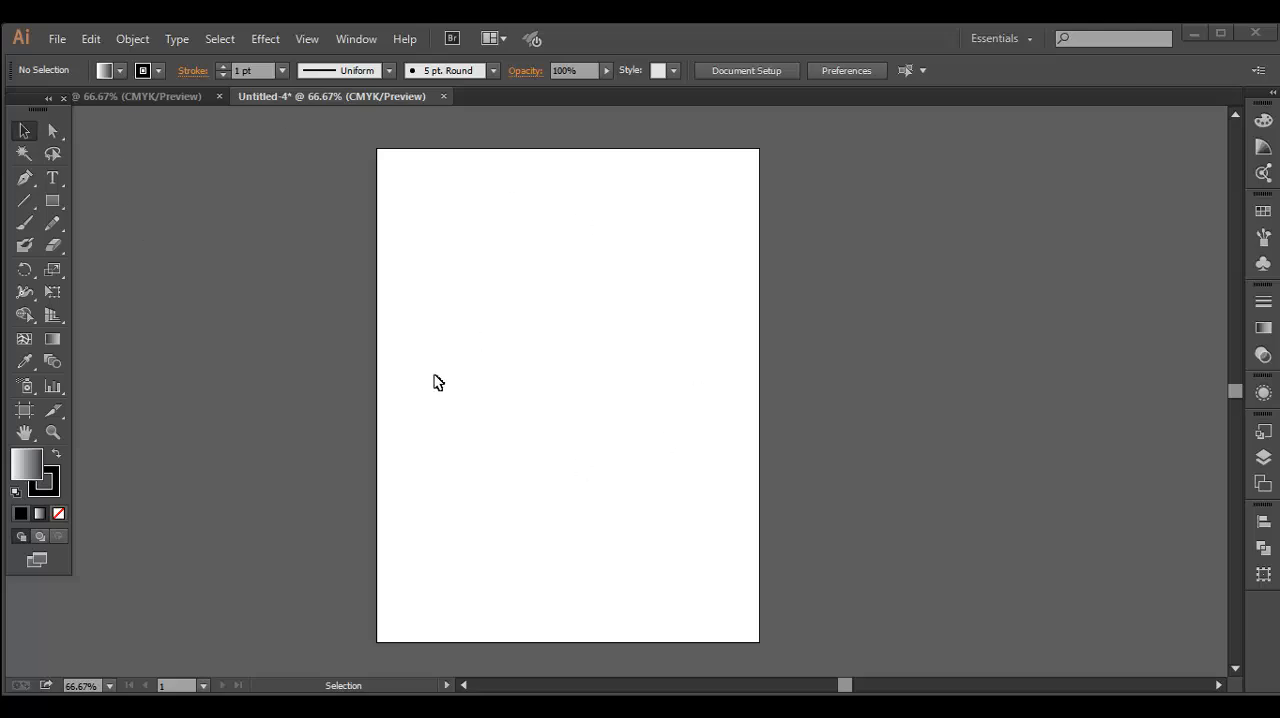
pyautogui.moveTo(672, 412)
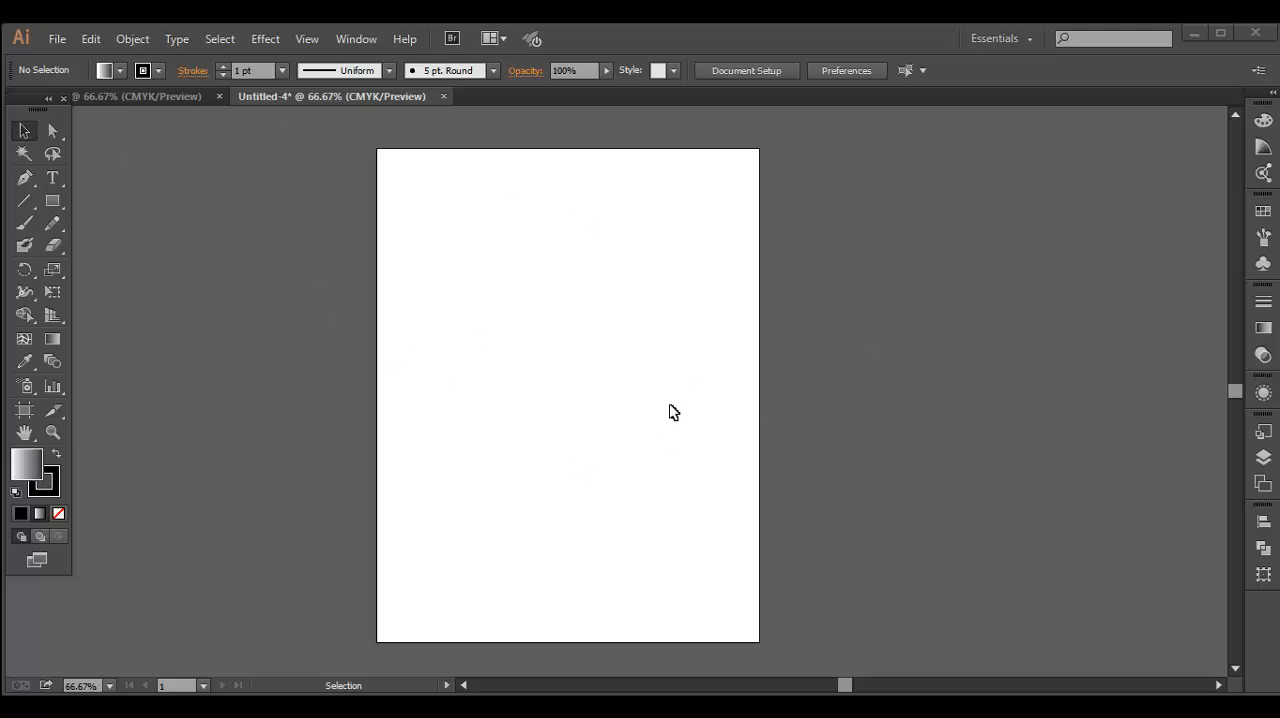
pyautogui.moveTo(484, 416)
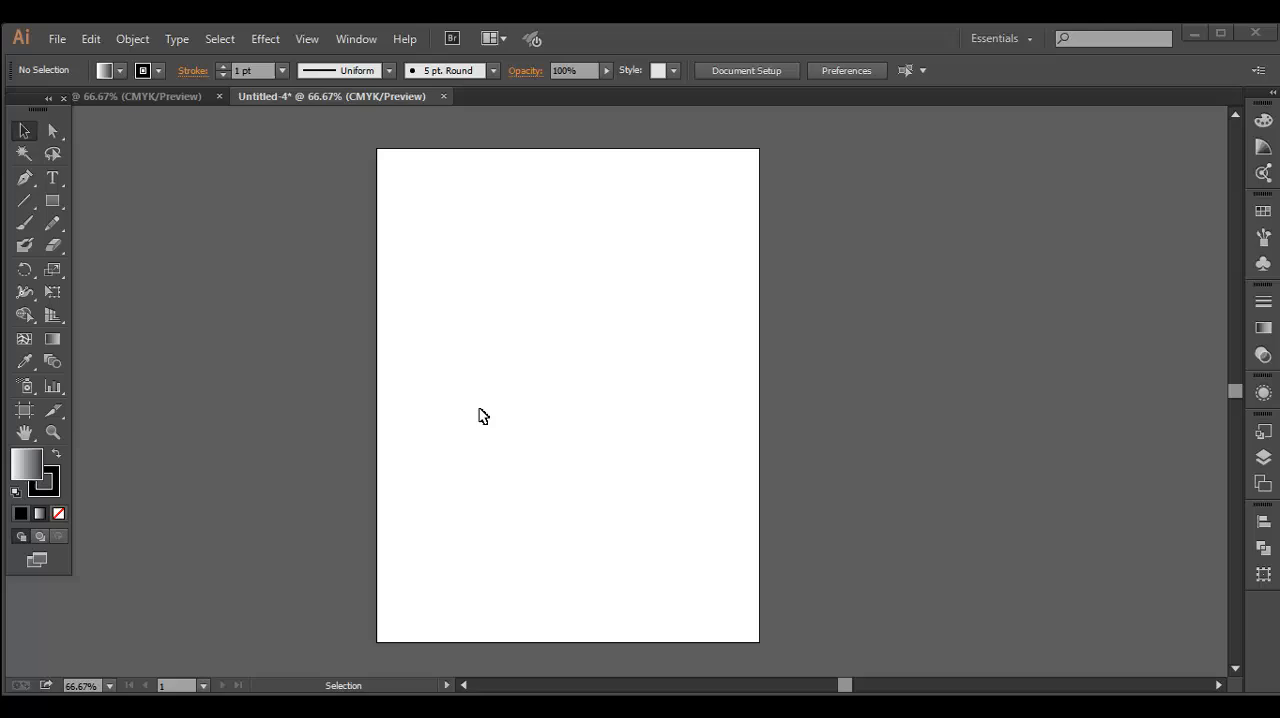
pyautogui.moveTo(1178, 488)
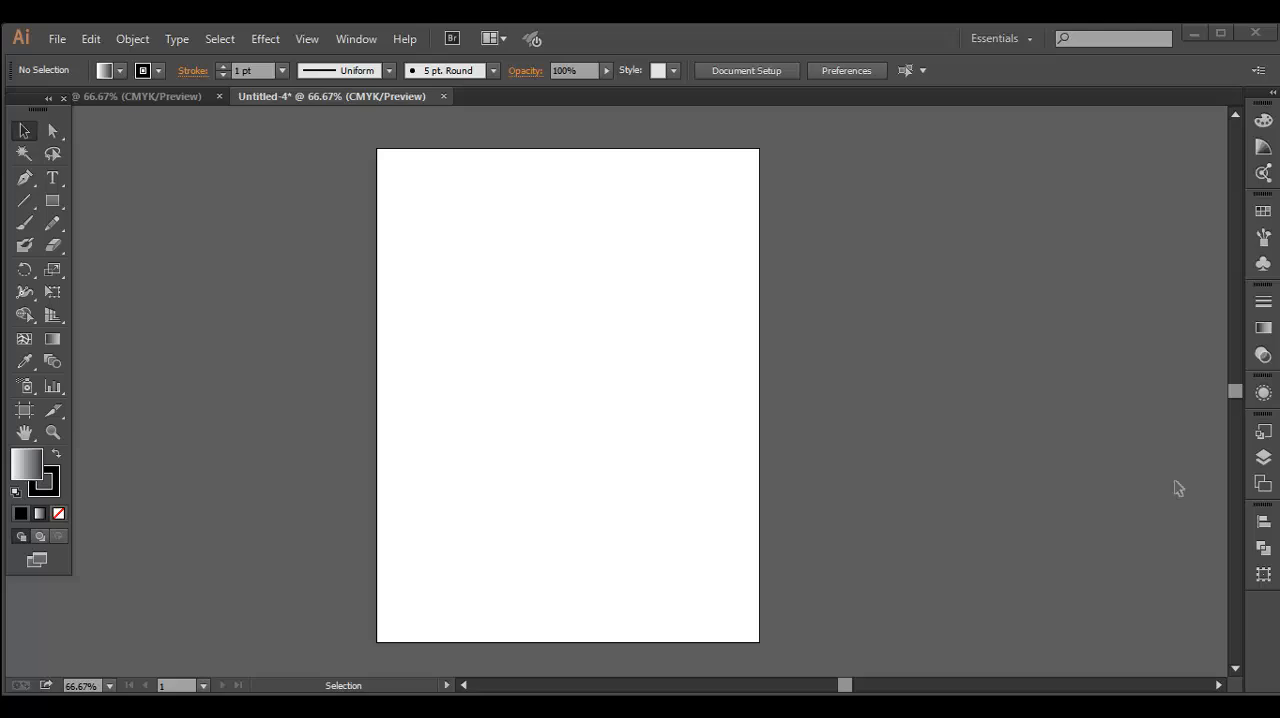
pyautogui.moveTo(486, 336)
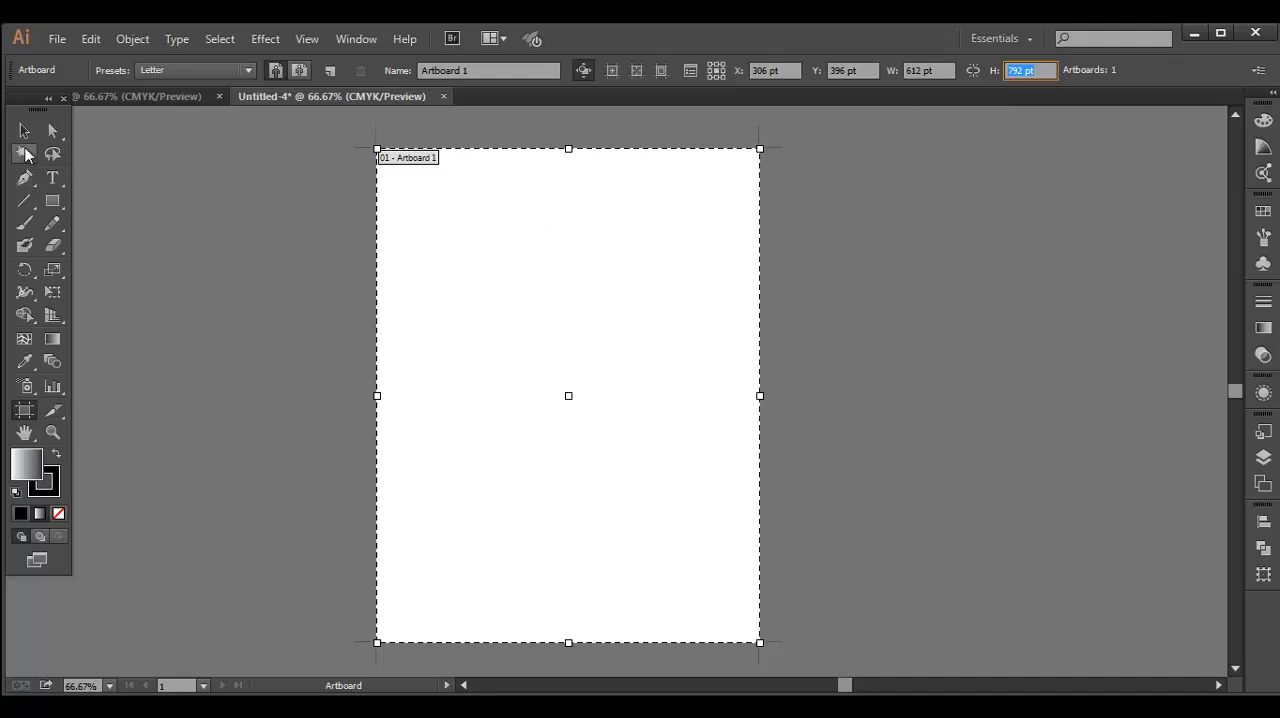
# Set Document Setup units to Inches and begin entering the artboard size in the Control bar
pyautogui.click(24, 132)
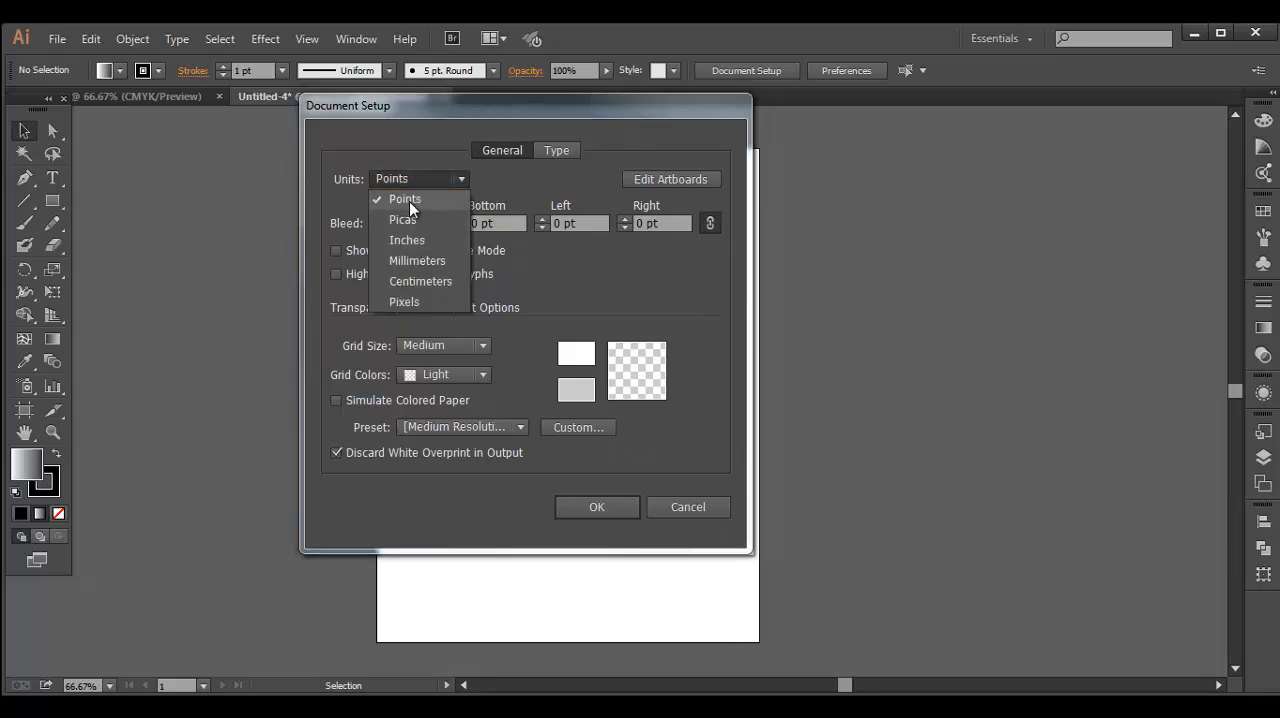
pyautogui.click(408, 240)
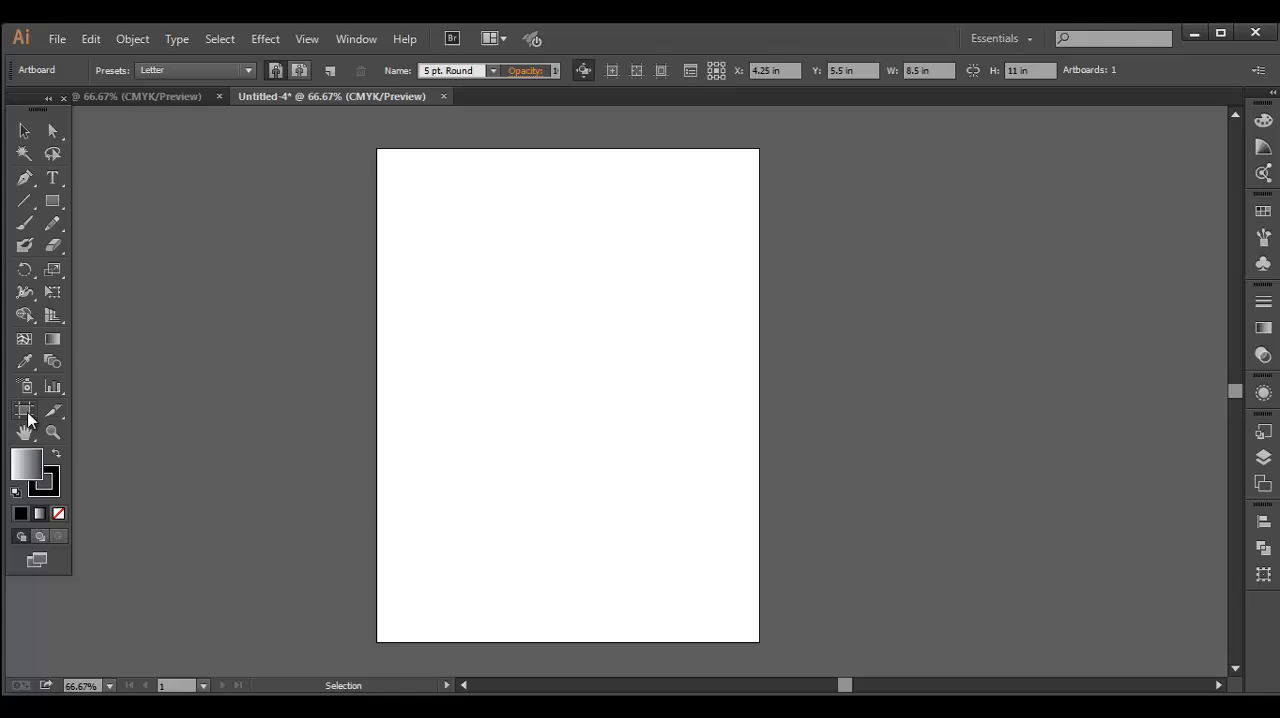
pyautogui.click(24, 410)
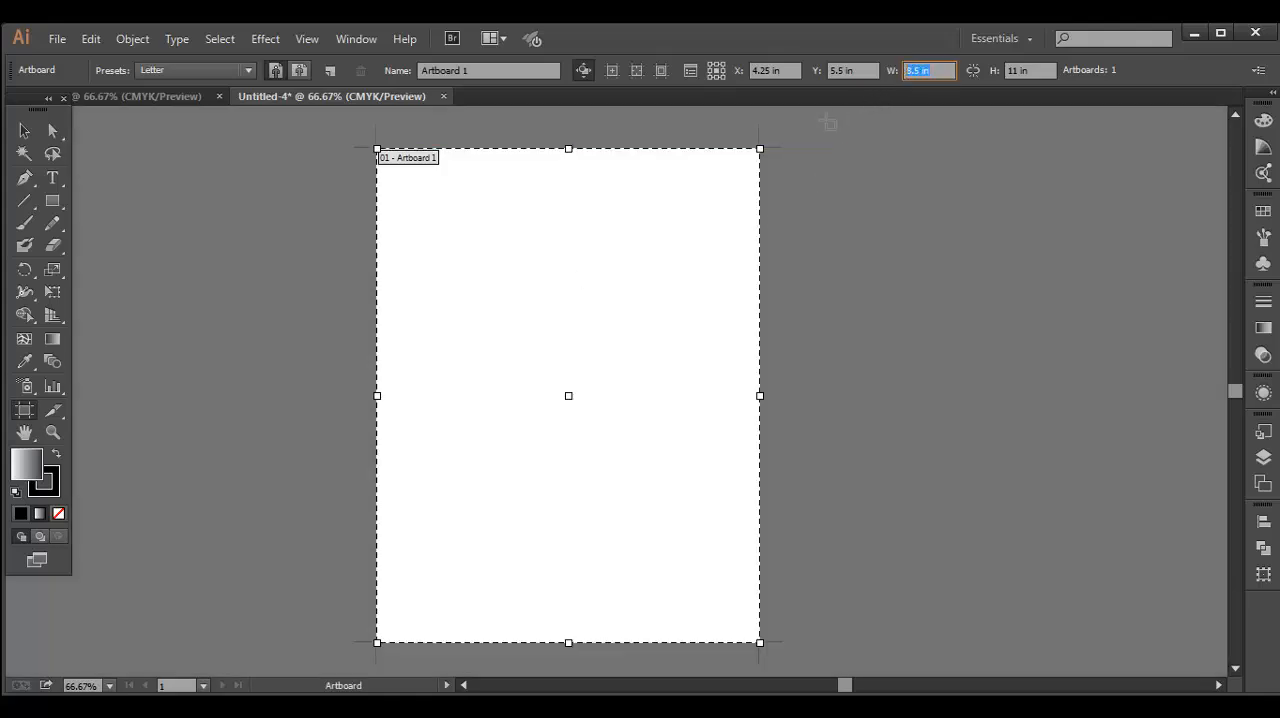
pyautogui.moveTo(884, 78)
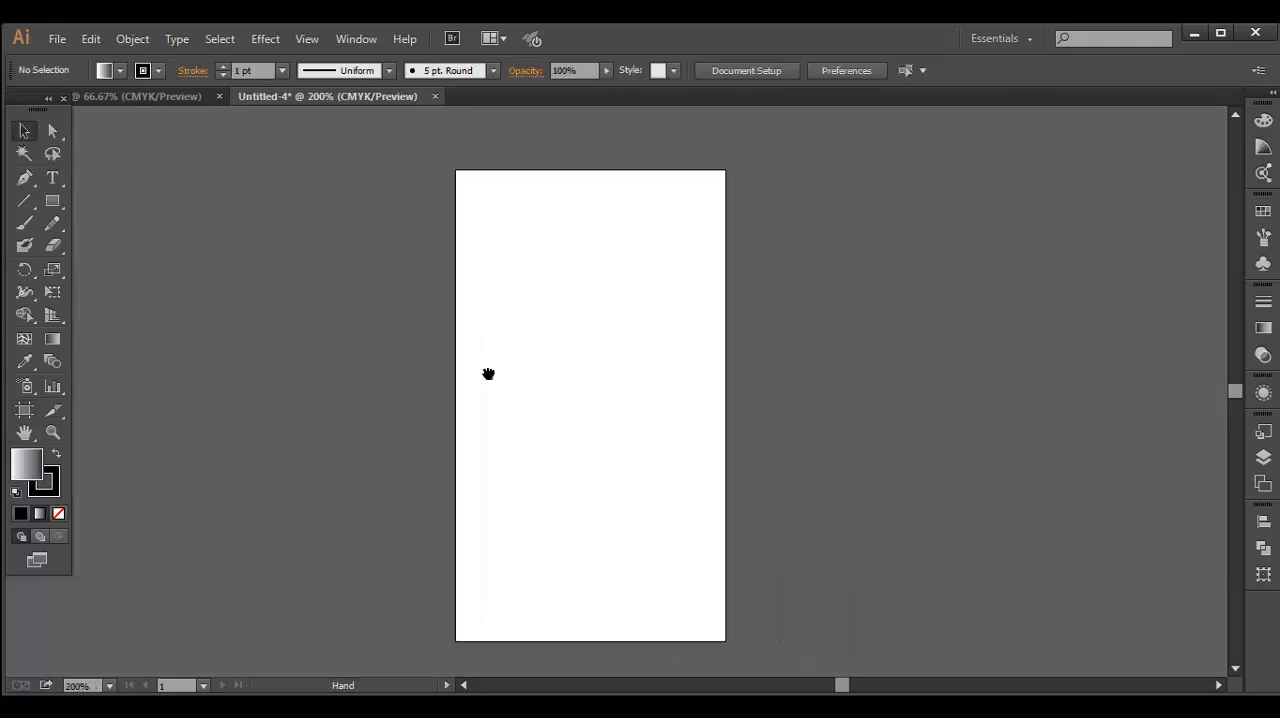
# Alt-drag the 2 x 3.5 in card artboard to place a duplicate artboard on its right
pyautogui.moveTo(488, 374); pyautogui.dragTo(444, 376)
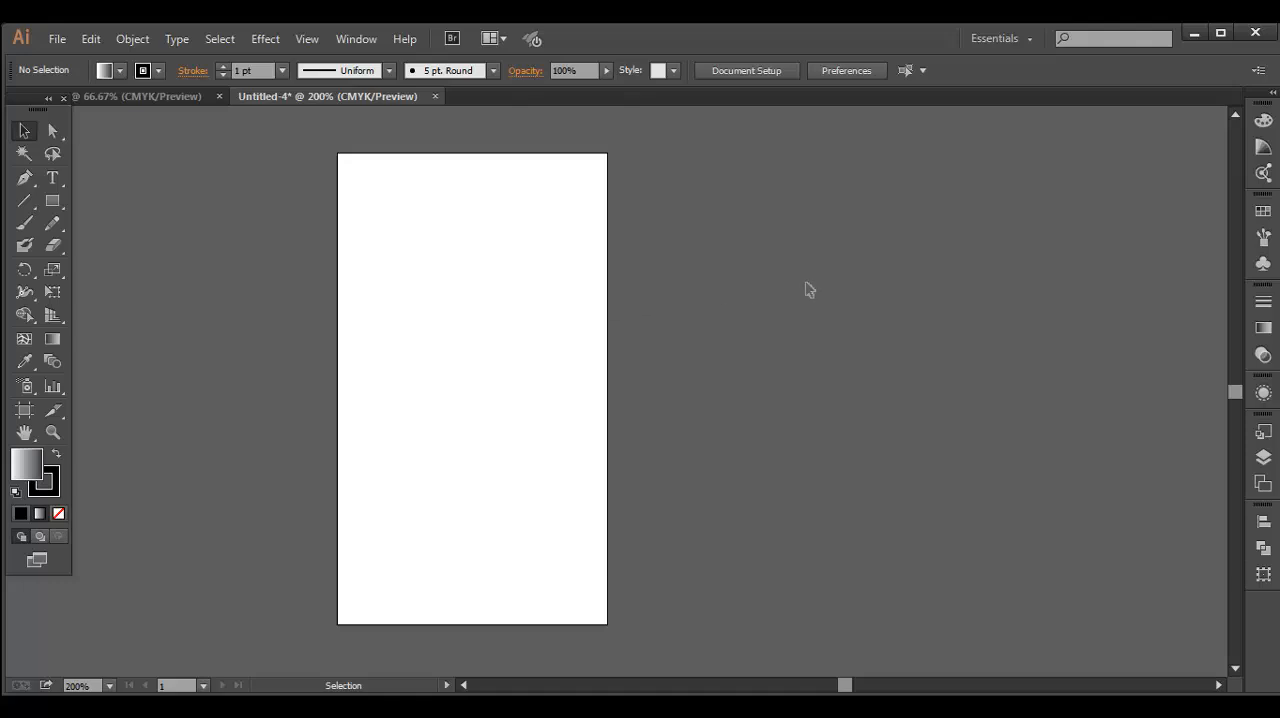
pyautogui.click(24, 410)
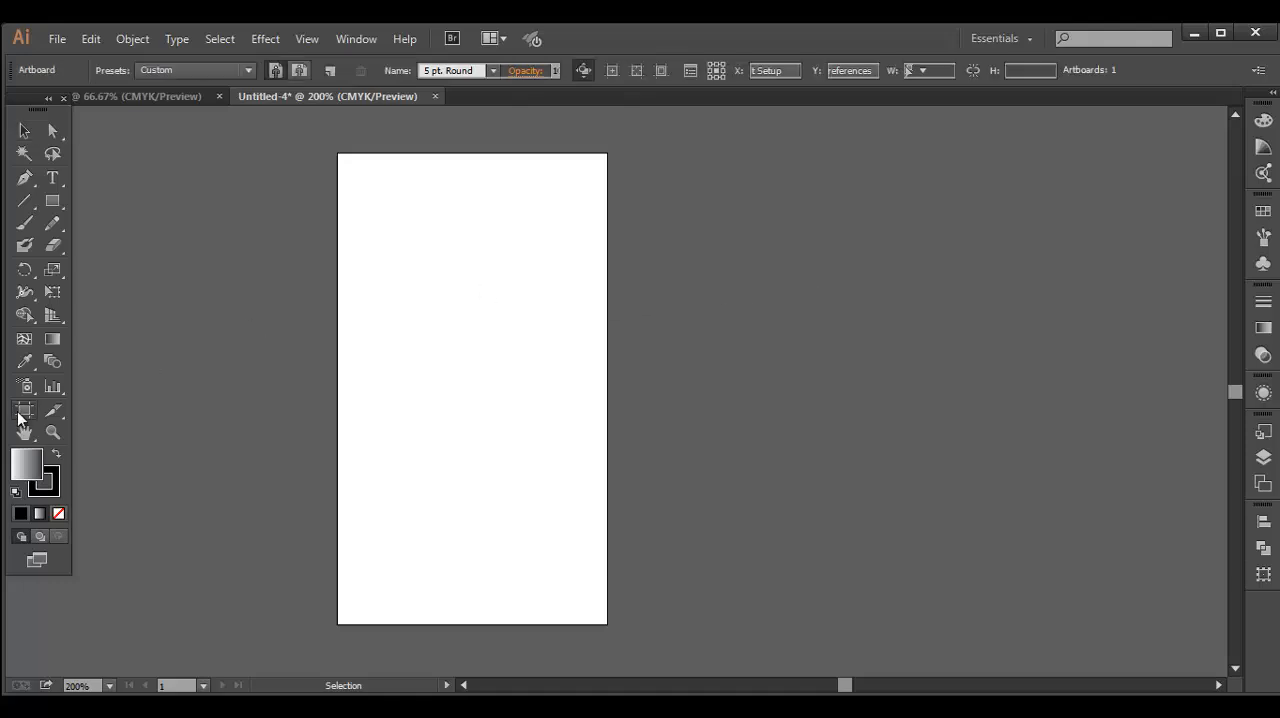
pyautogui.click(24, 410)
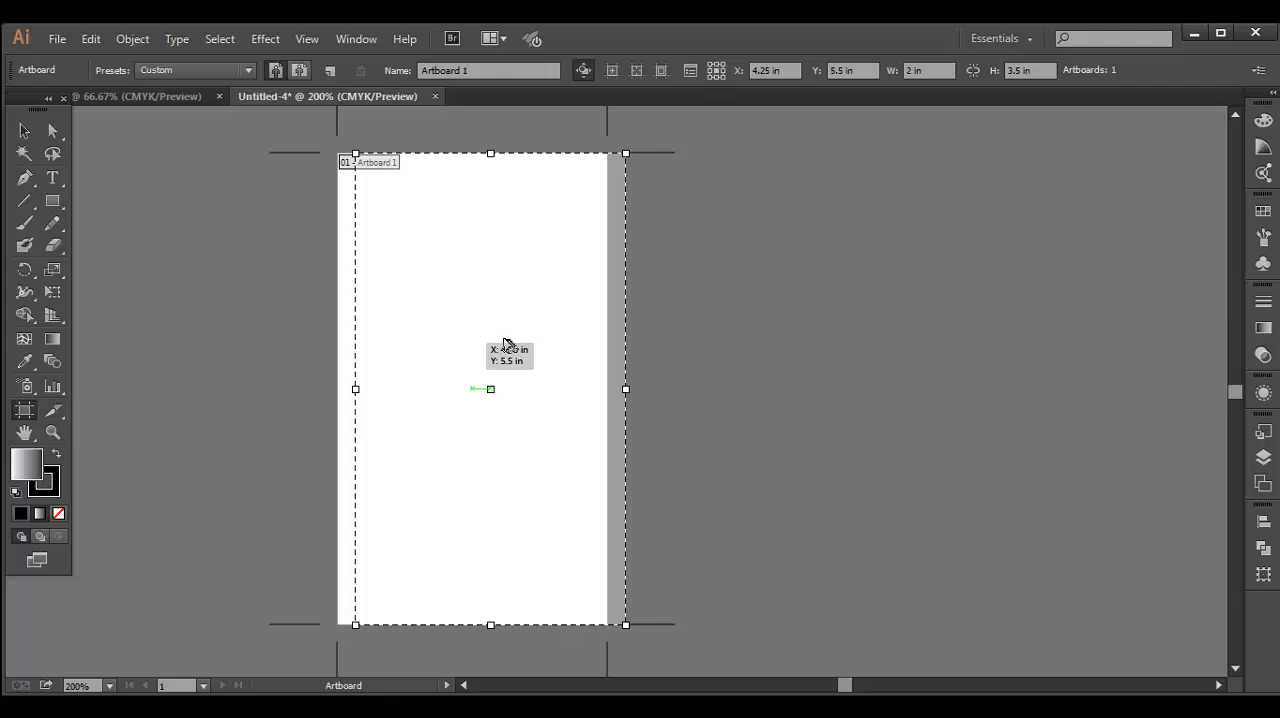
pyautogui.moveTo(490, 388); pyautogui.dragTo(860, 388)
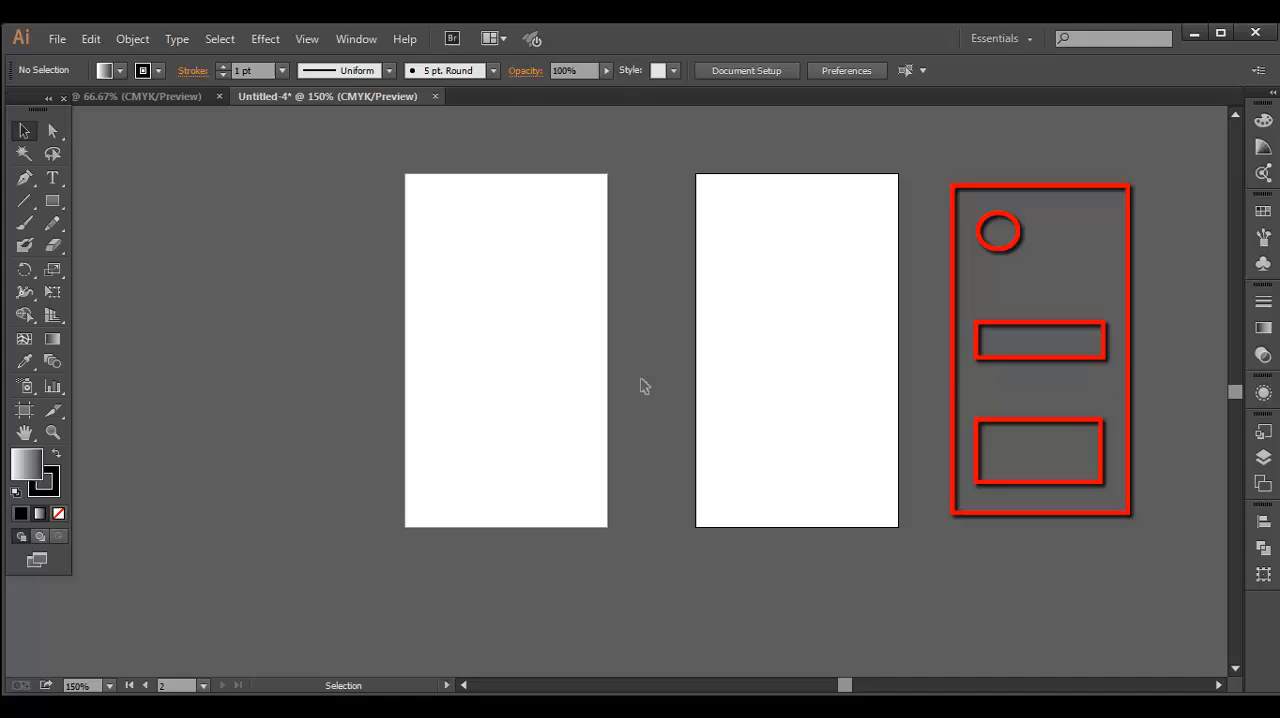
pyautogui.moveTo(464, 344)
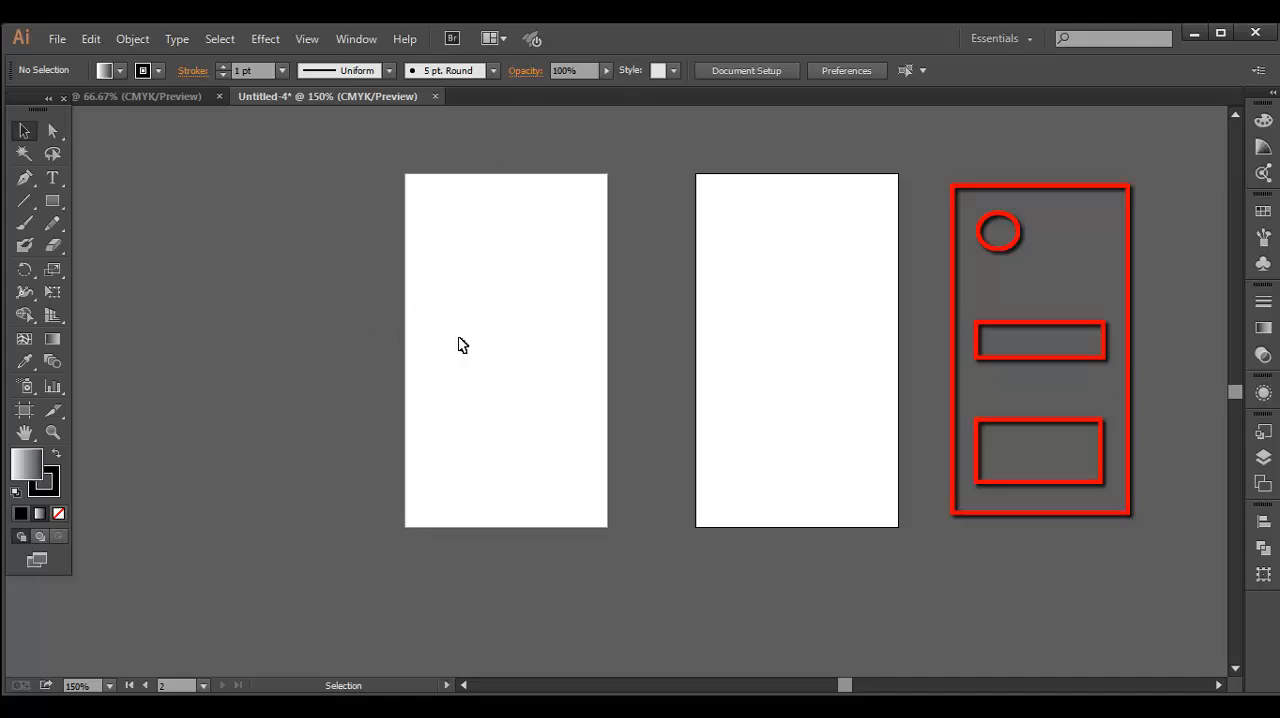
# Create a green 2 x 3.5 in rectangle over the left artboard and switch to the logo document
pyautogui.click(52, 200)
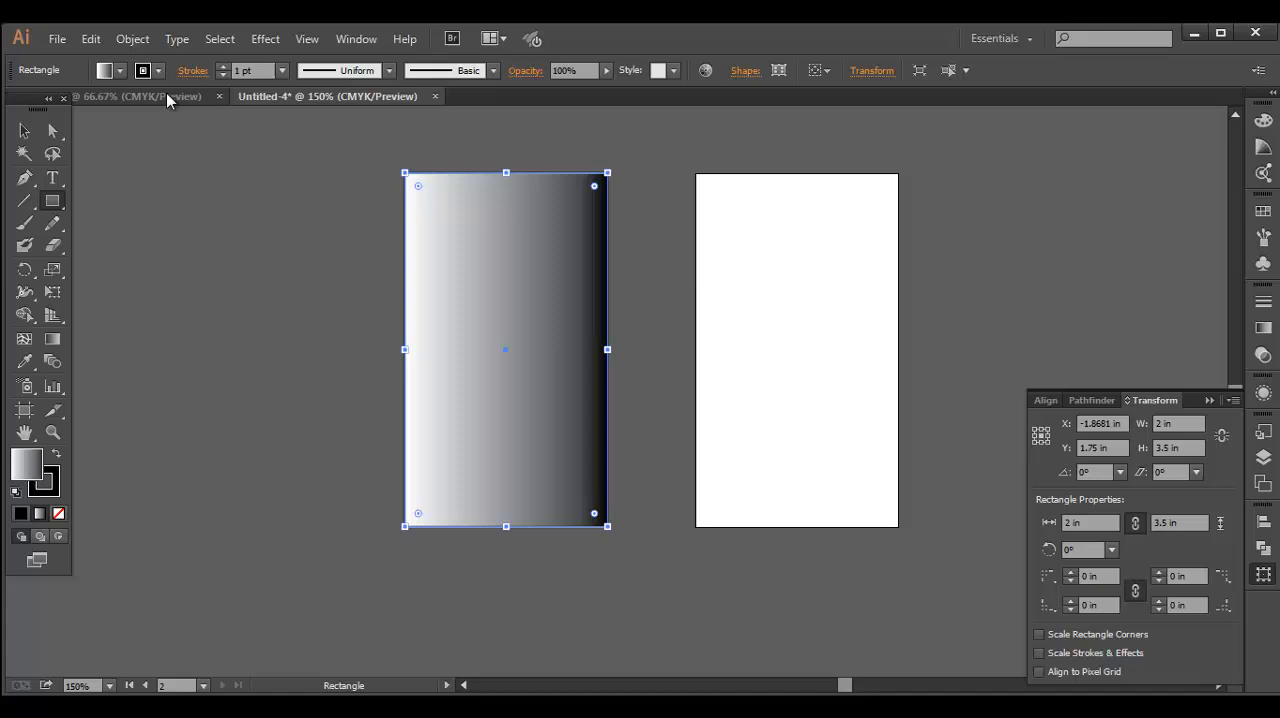
pyautogui.click(120, 70)
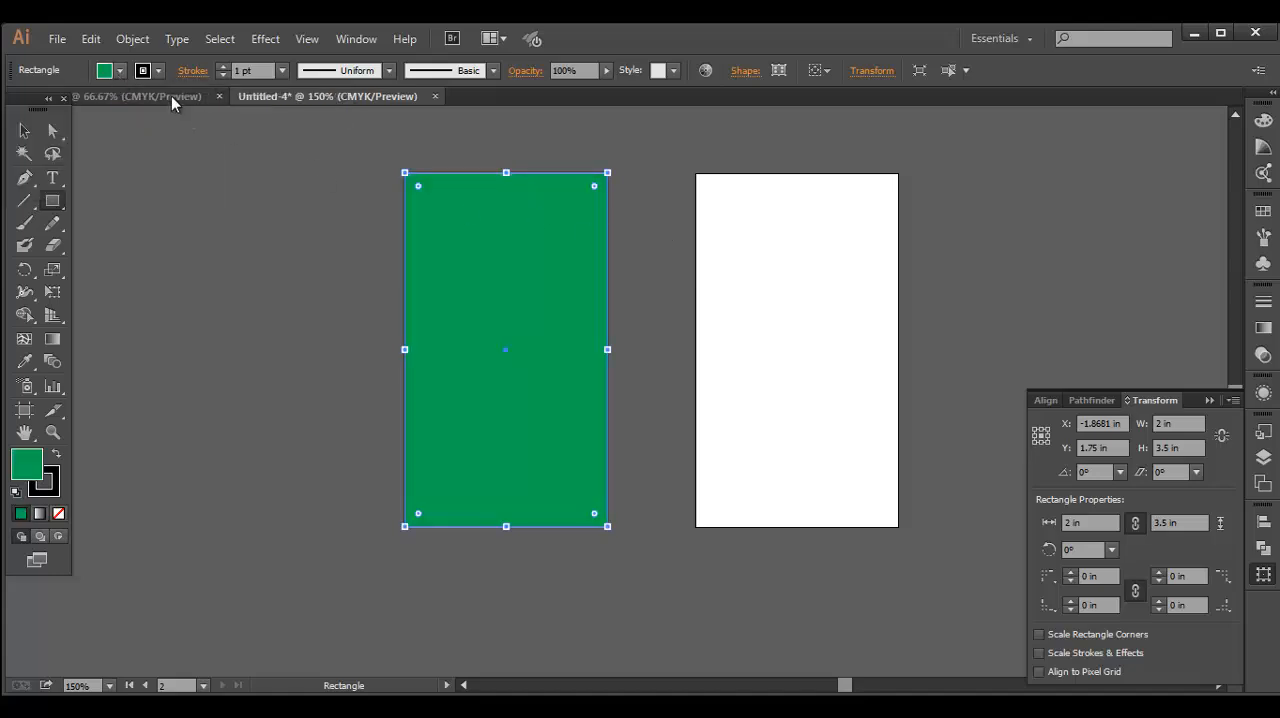
pyautogui.click(136, 96)
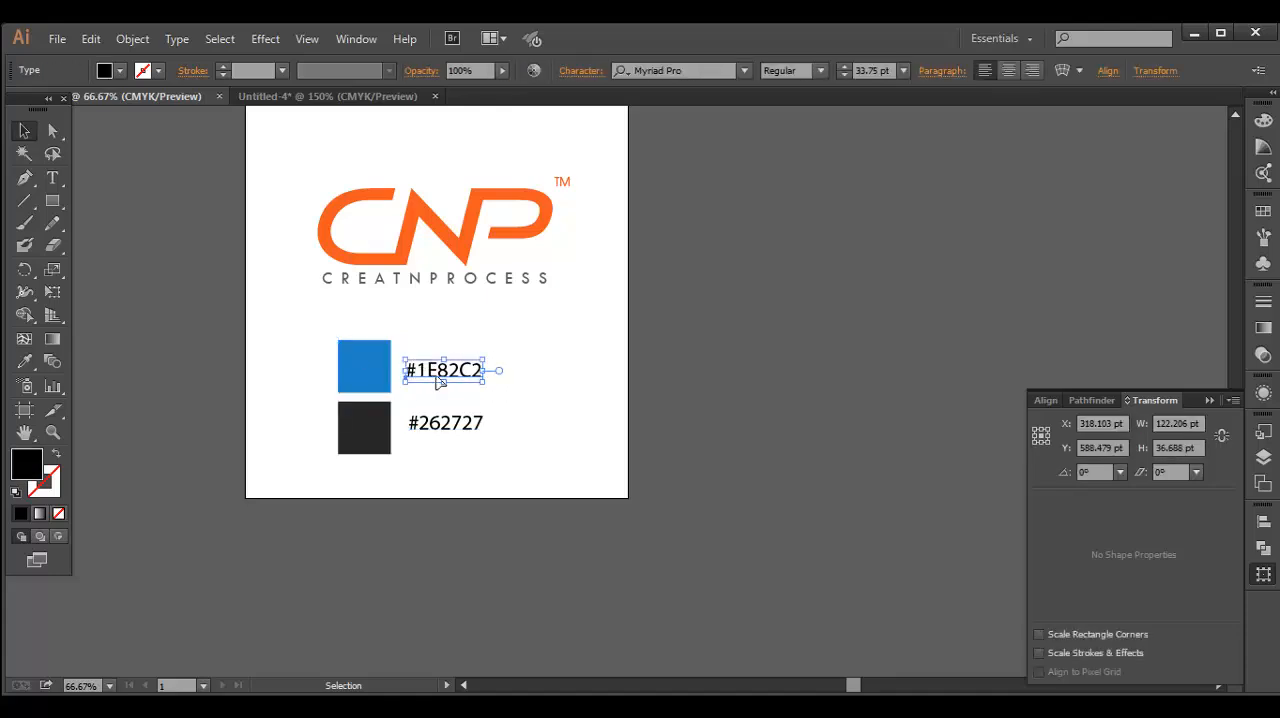
# Copy the brand swatches in, fill the left card #1E82C2 blue and a right-card copy #262727 dark grey
pyautogui.click(444, 422)
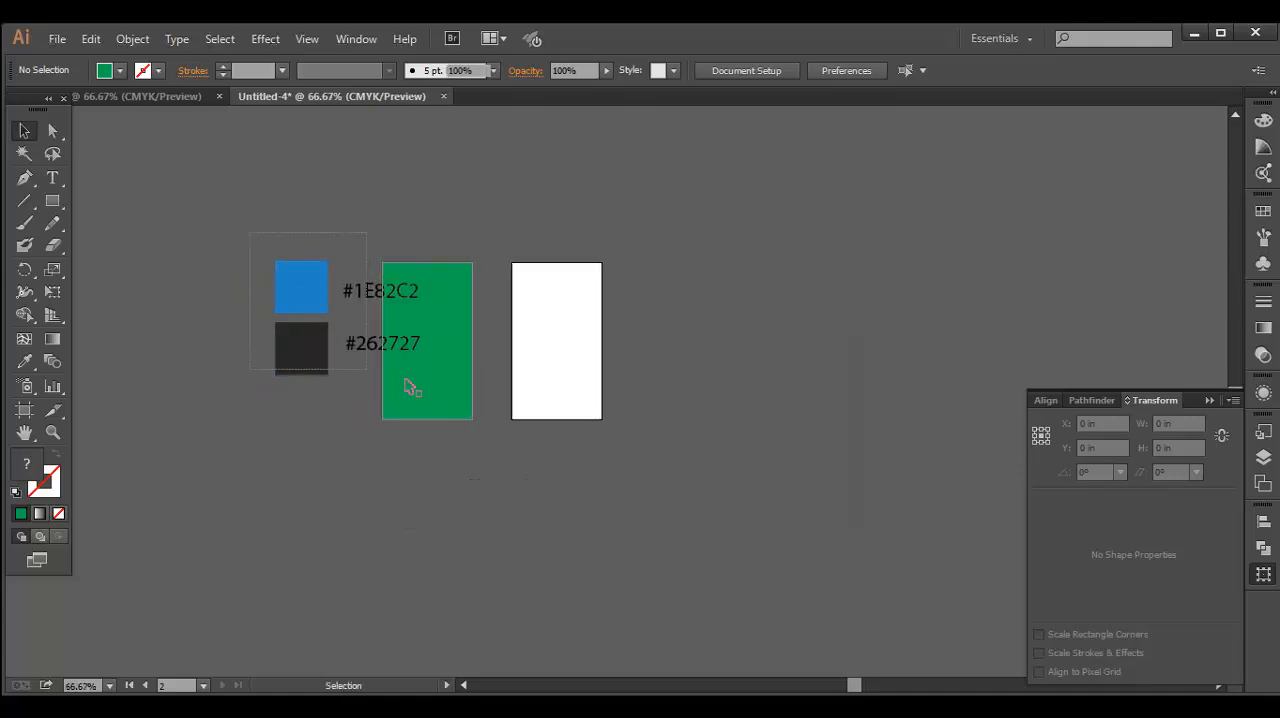
pyautogui.click(300, 288)
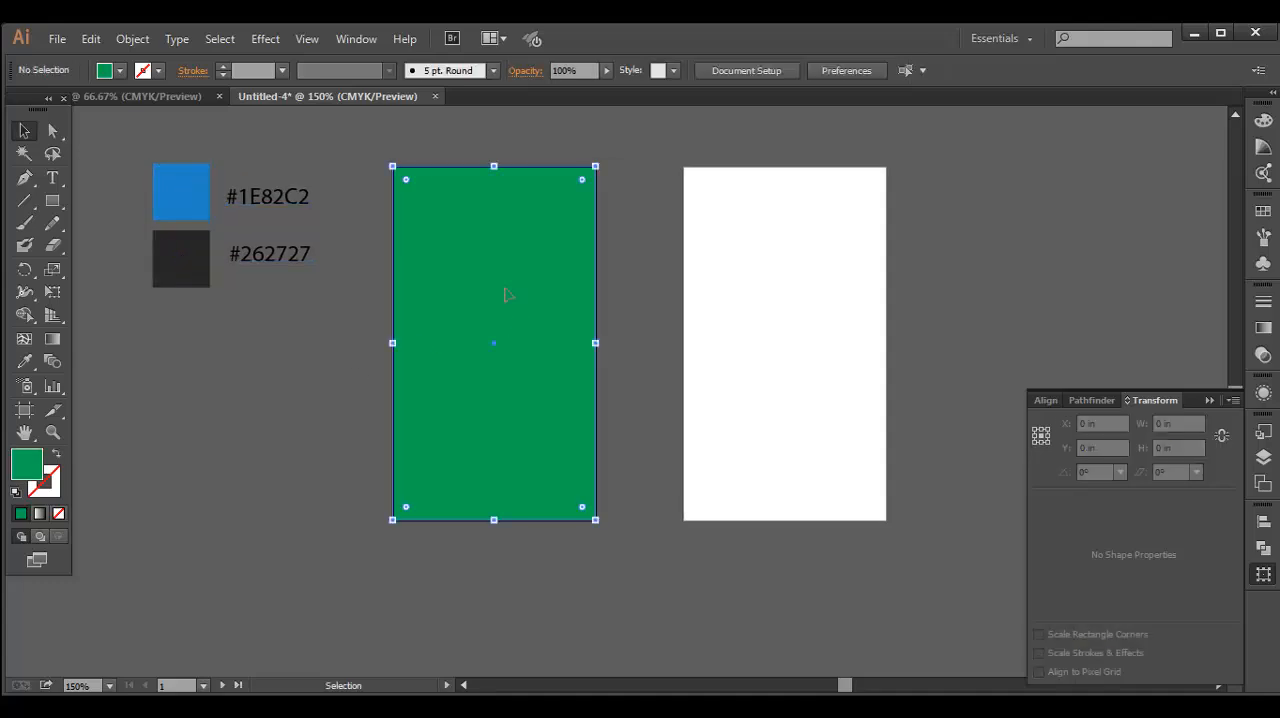
pyautogui.click(180, 192)
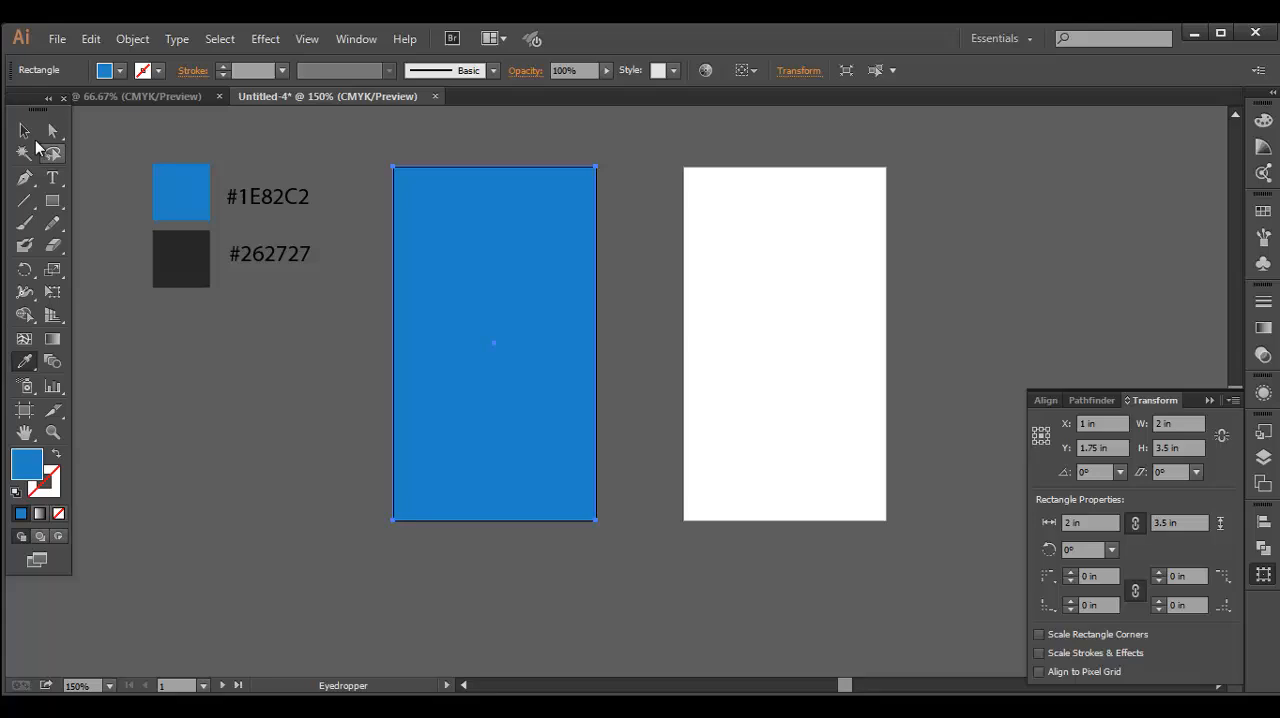
pyautogui.moveTo(494, 344); pyautogui.dragTo(684, 344)
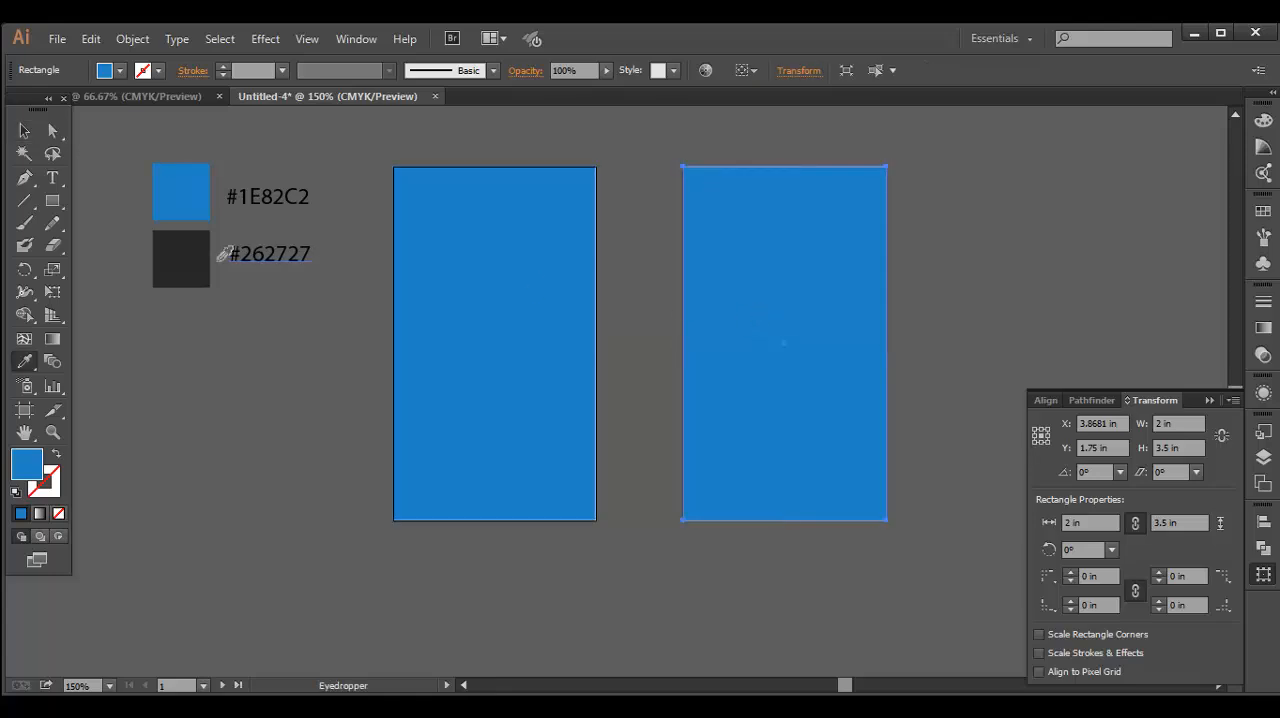
pyautogui.click(784, 344)
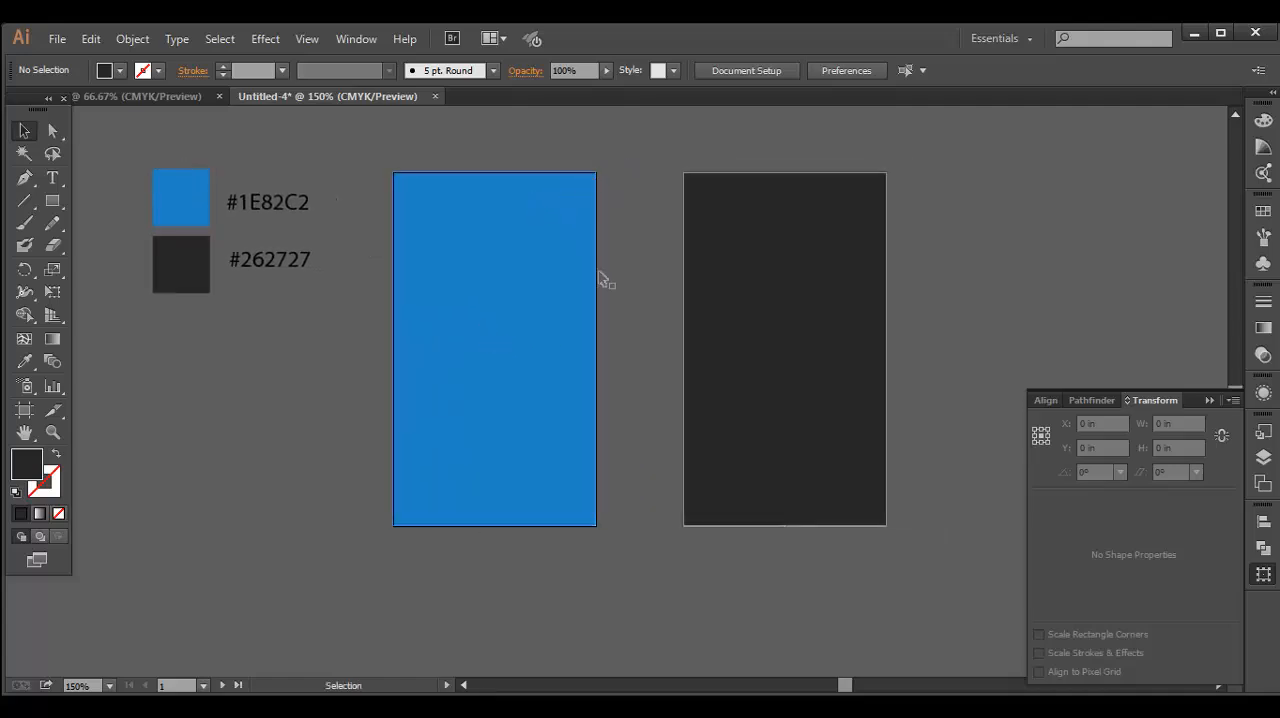
pyautogui.moveTo(404, 310)
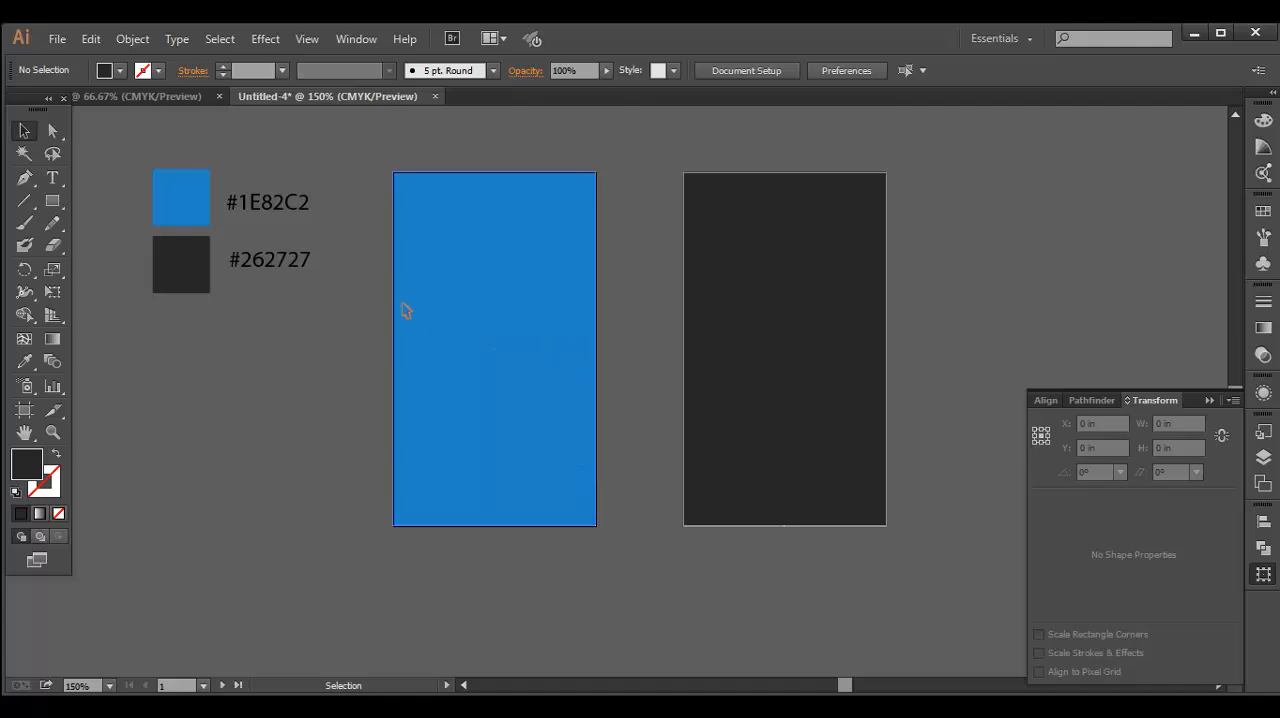
pyautogui.moveTo(476, 416)
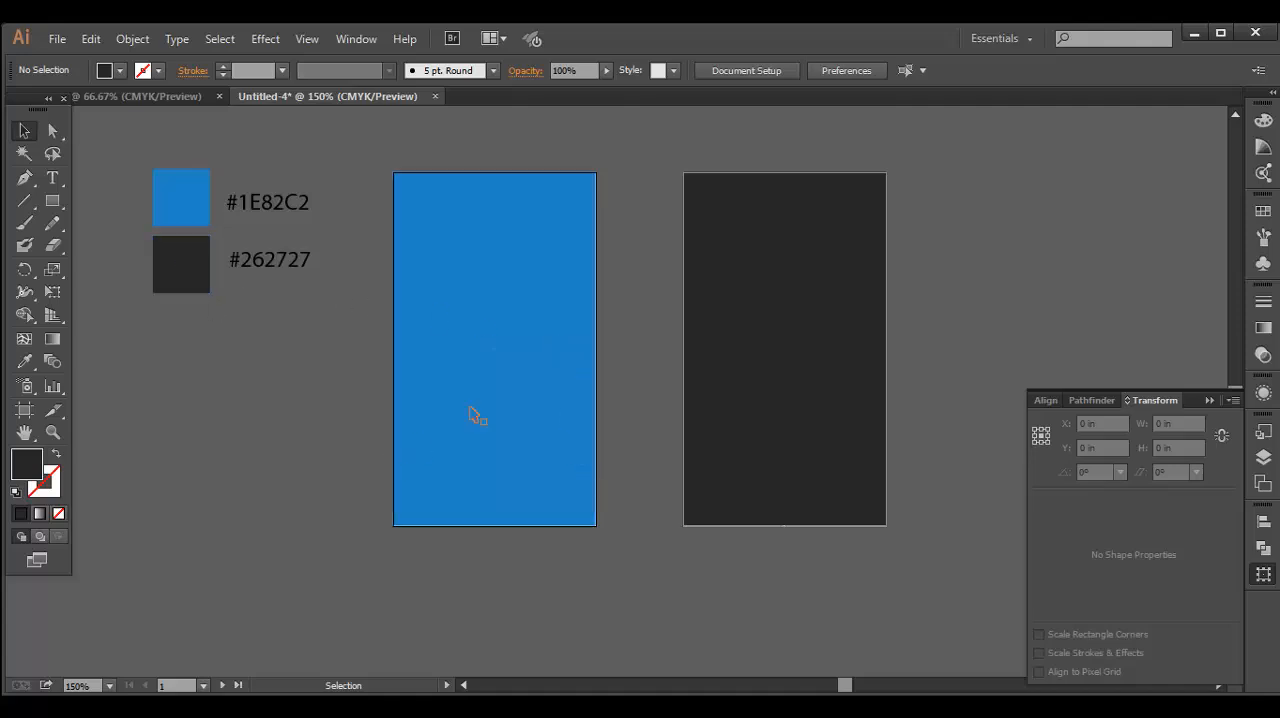
# Give the blue rectangle a dark 3 pt stroke aligned inside its edge
pyautogui.click(492, 348)
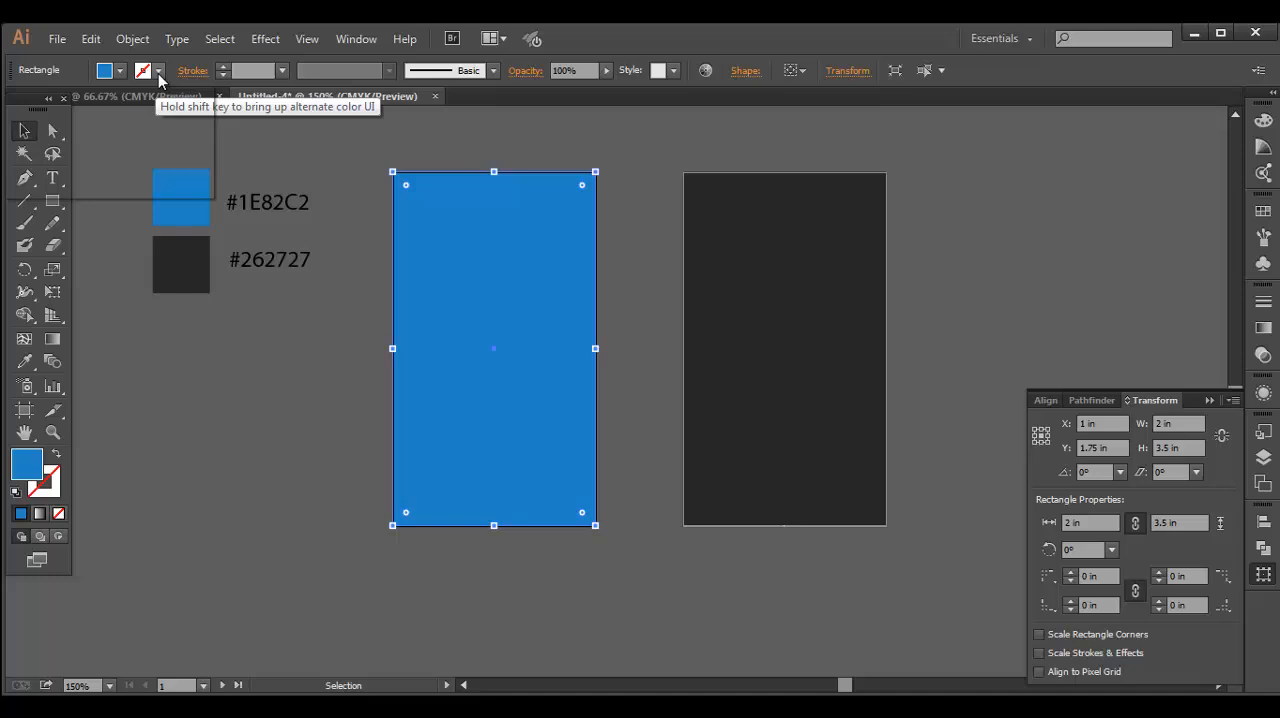
pyautogui.click(158, 70)
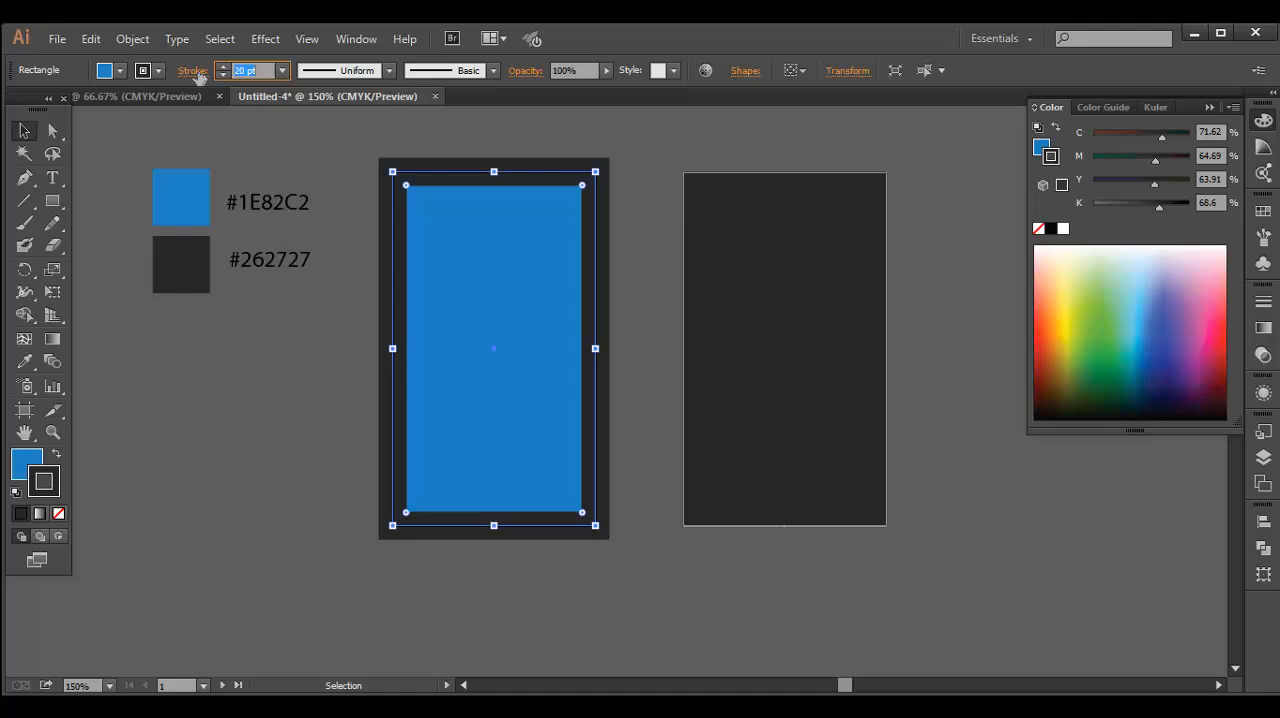
pyautogui.click(192, 70)
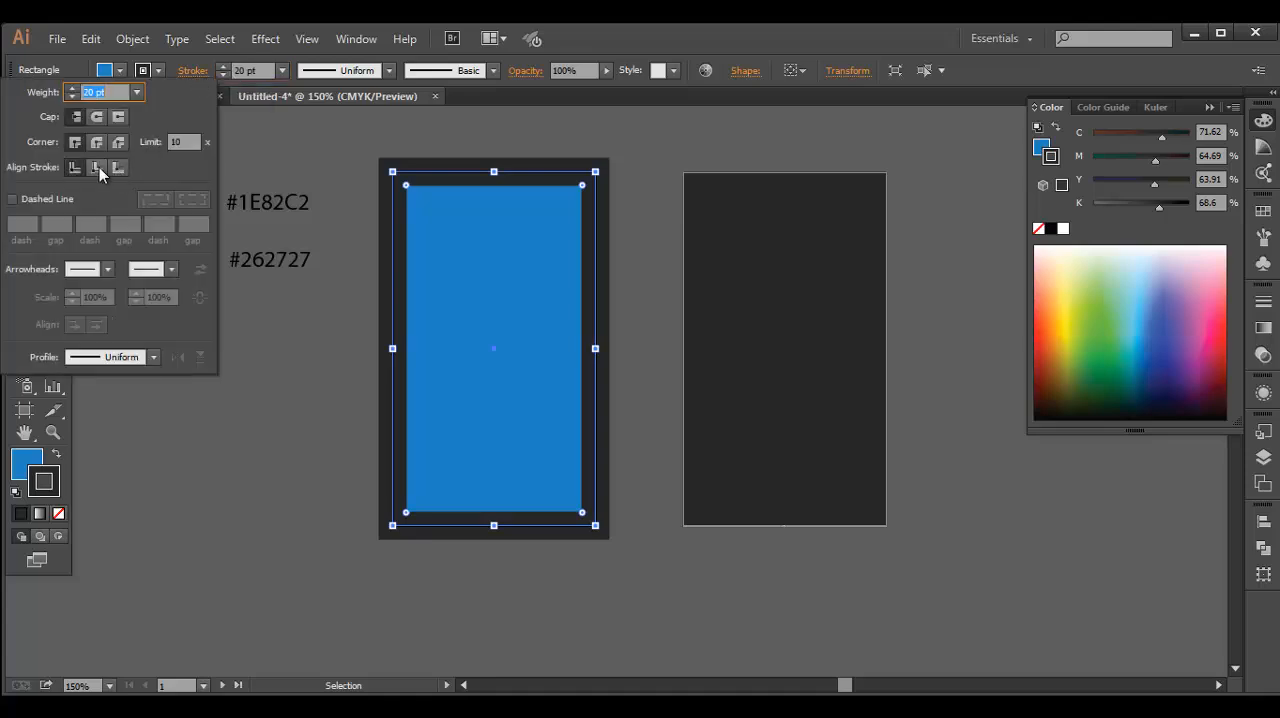
pyautogui.moveTo(96, 168)
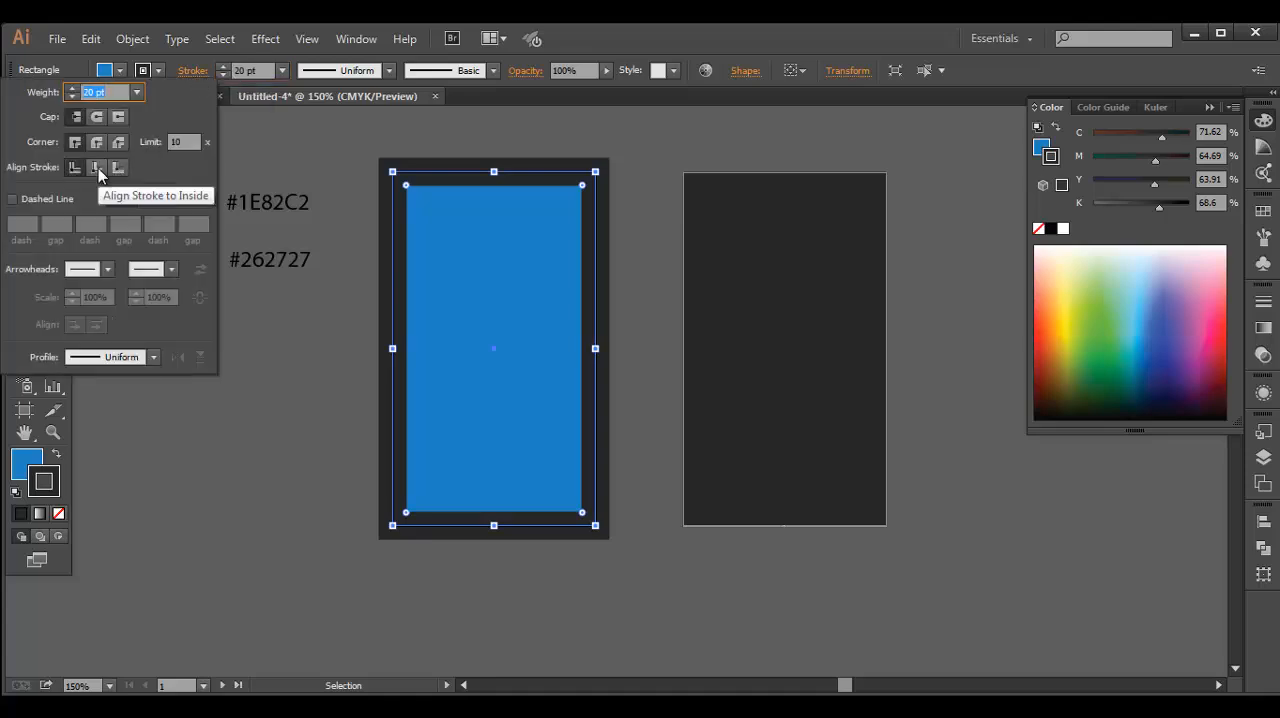
pyautogui.click(96, 168)
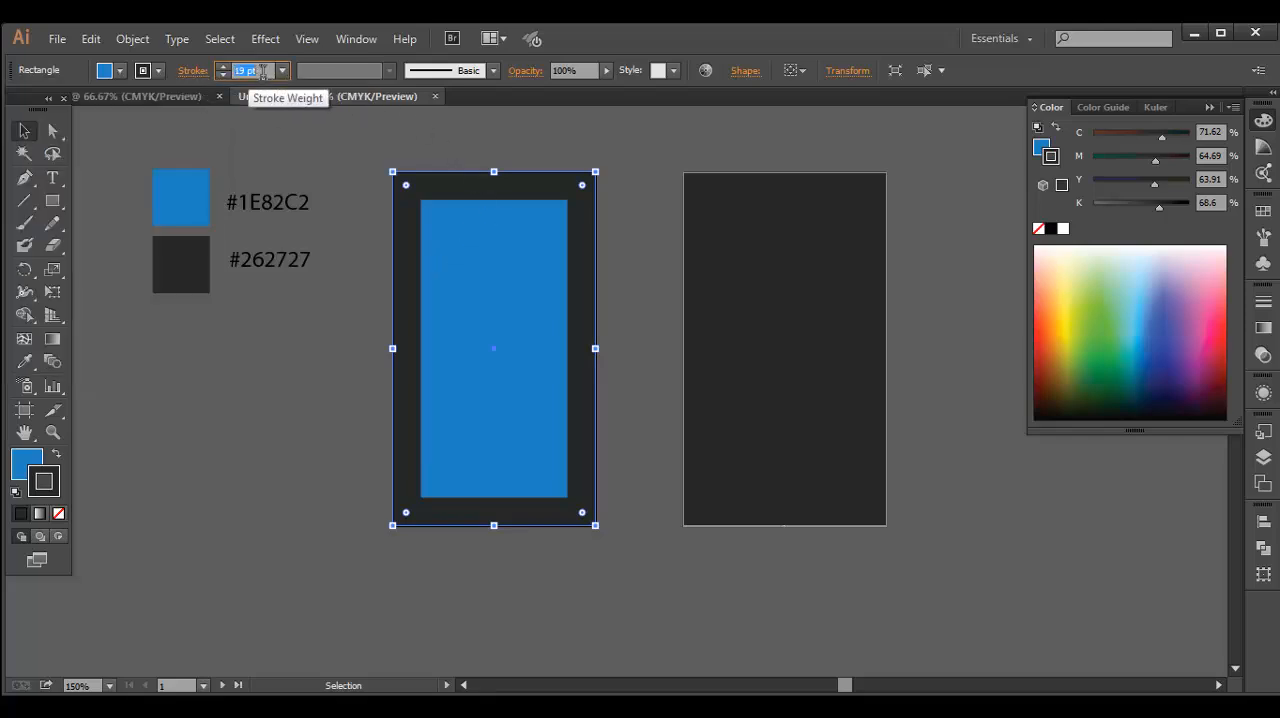
pyautogui.click(224, 72)
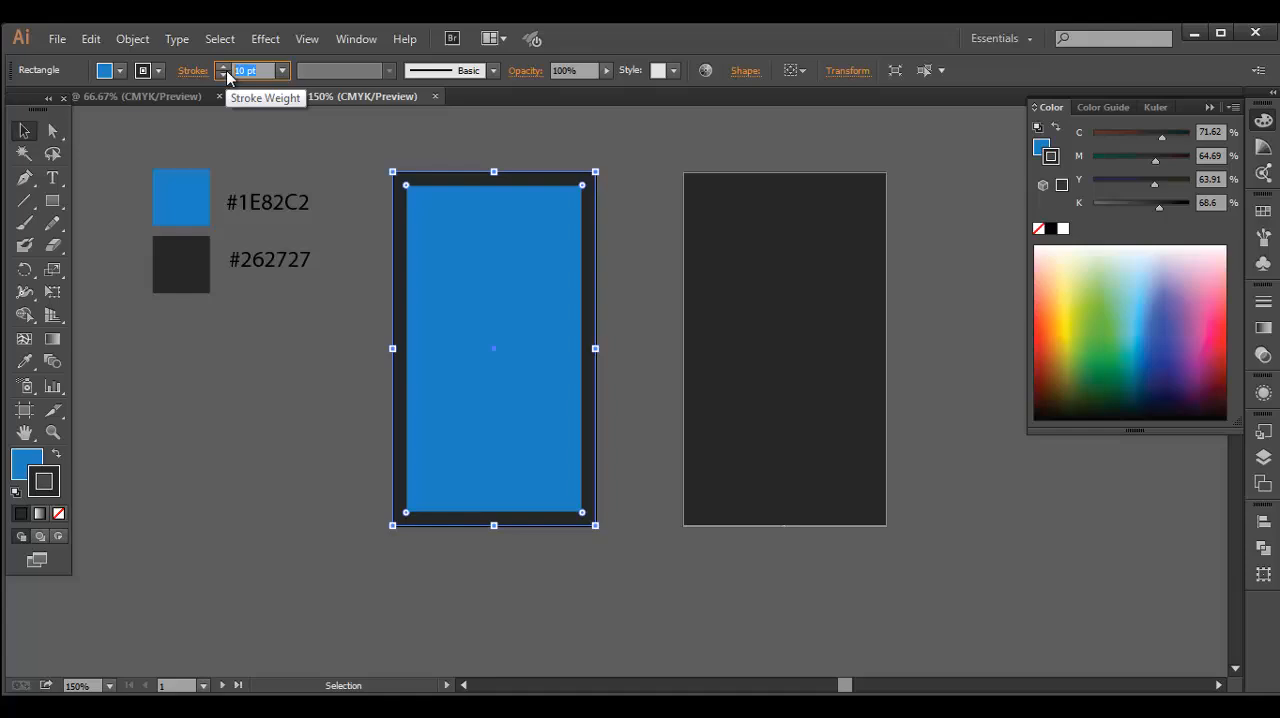
pyautogui.write('3 pt')
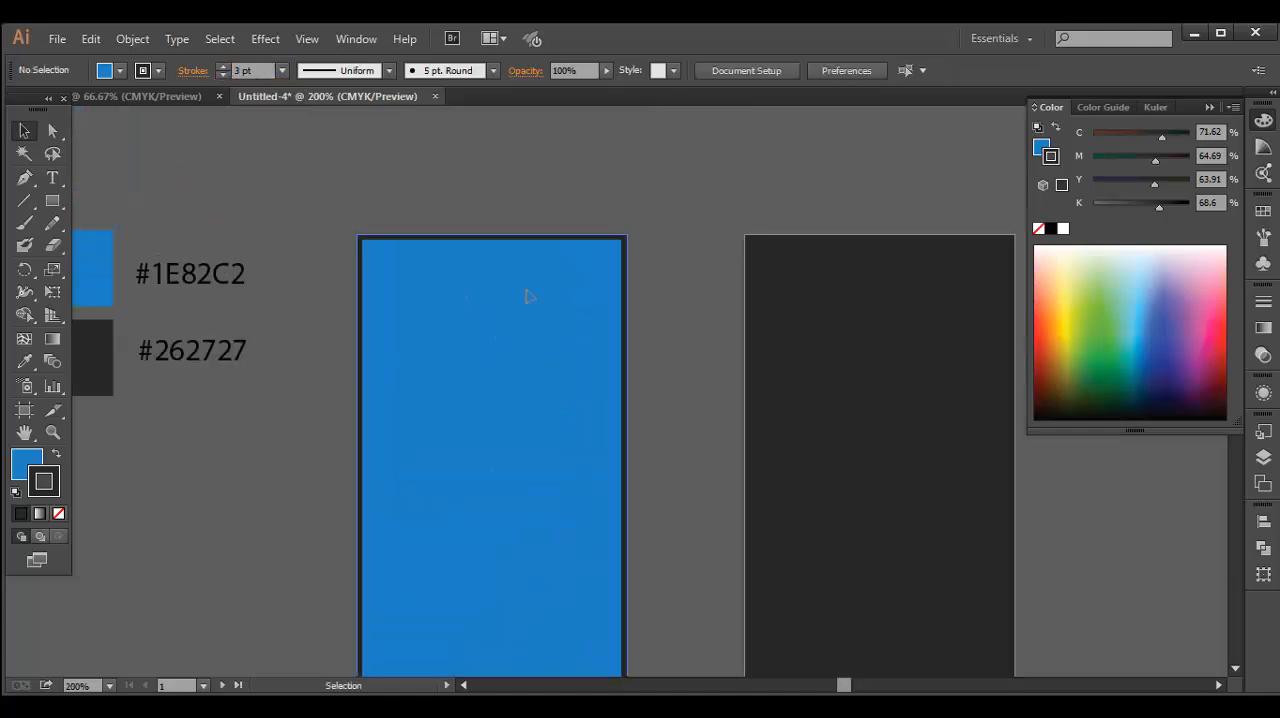
pyautogui.click(490, 450)
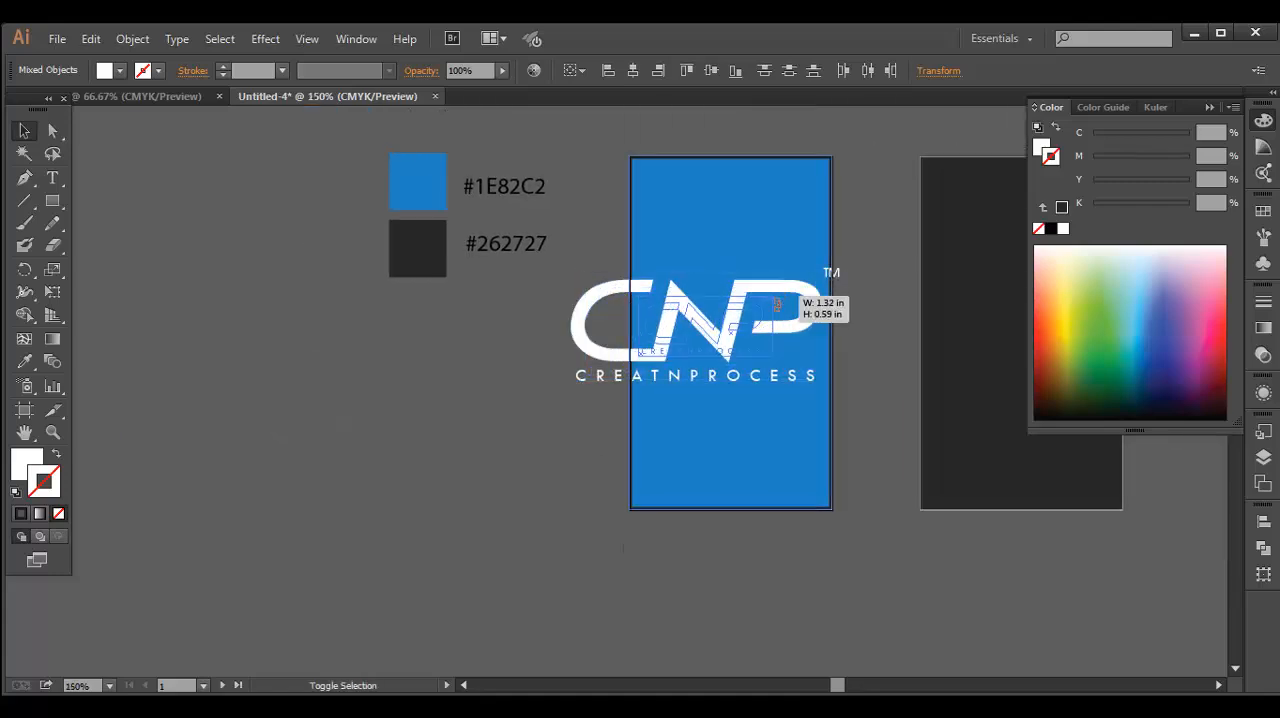
# Shift-scale the CNP logo down on the blue card and Alt-drag a copy onto the dark back card
pyautogui.moveTo(730, 330); pyautogui.dragTo(648, 330)
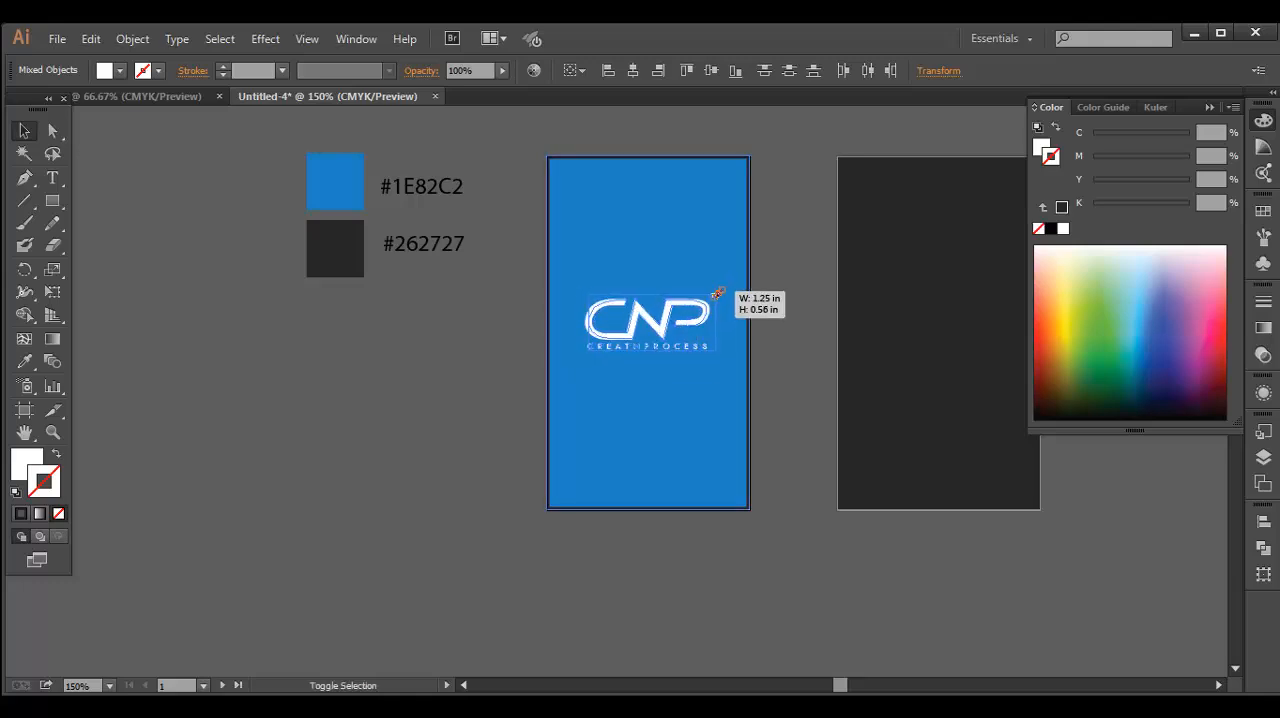
pyautogui.click(650, 324)
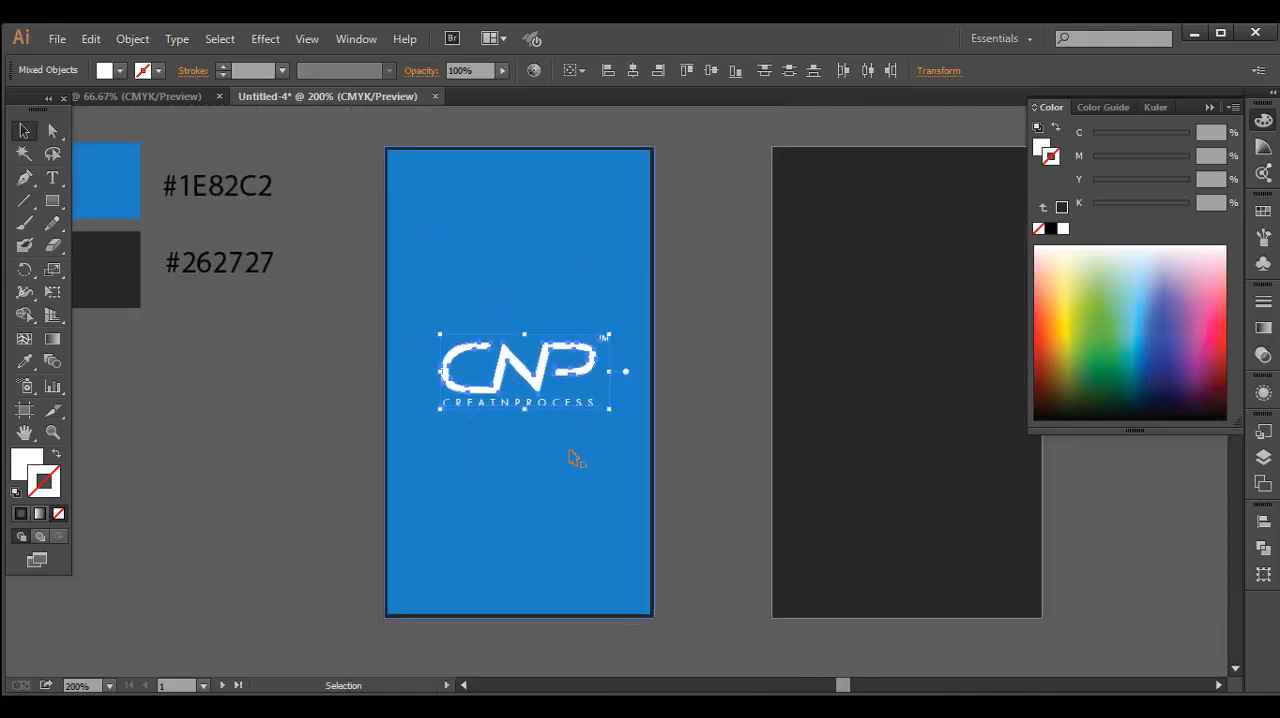
pyautogui.click(344, 480)
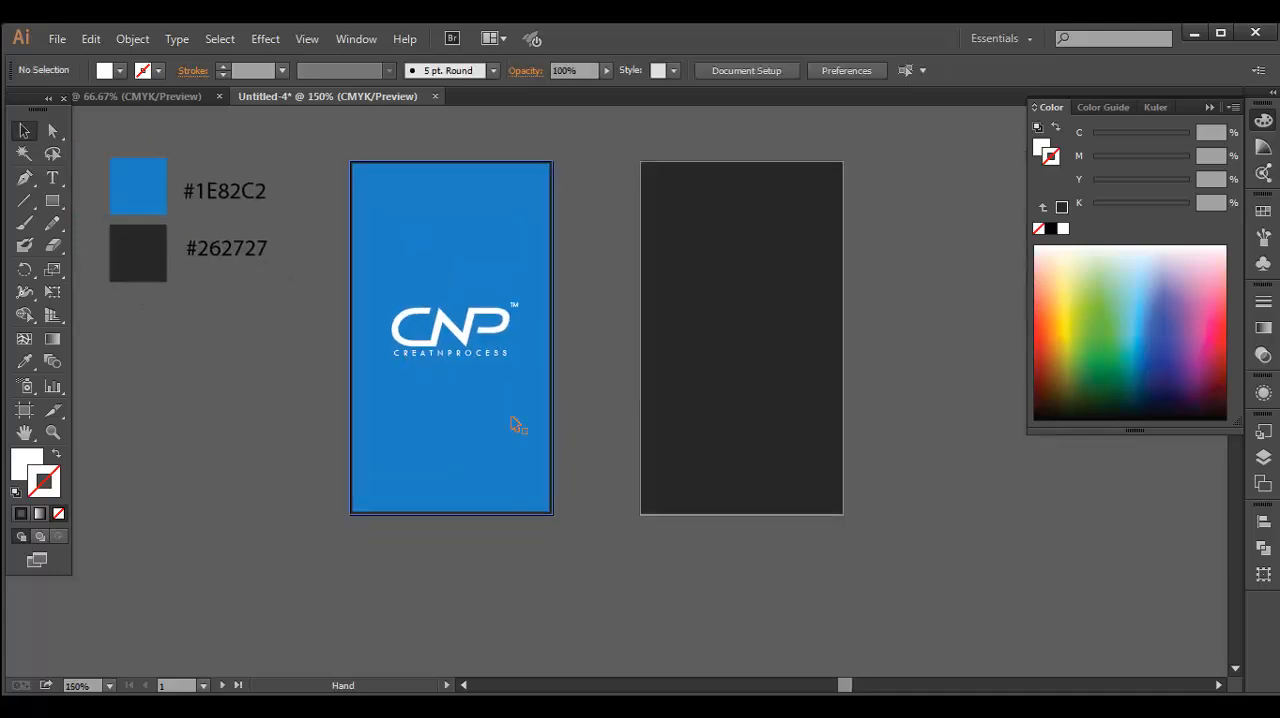
pyautogui.click(450, 420)
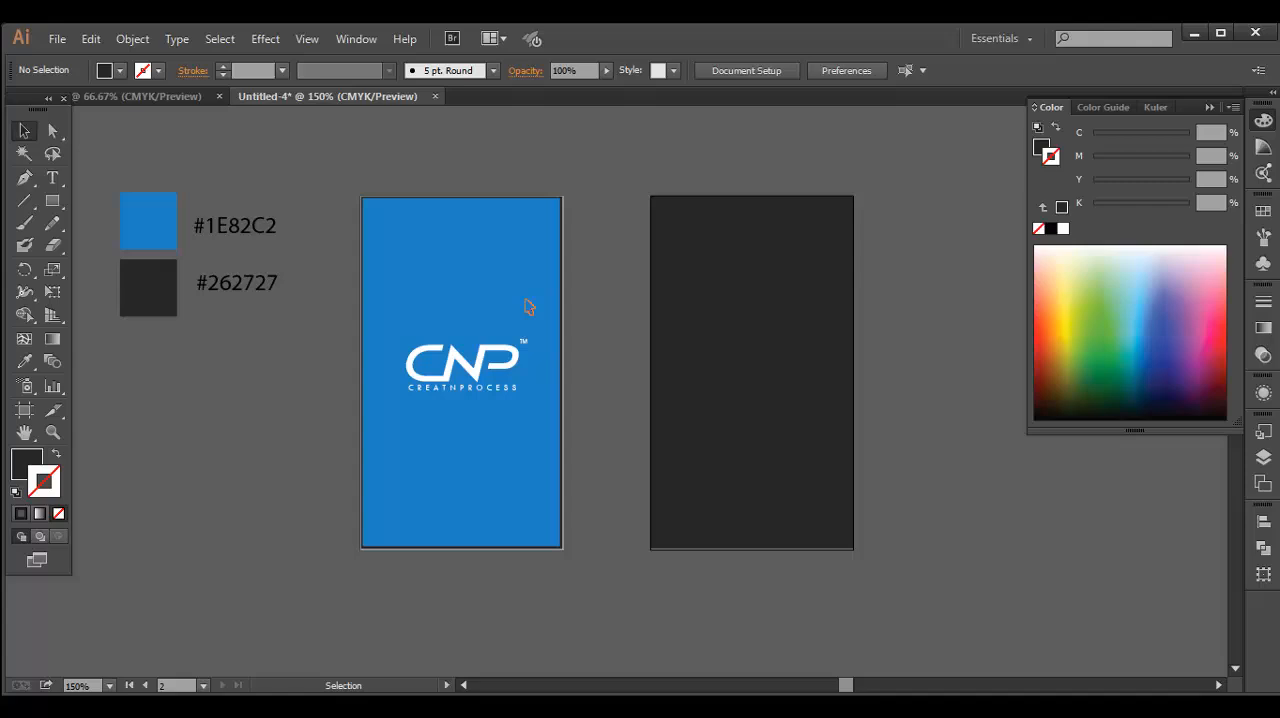
pyautogui.moveTo(460, 364); pyautogui.dragTo(710, 224)
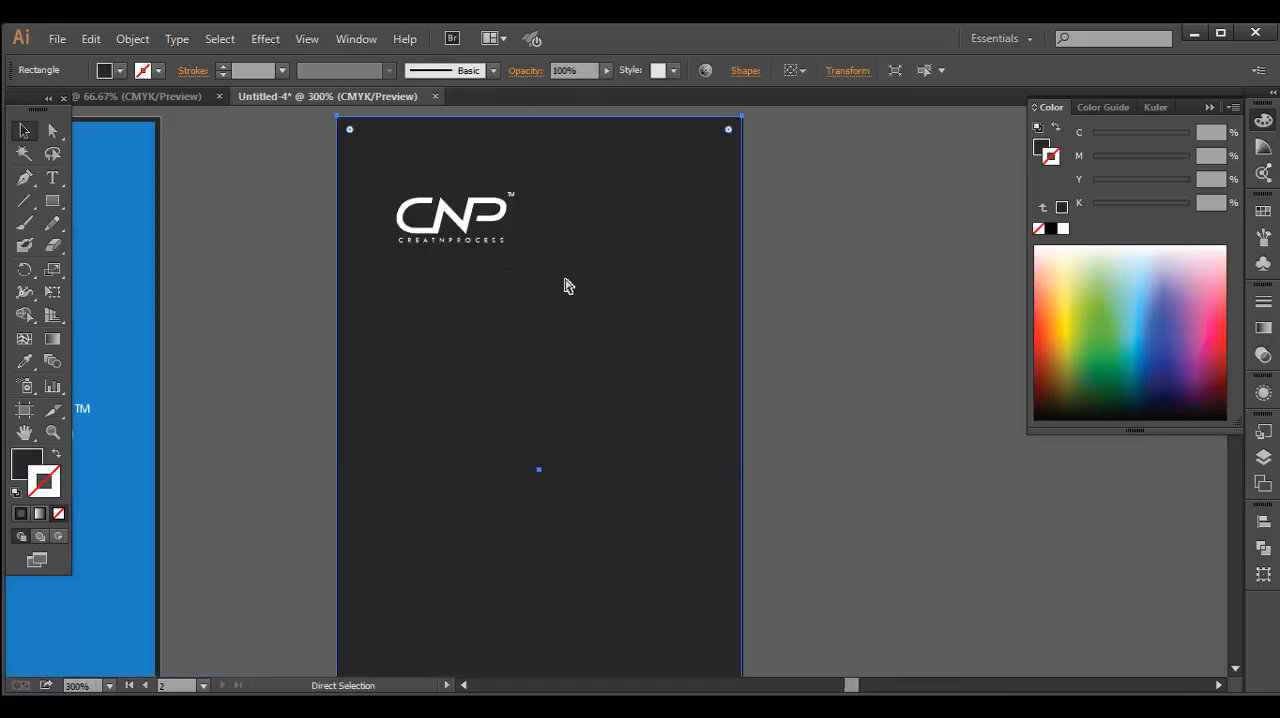
# Deselect the small logo copy positioned top-left on the back card
pyautogui.click(456, 218)
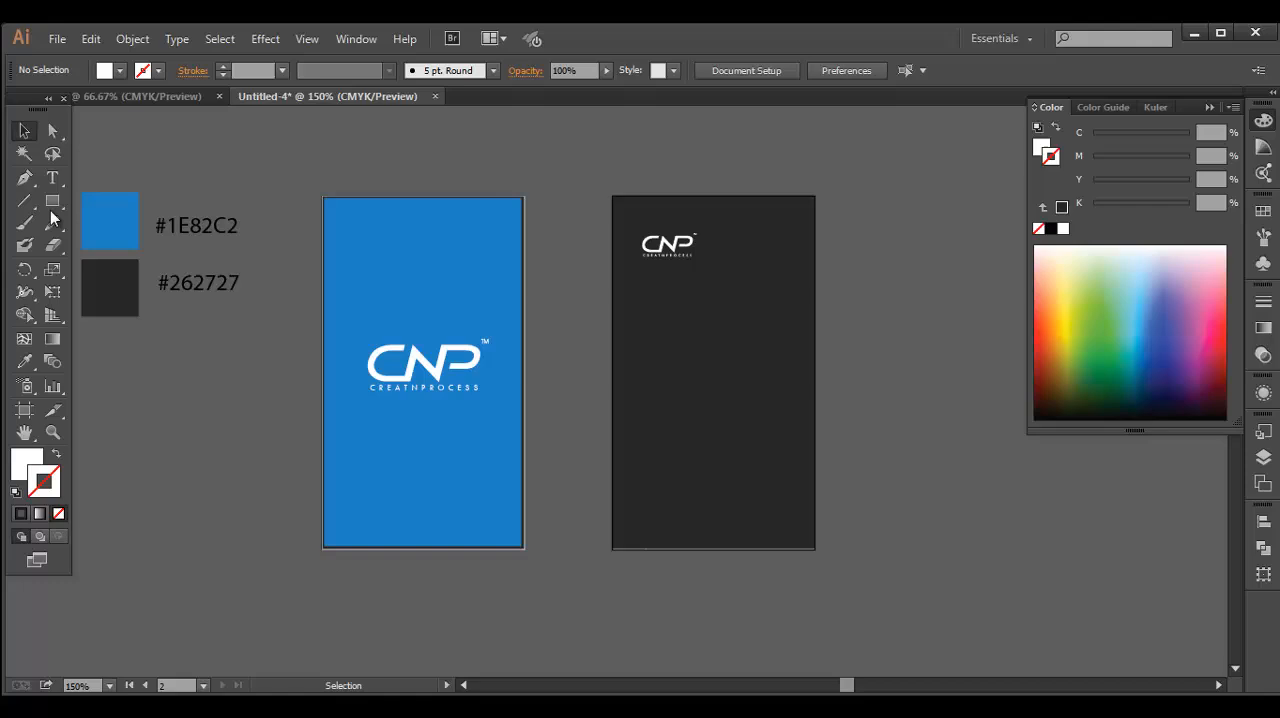
pyautogui.click(52, 176)
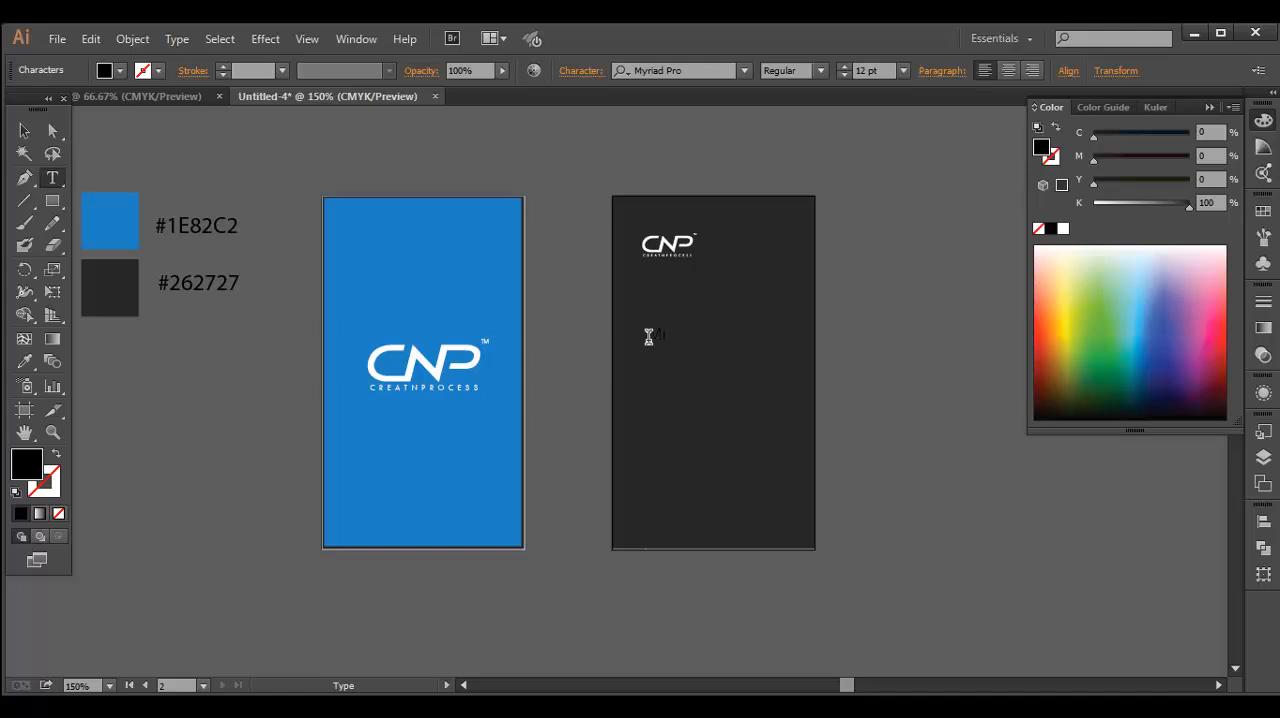
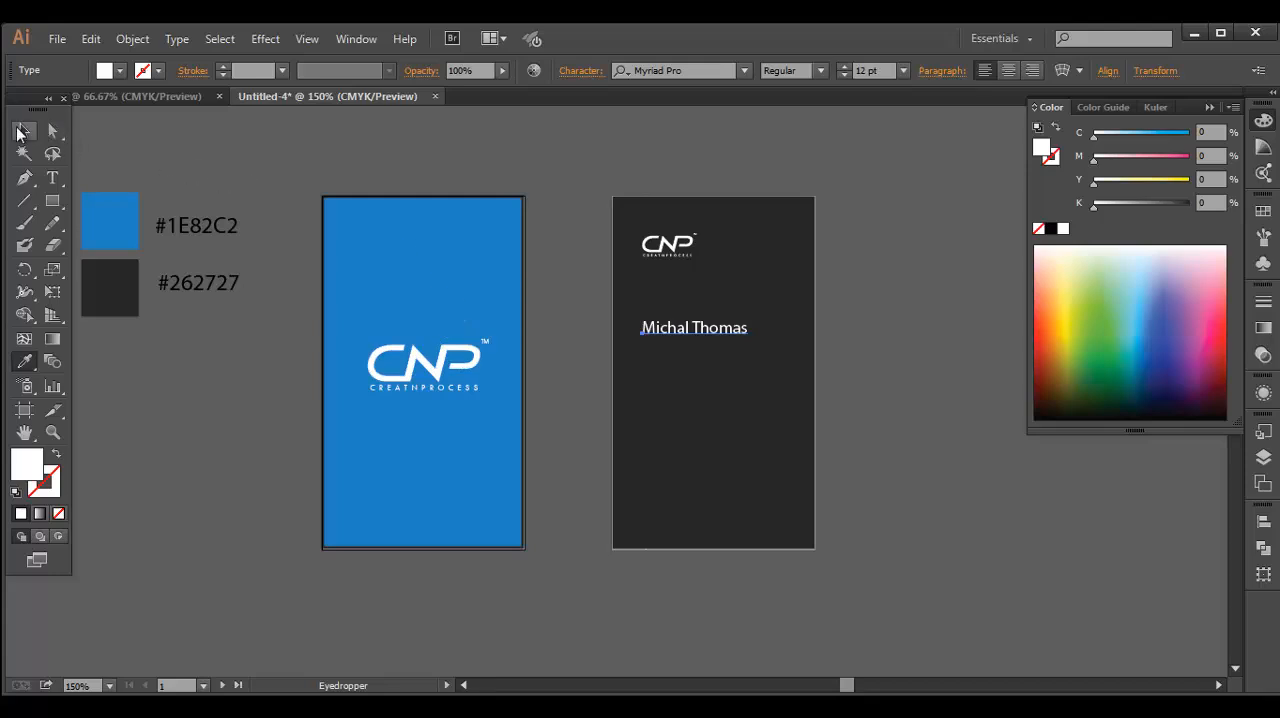
pyautogui.click(694, 328)
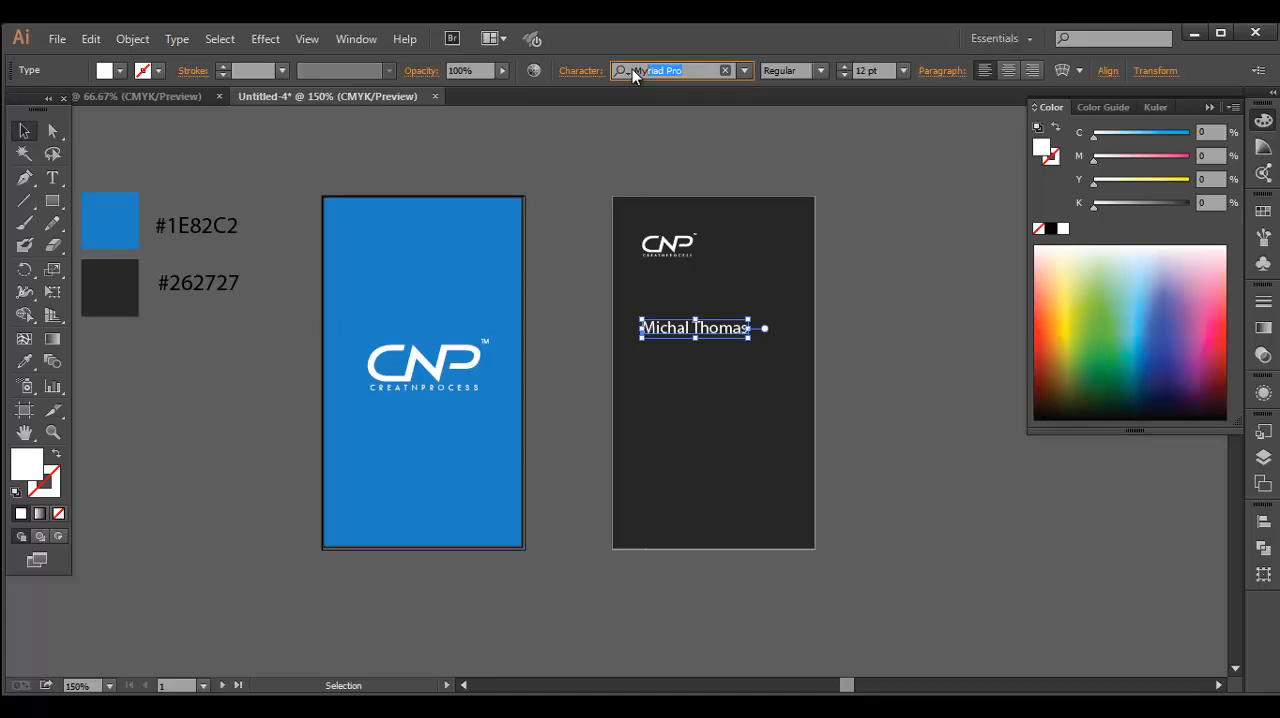
pyautogui.moveTo(670, 70)
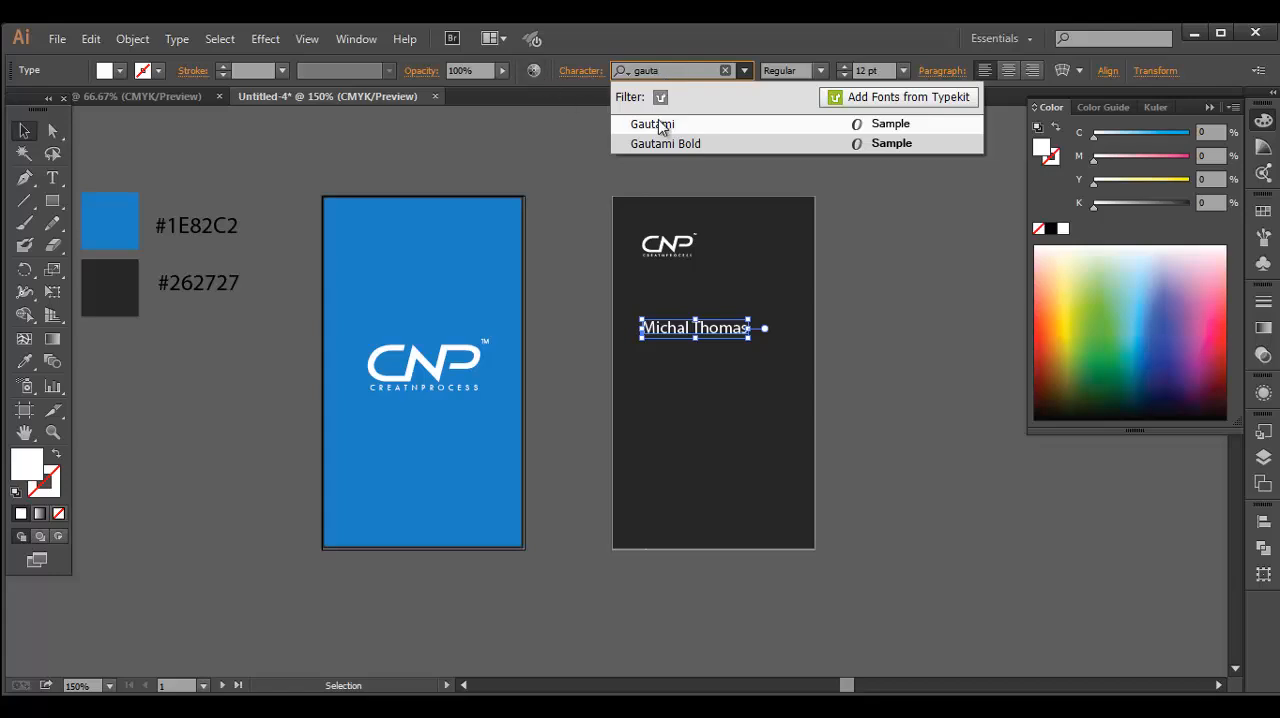
pyautogui.click(652, 124)
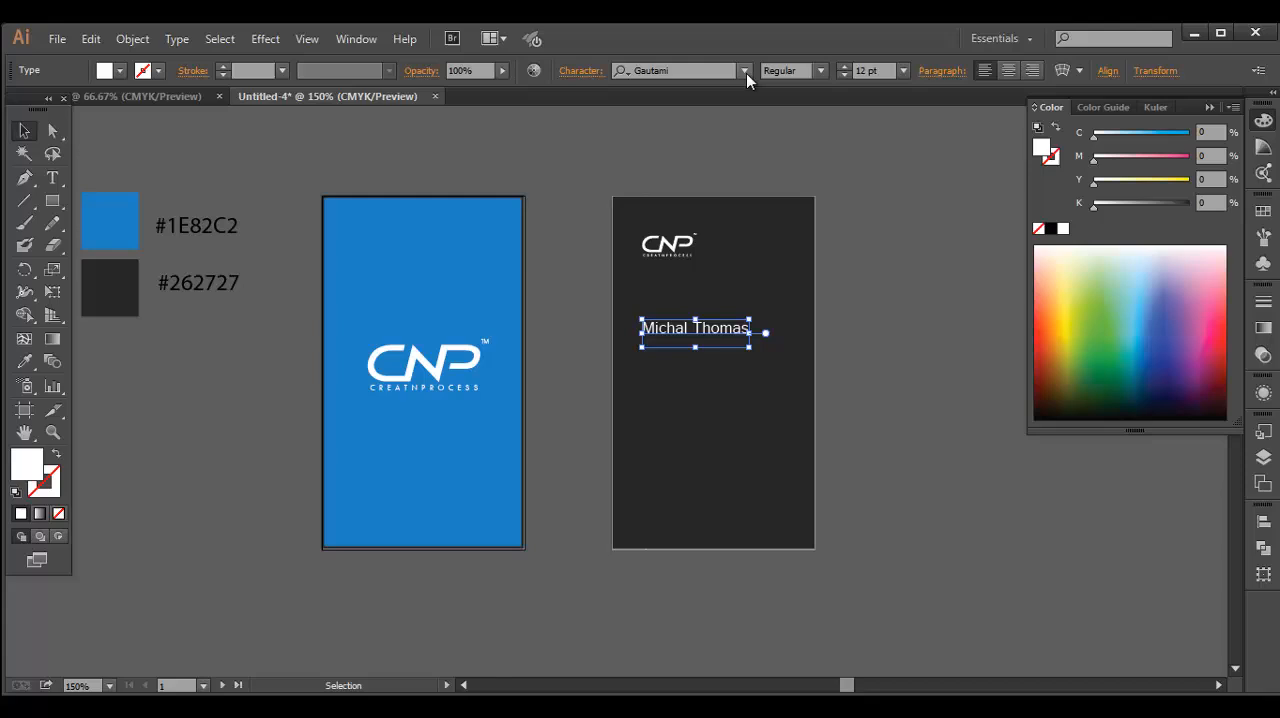
pyautogui.click(786, 70)
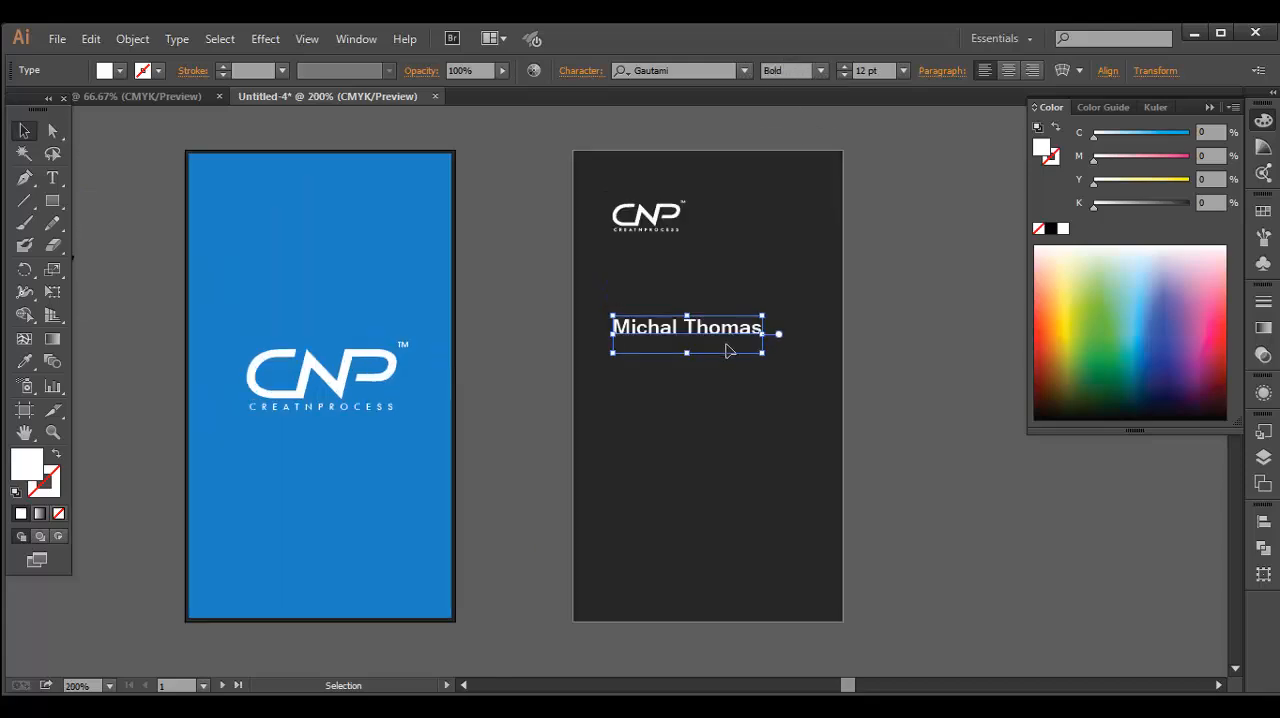
pyautogui.moveTo(688, 328); pyautogui.dragTo(684, 342)
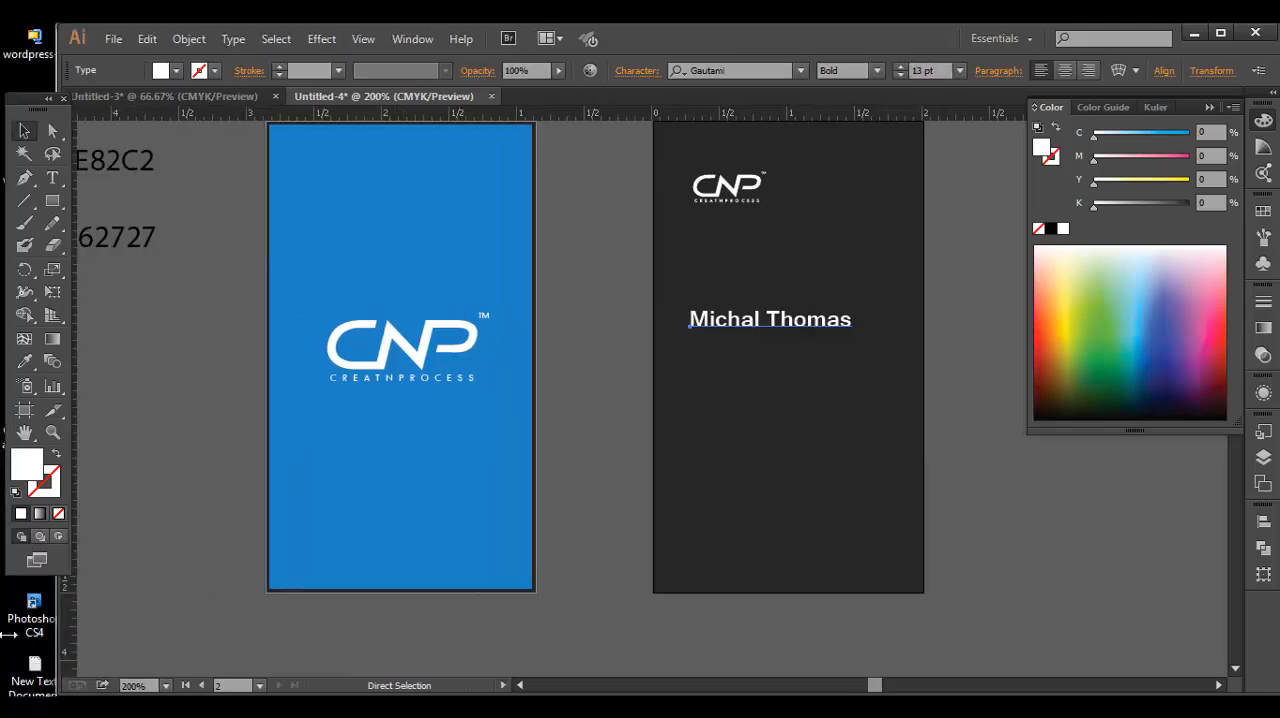
# Set the duplicated name line to Regular weight and retype it as 'Sales Manager'
pyautogui.click(768, 318)
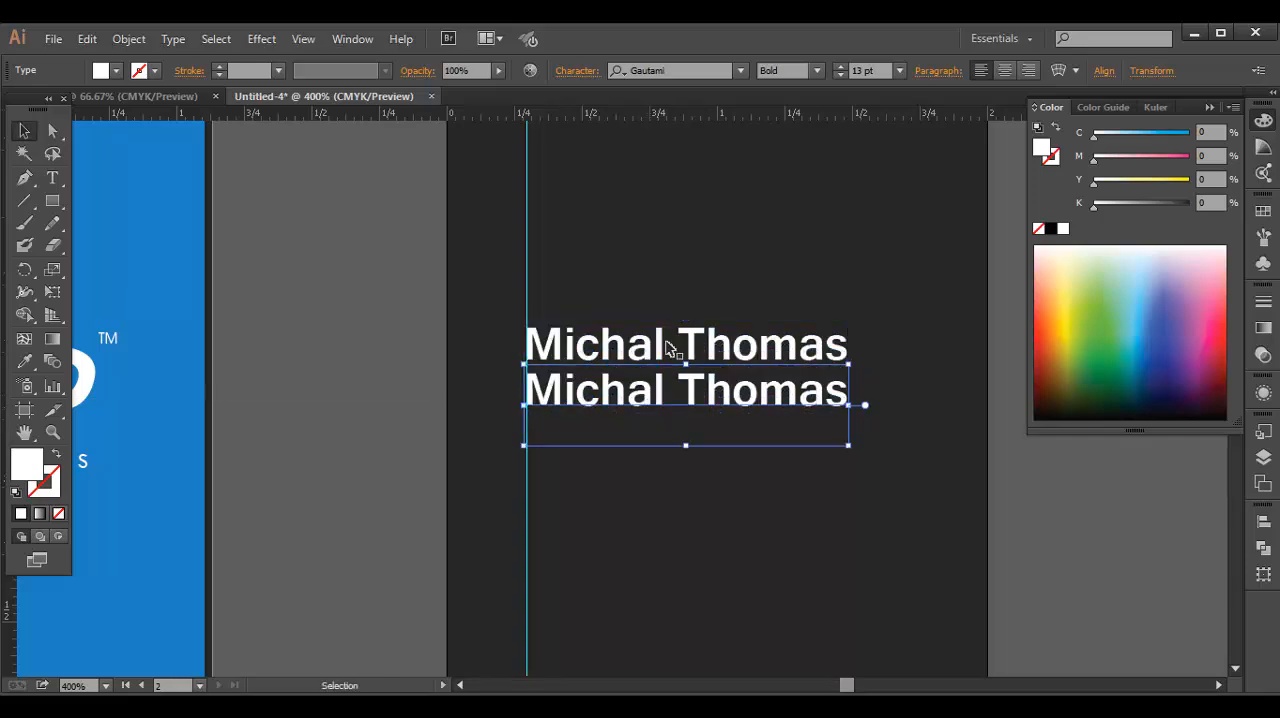
pyautogui.click(784, 70)
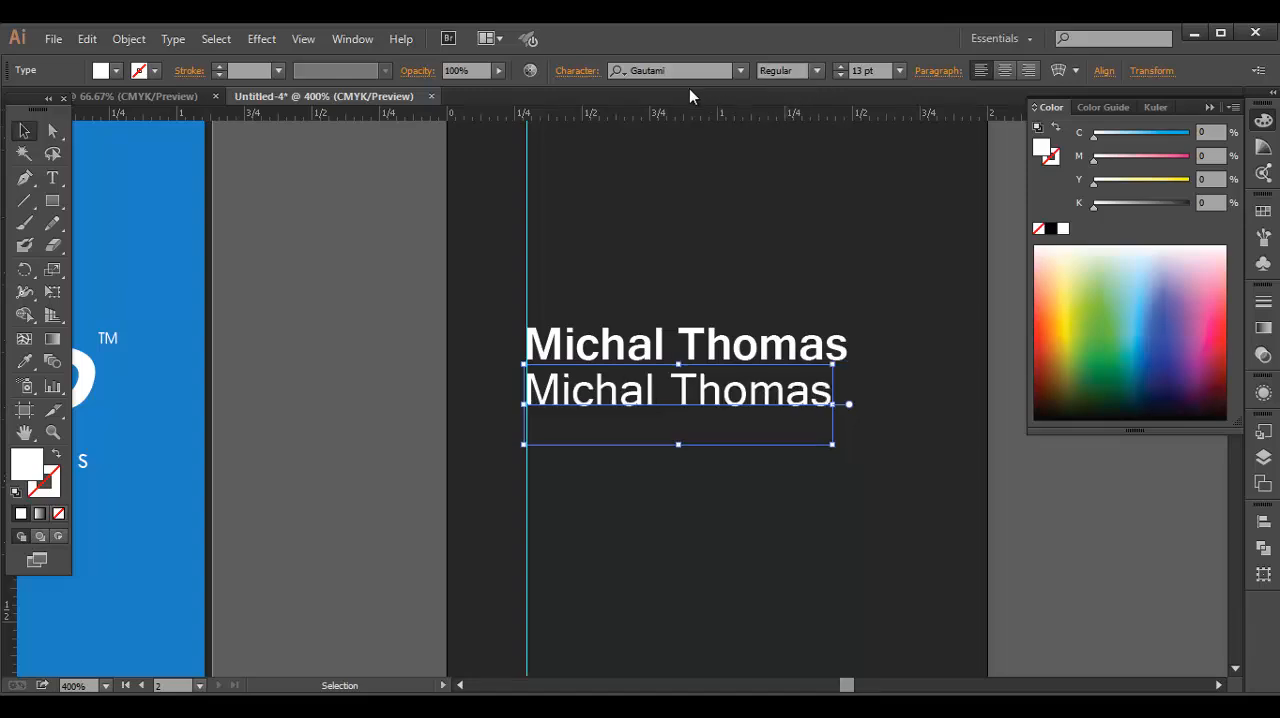
pyautogui.moveTo(694, 408)
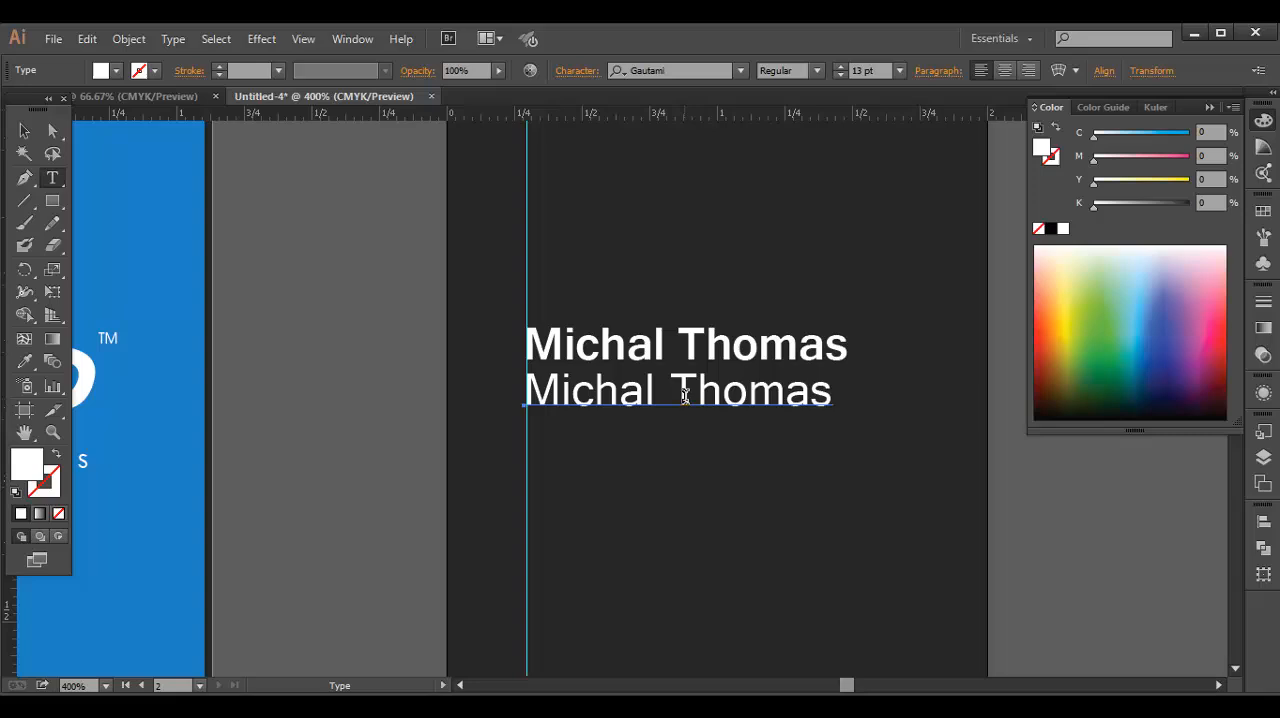
pyautogui.tripleClick(676, 390)
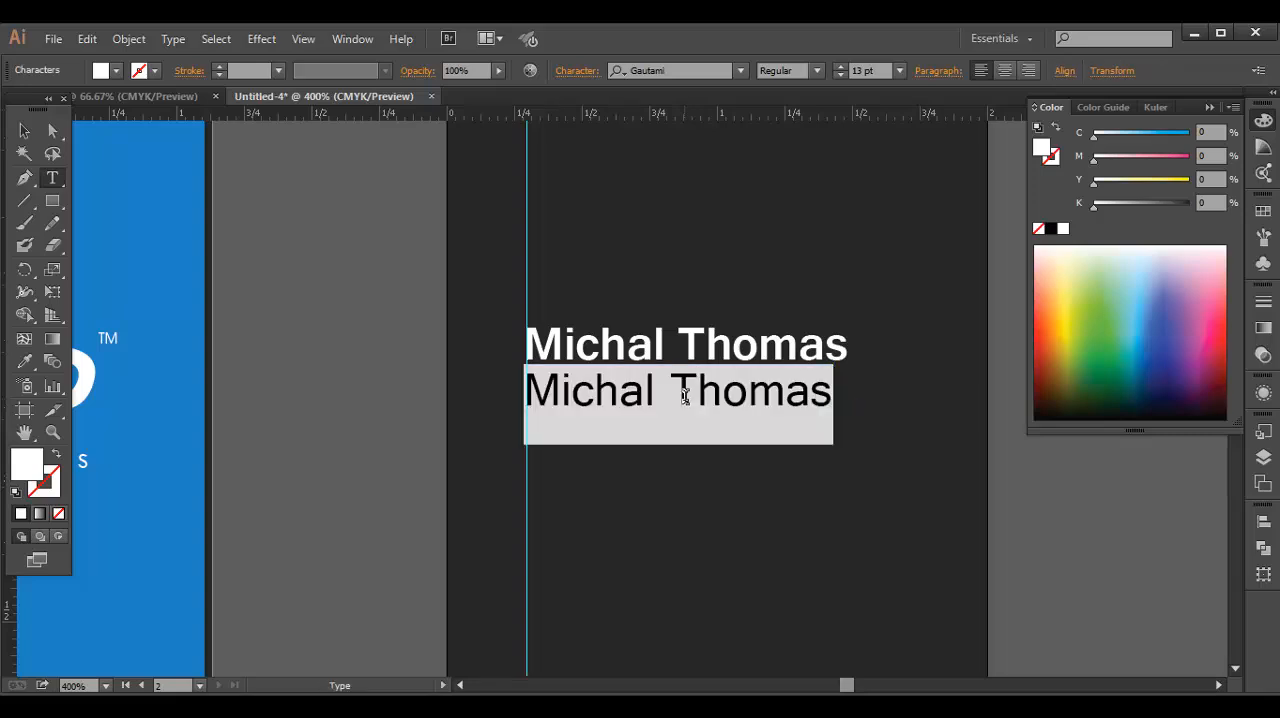
pyautogui.write('Sales')
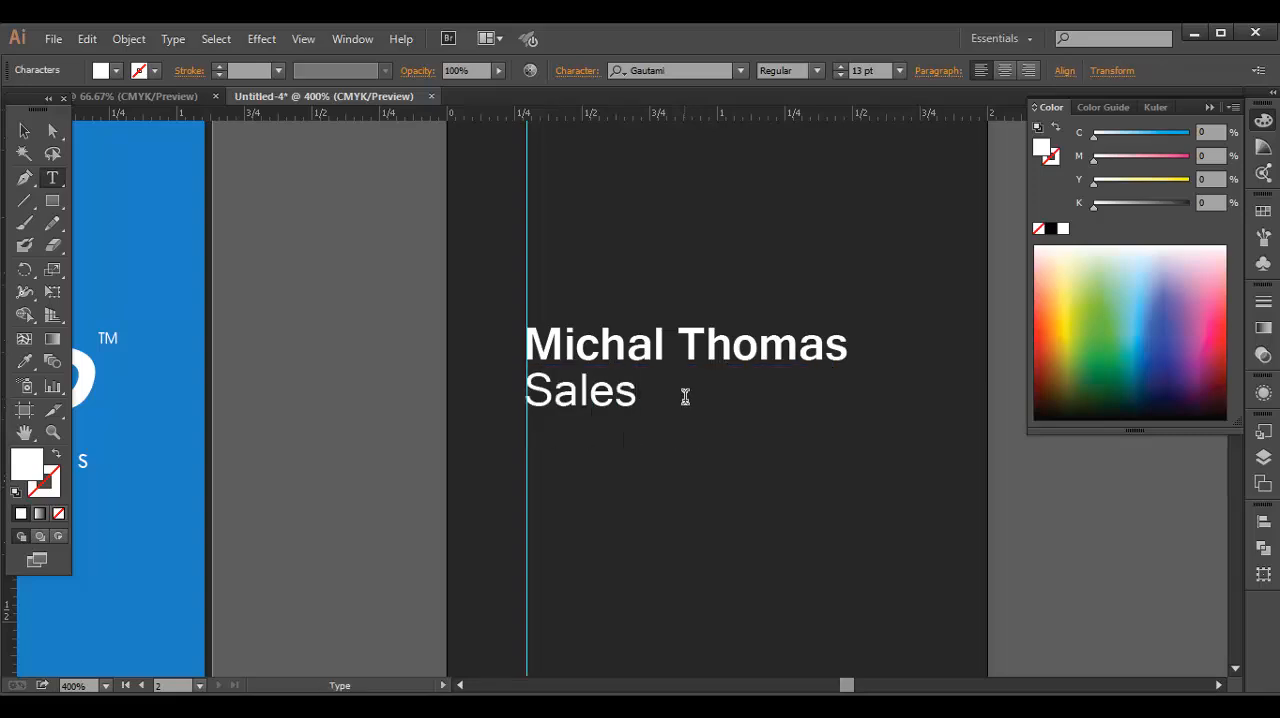
pyautogui.click(688, 390)
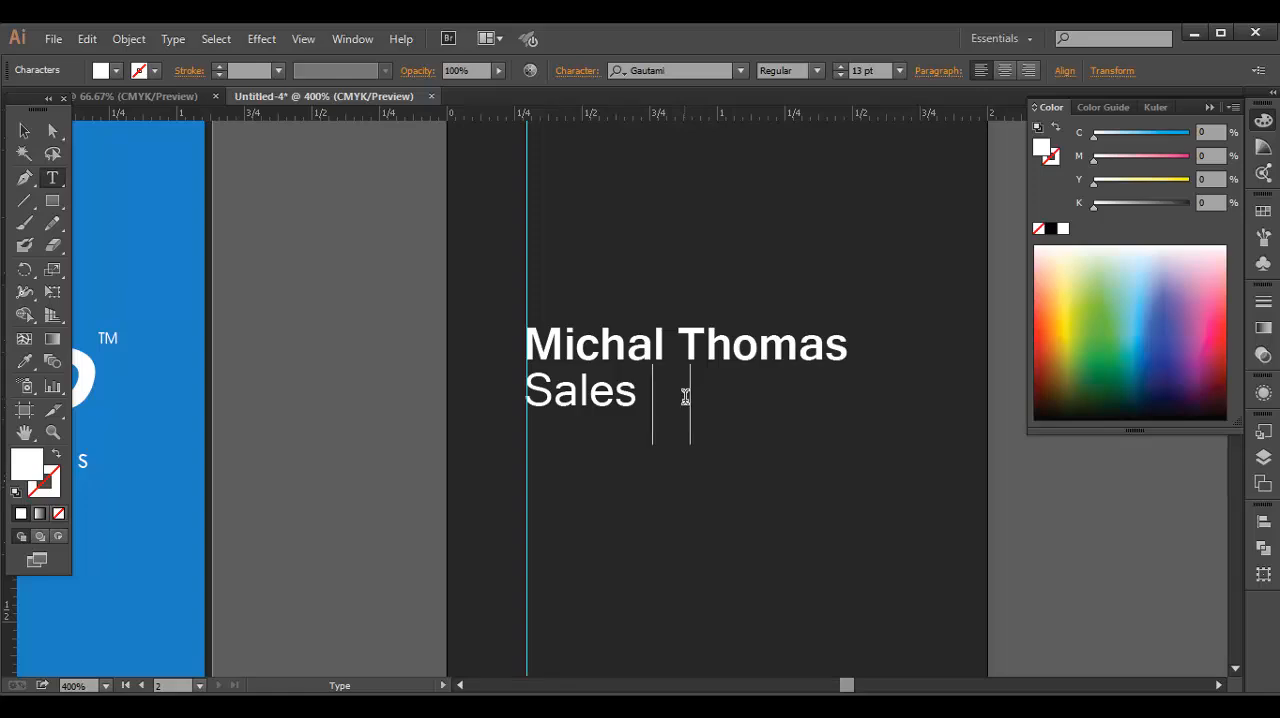
pyautogui.write('Manager')
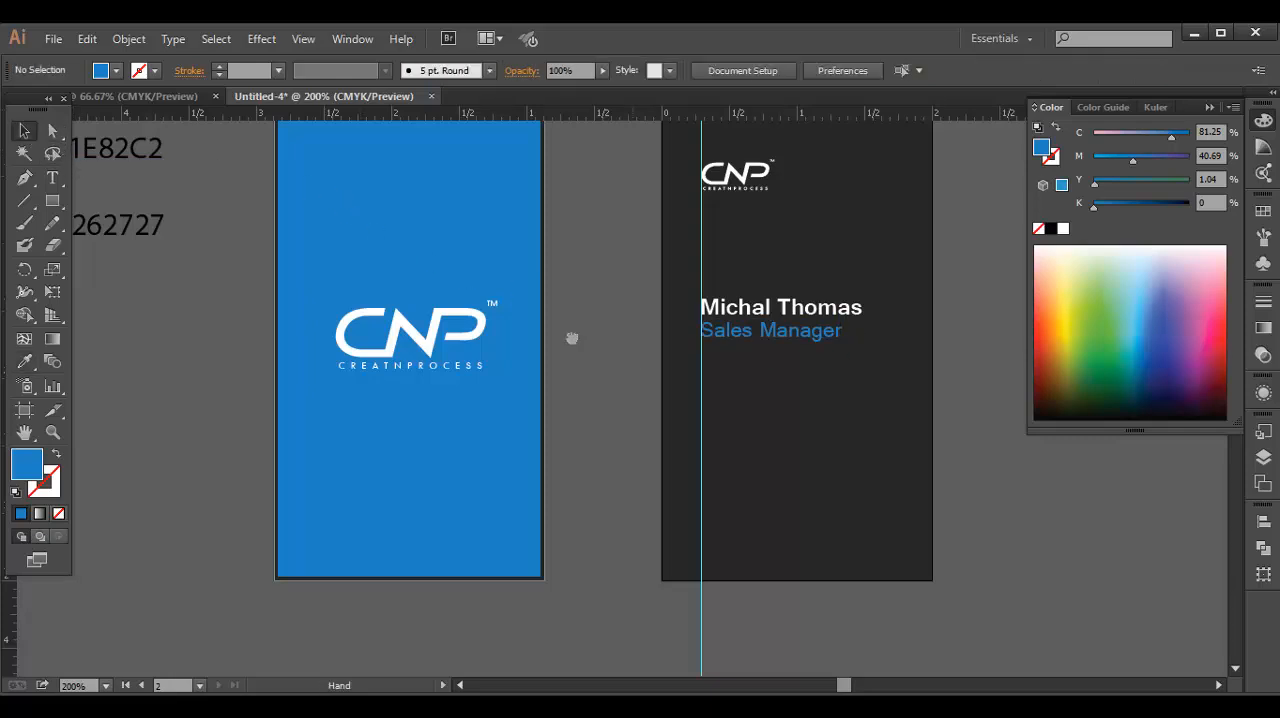
pyautogui.click(770, 330)
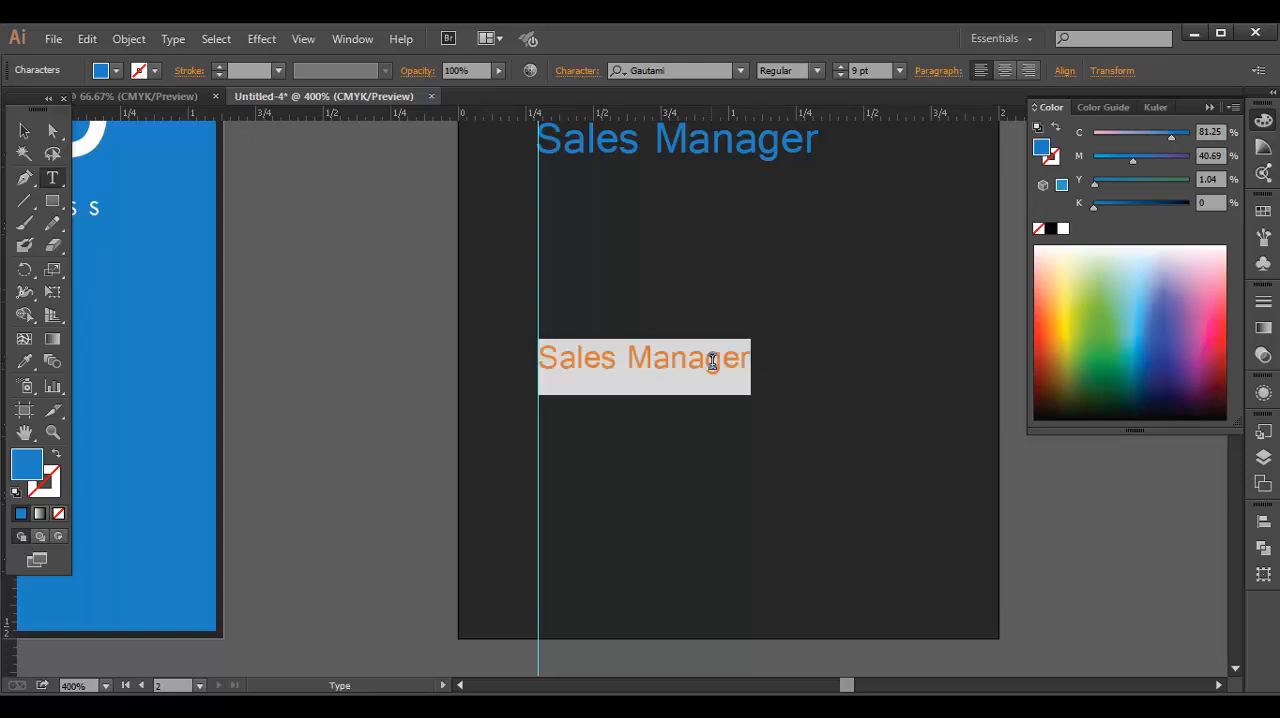
pyautogui.write('Br')
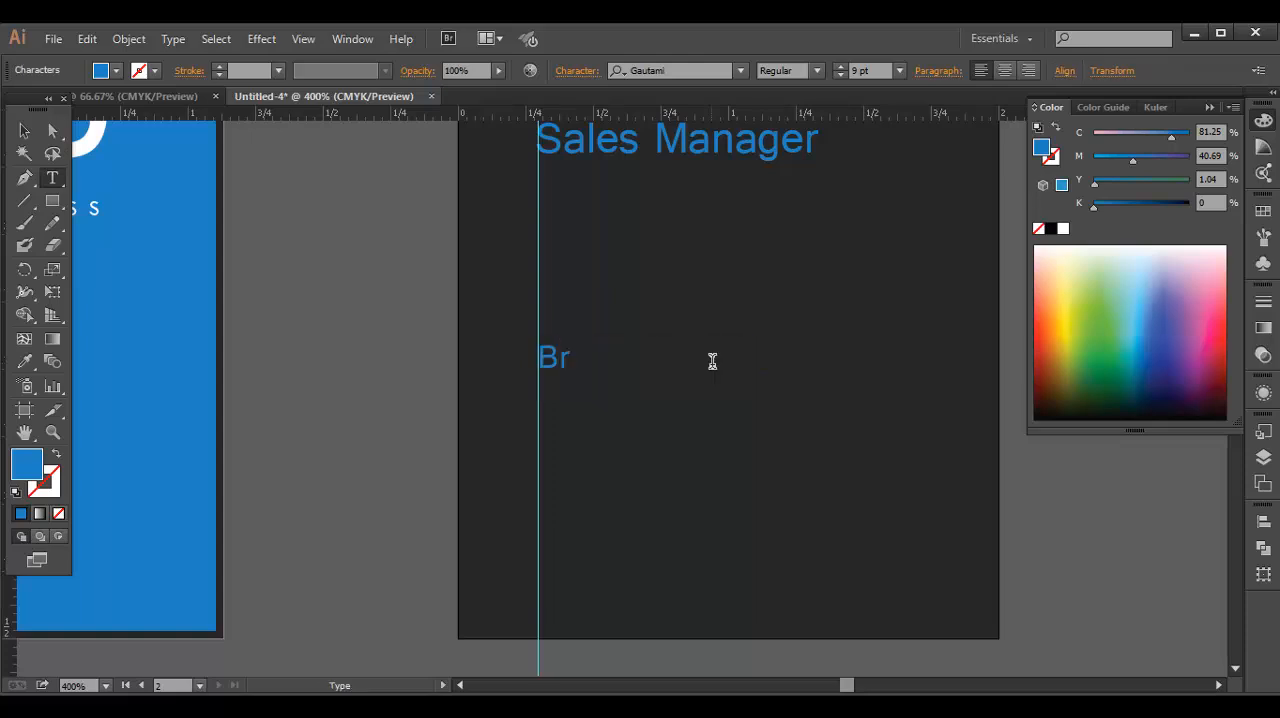
pyautogui.write('and Identity Development')
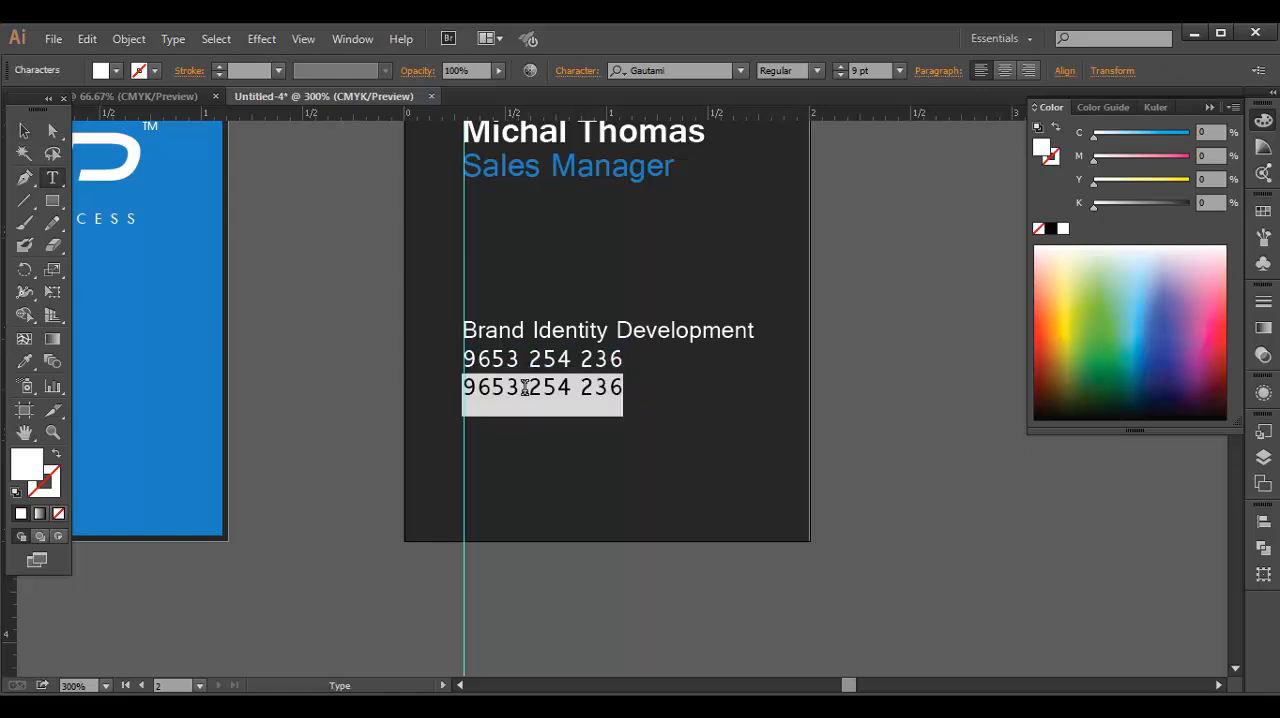
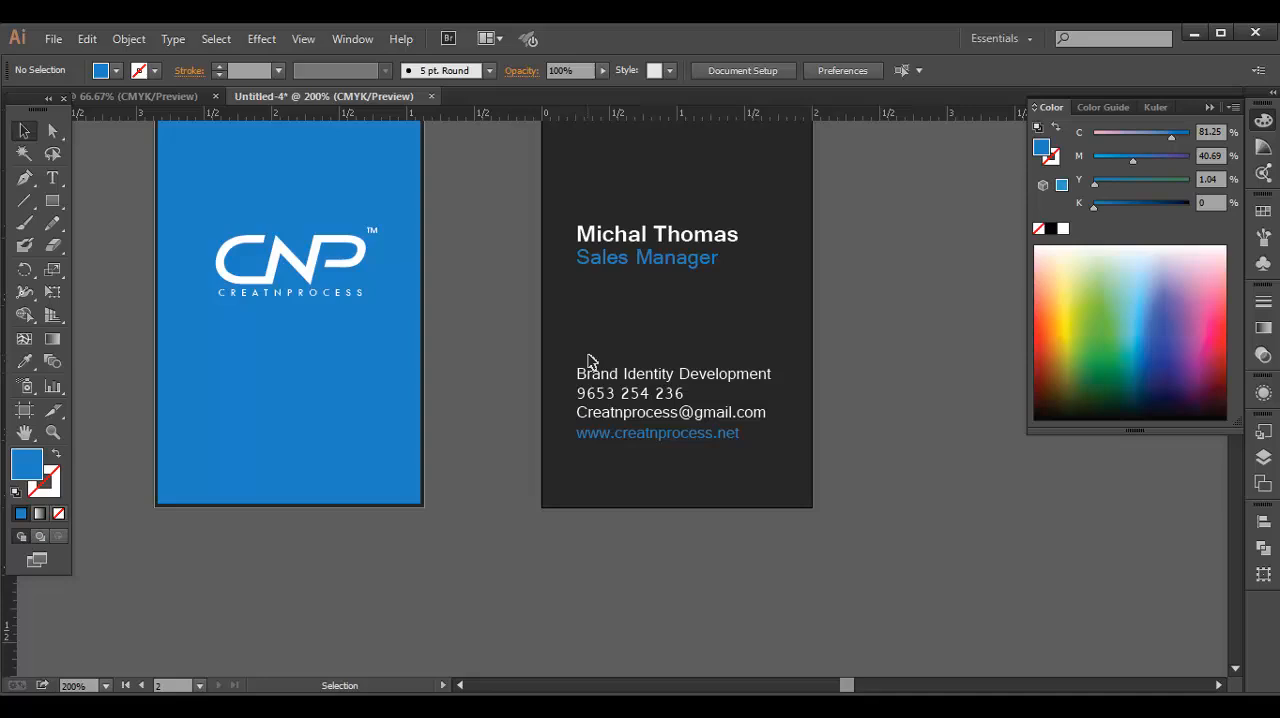
pyautogui.moveTo(730, 368)
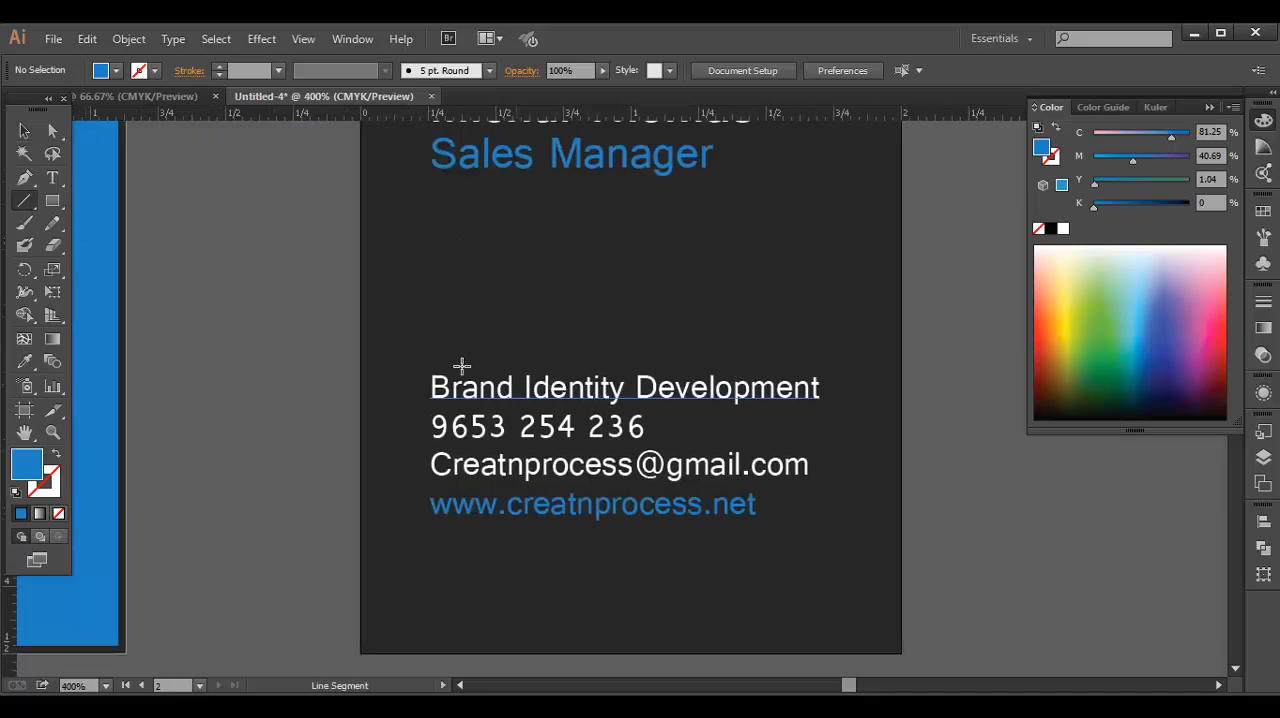
# Draw a divider line across the dark card above the contact details with a 0.5 pt stroke
pyautogui.moveTo(430, 124); pyautogui.dragTo(430, 360)
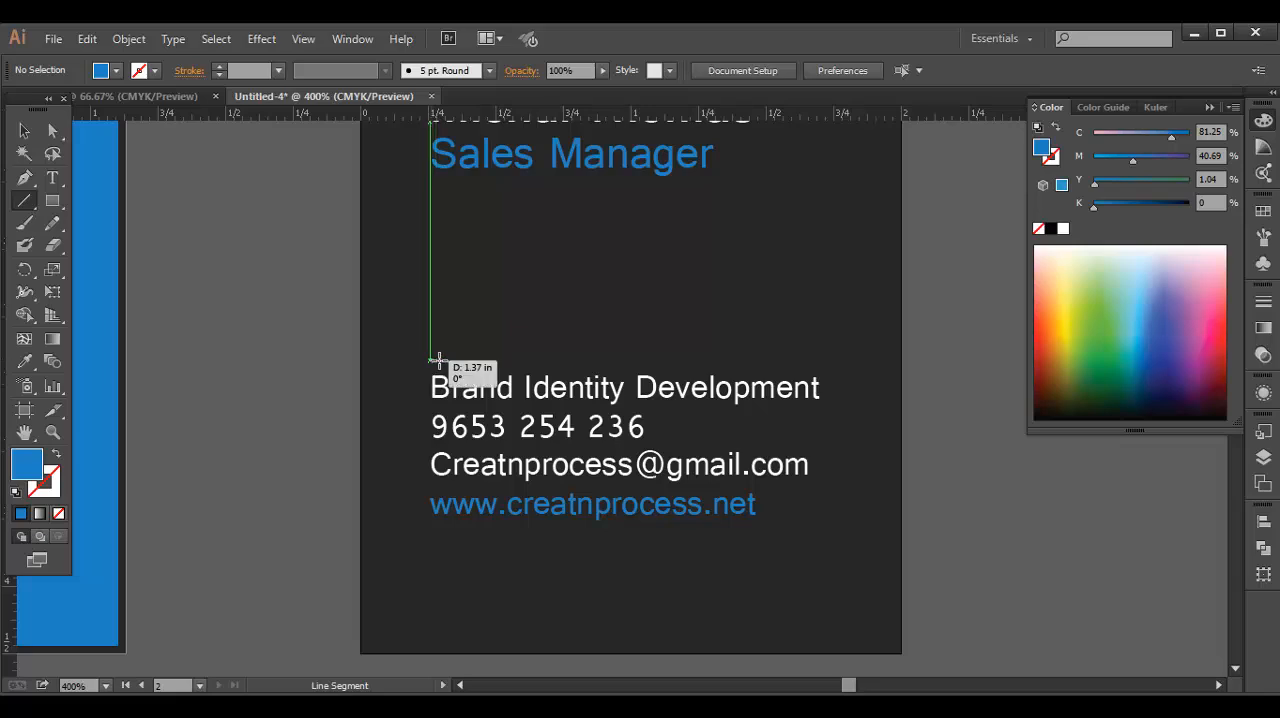
pyautogui.moveTo(432, 360); pyautogui.dragTo(816, 360)
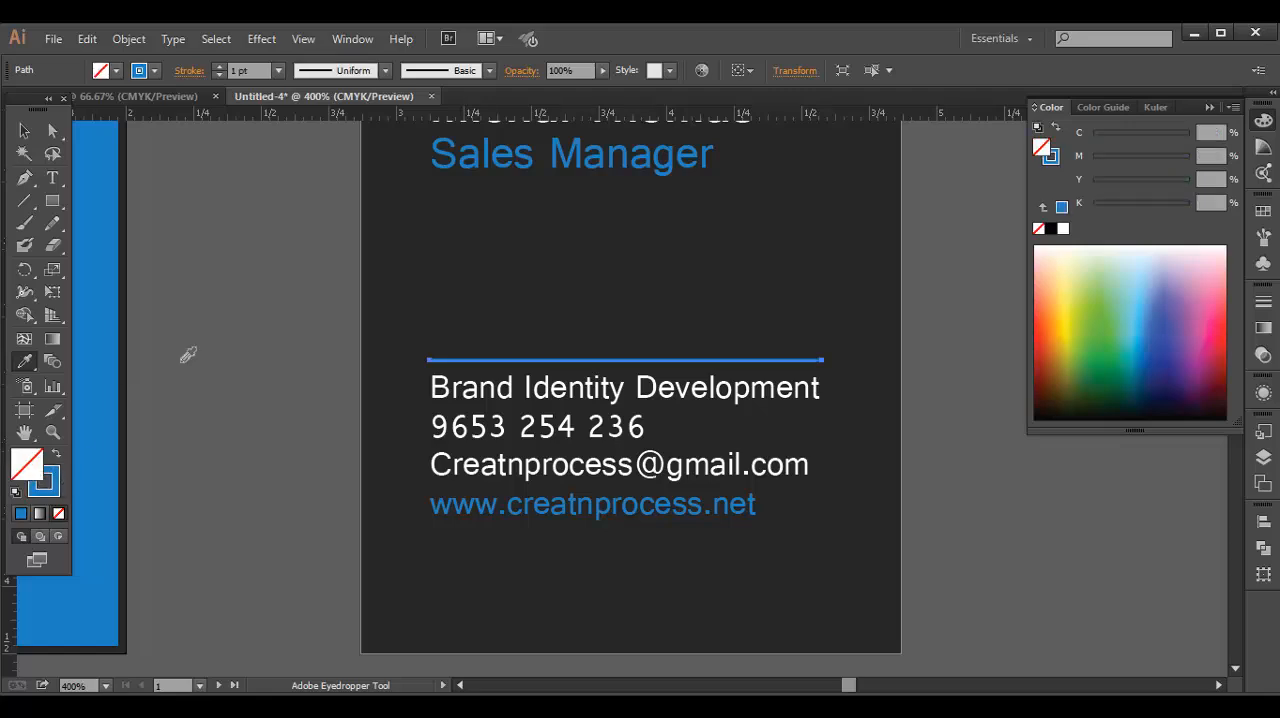
pyautogui.click(272, 70)
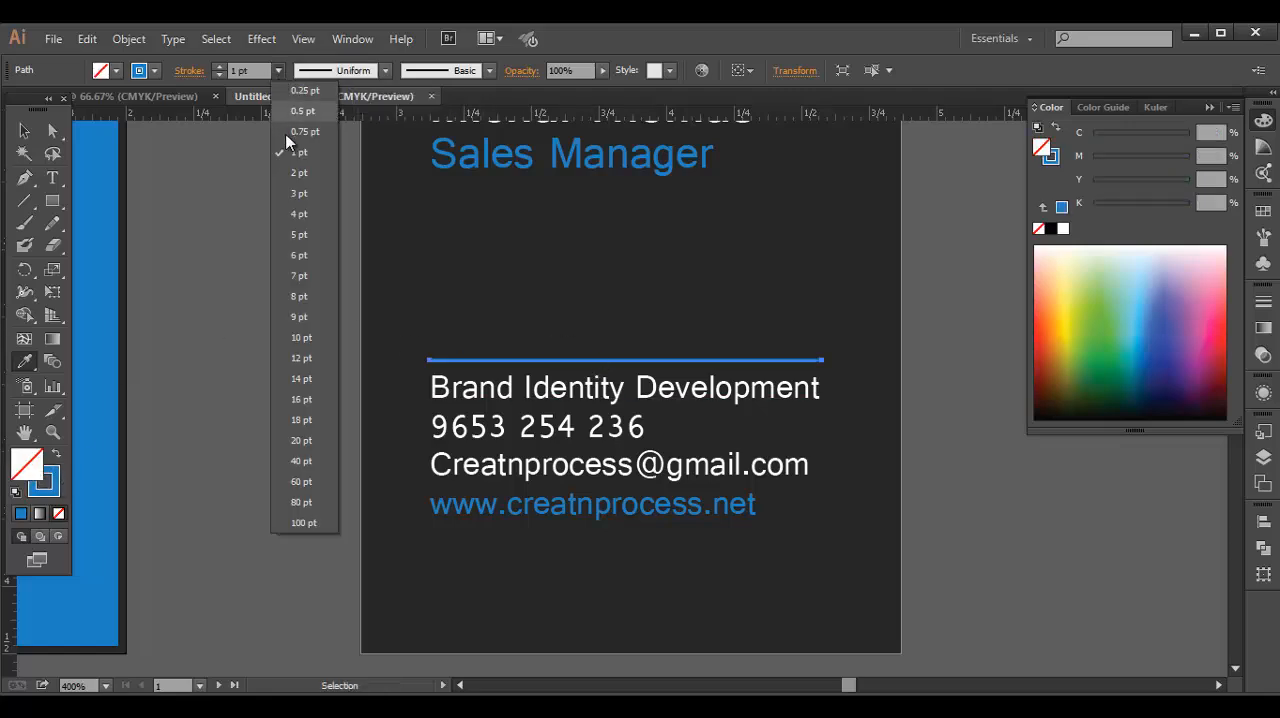
pyautogui.click(304, 112)
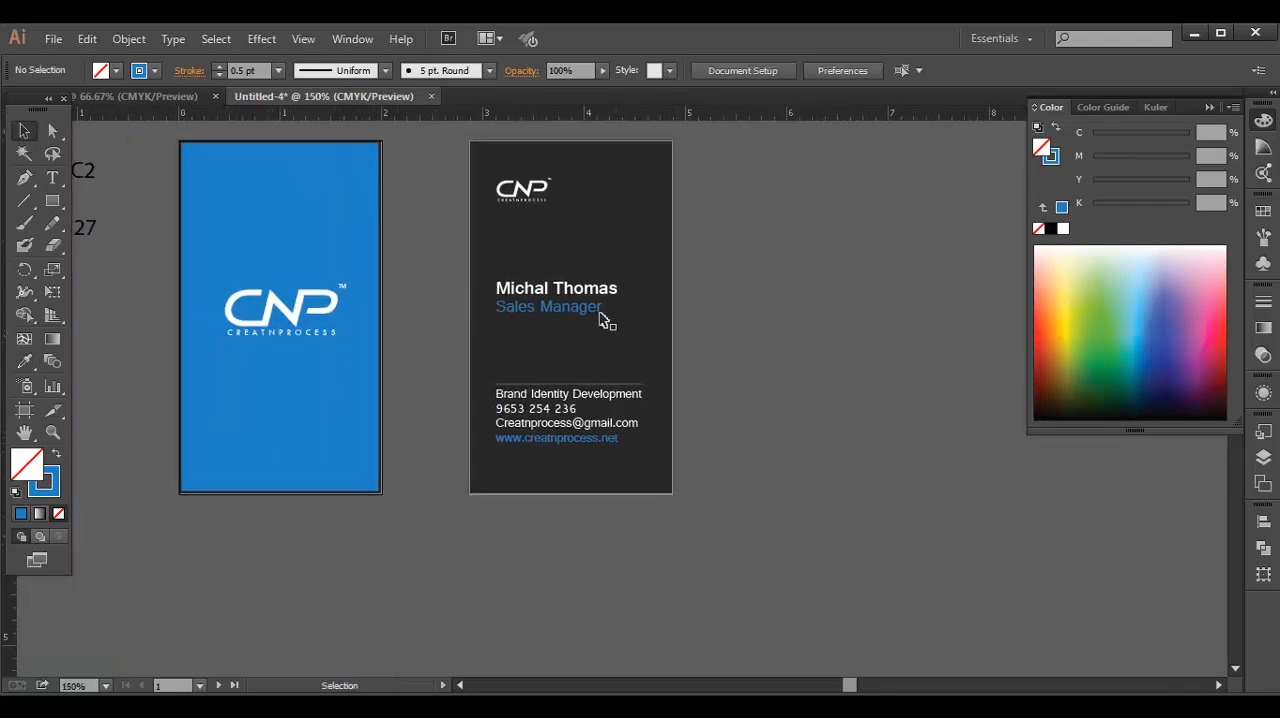
# Drag the name and Sales Manager title down nearer the divider line
pyautogui.click(556, 296)
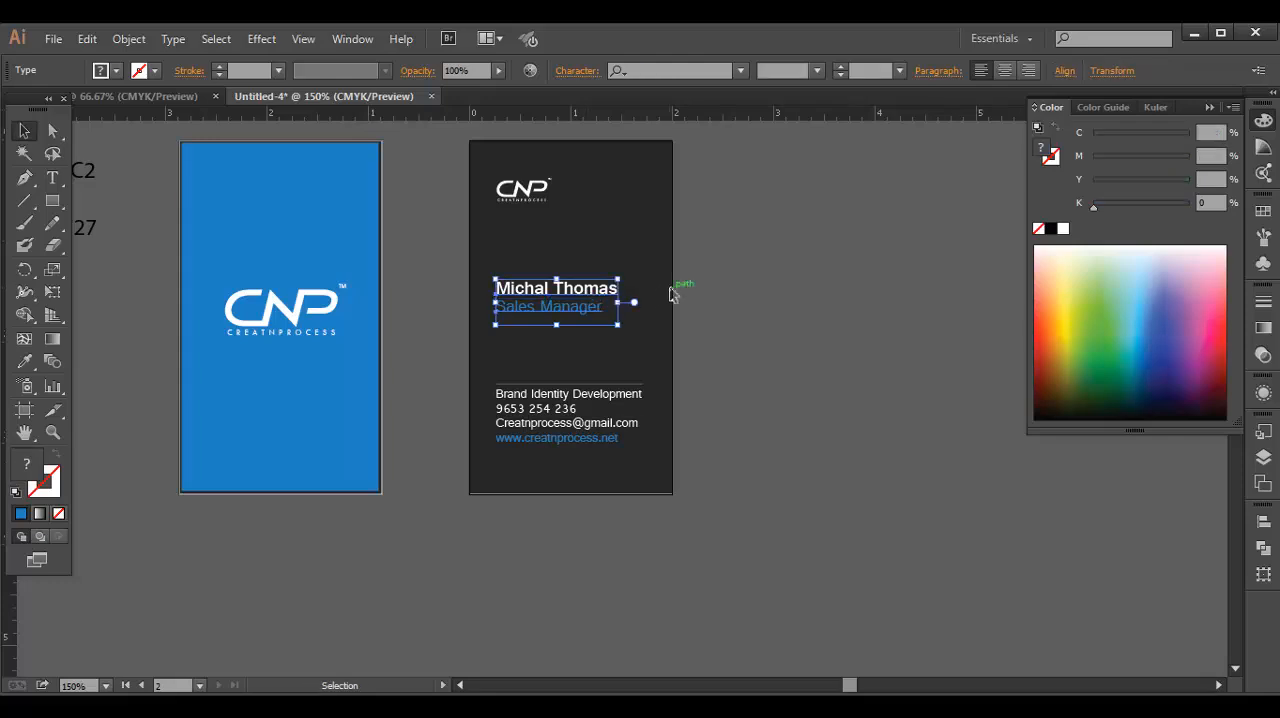
pyautogui.moveTo(556, 300); pyautogui.dragTo(556, 316)
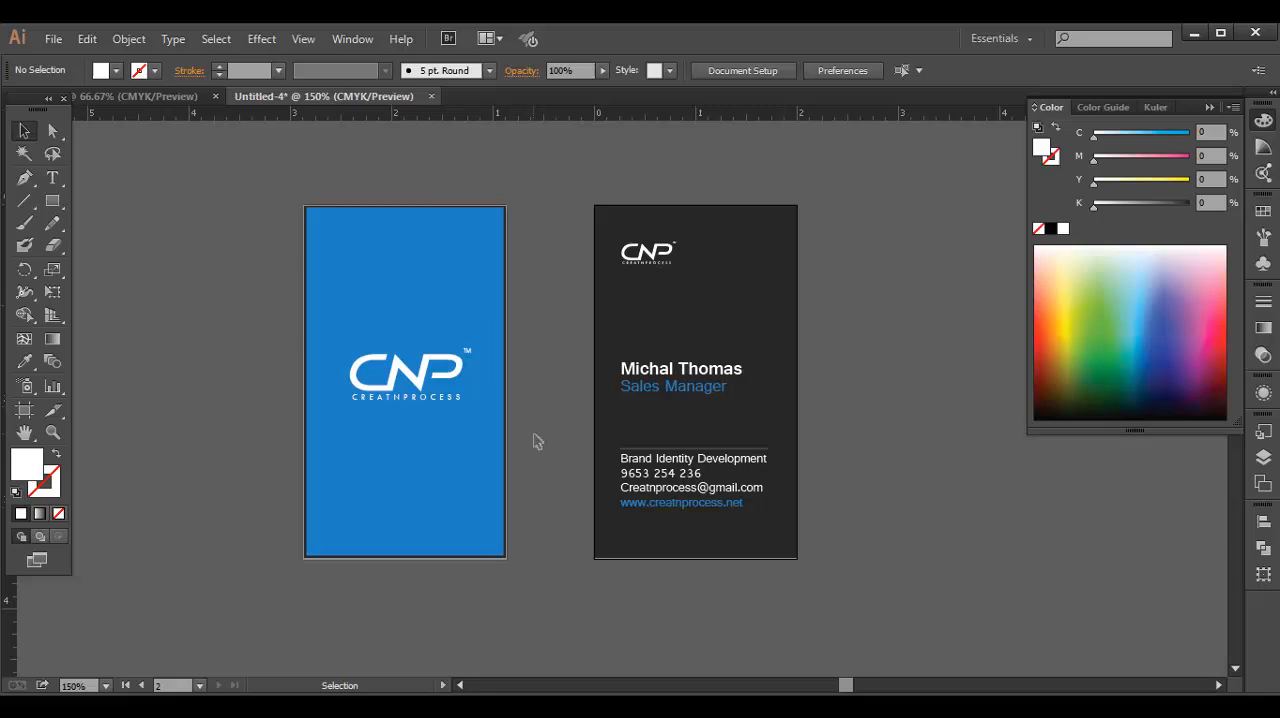
pyautogui.moveTo(500, 340)
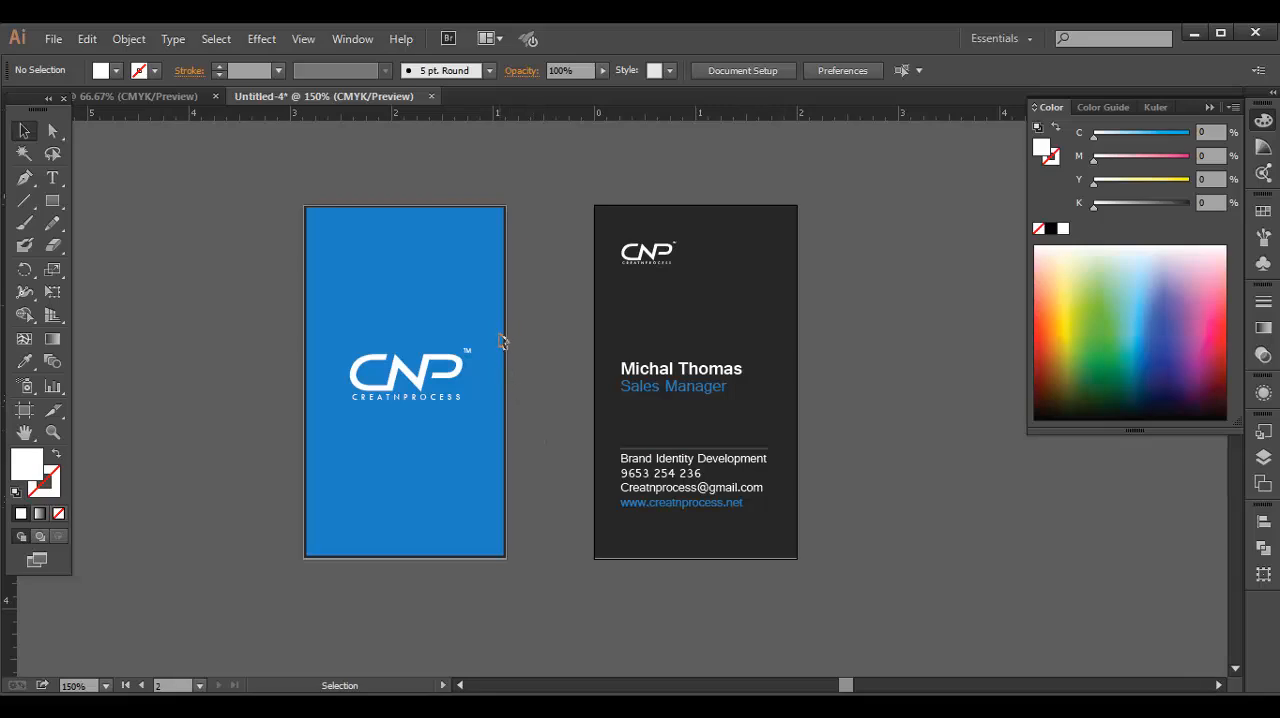
pyautogui.moveTo(304, 210)
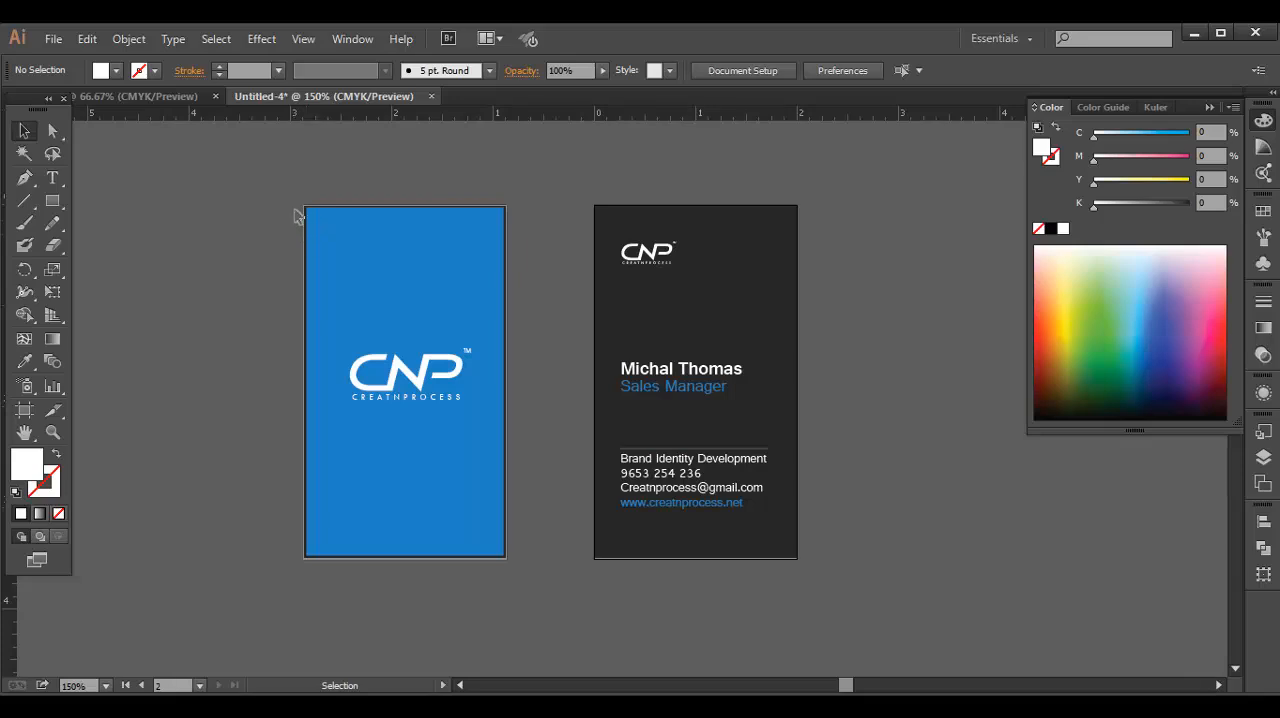
pyautogui.moveTo(504, 204)
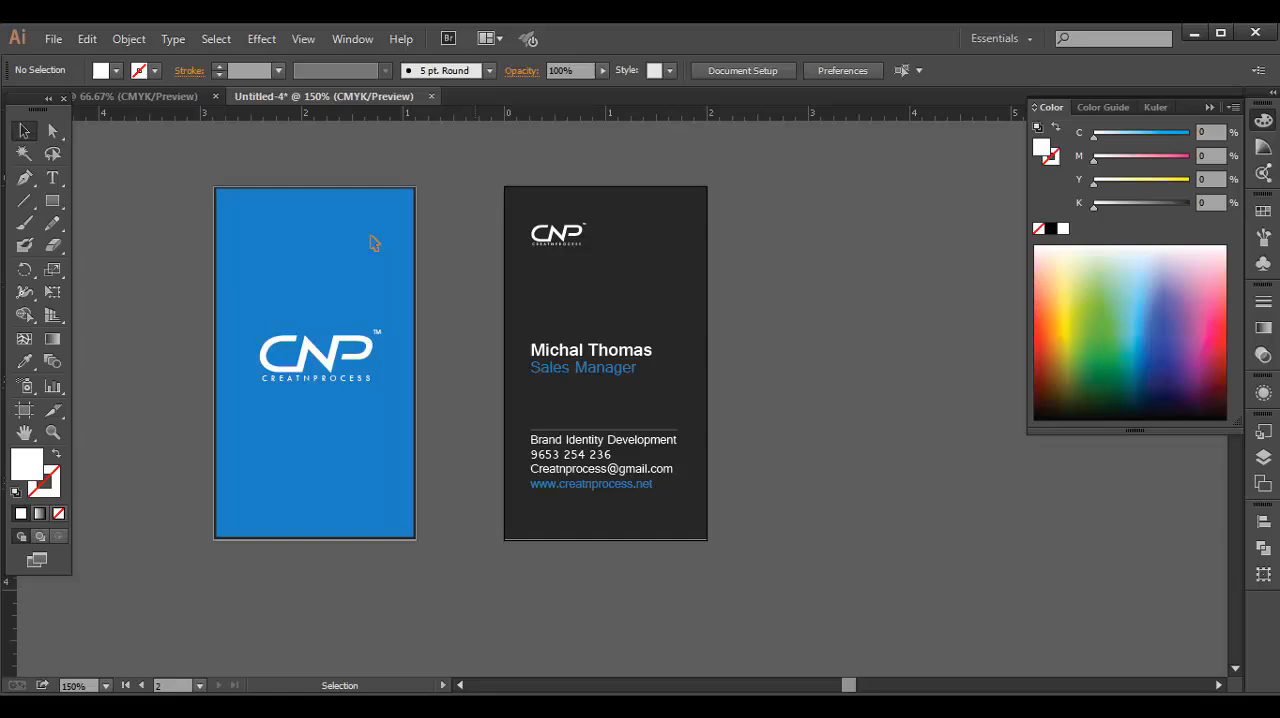
pyautogui.moveTo(68, 116)
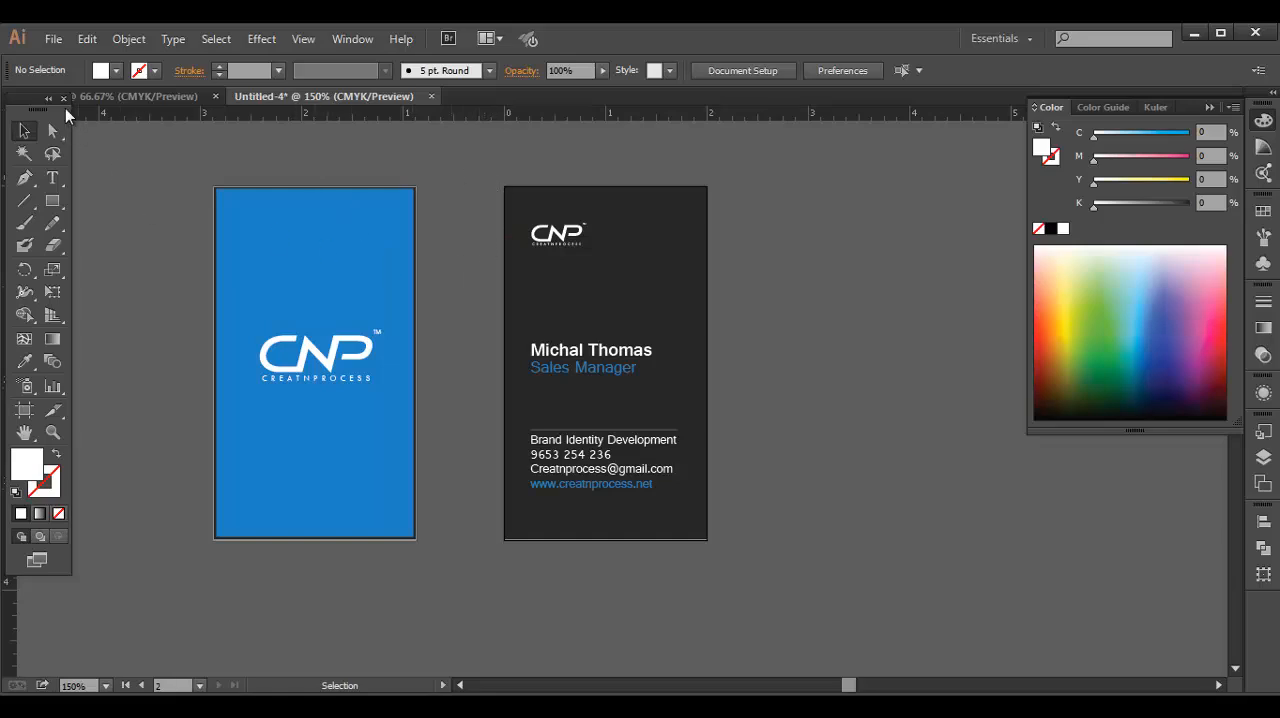
pyautogui.moveTo(736, 84)
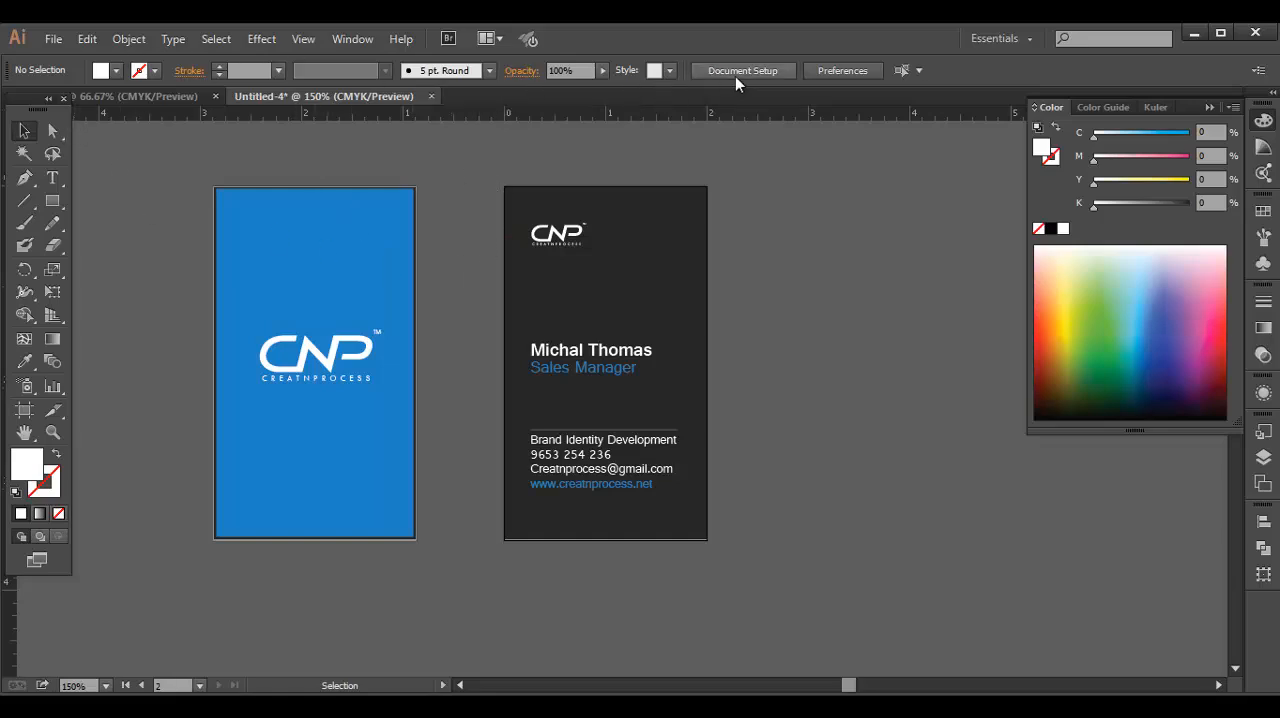
# Set Top, Bottom, Left and Right bleed to 0.12 in through Document Setup
pyautogui.click(742, 70)
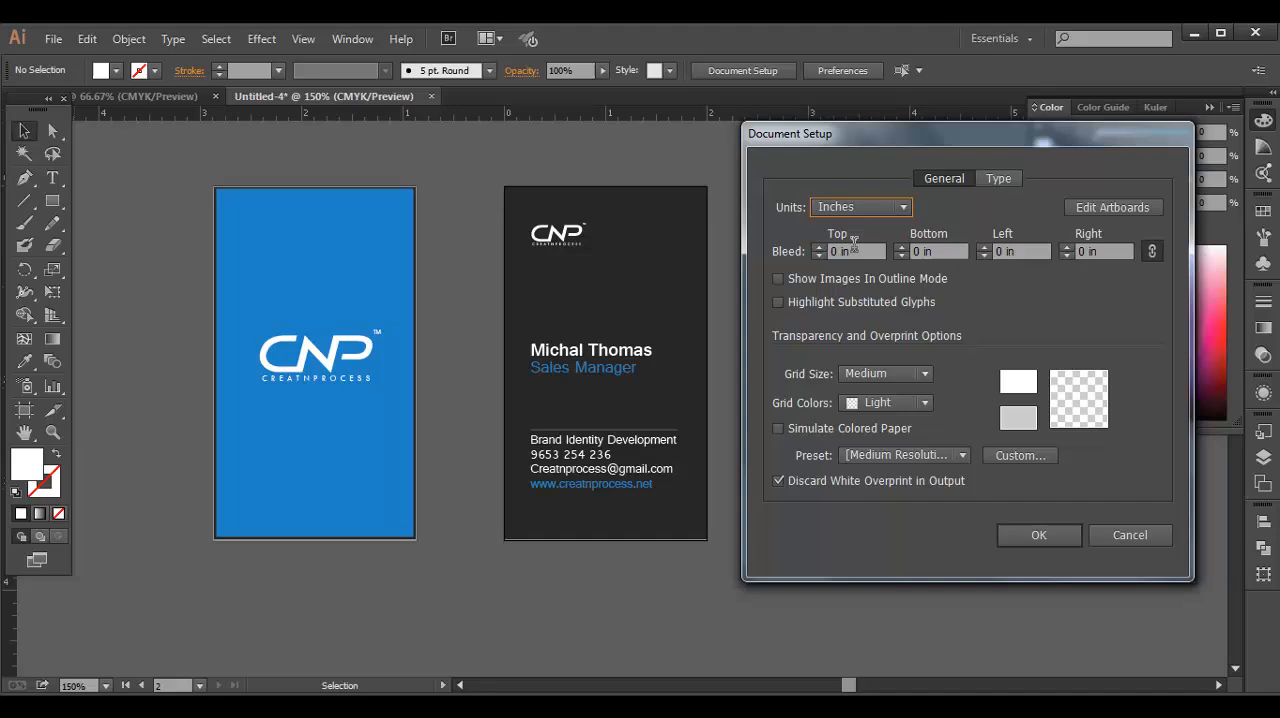
pyautogui.moveTo(876, 268)
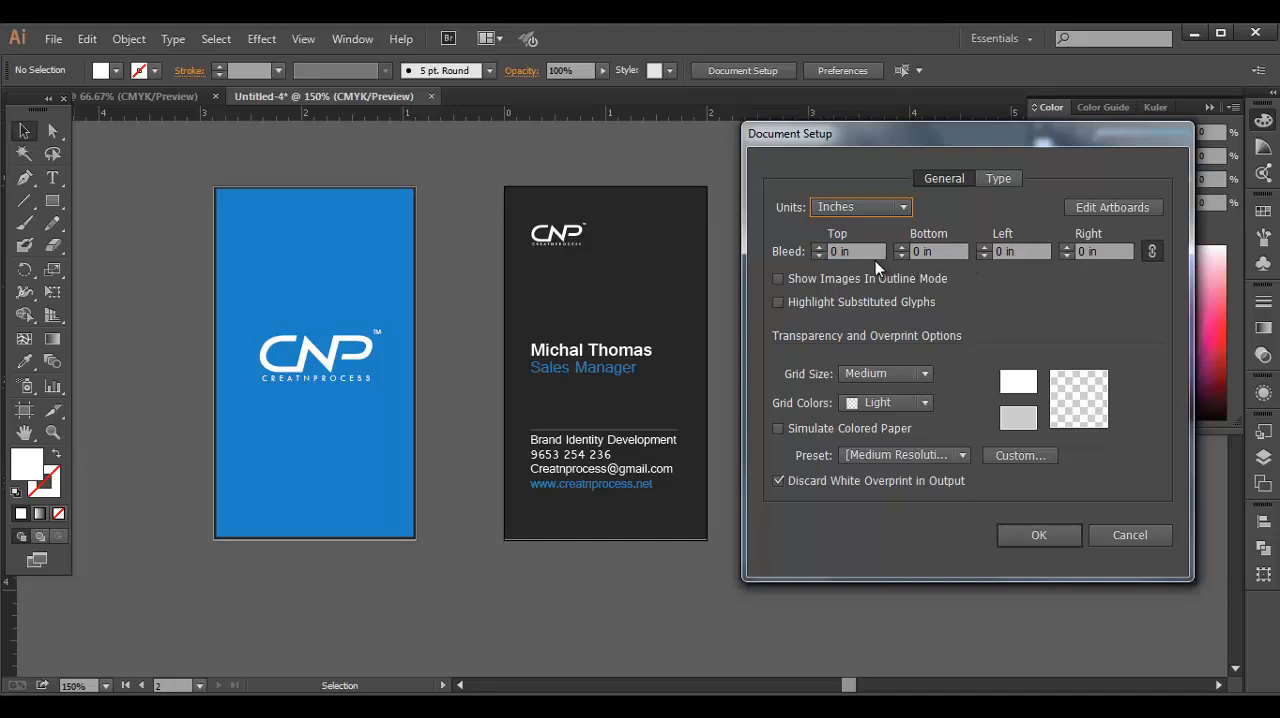
pyautogui.moveTo(840, 260)
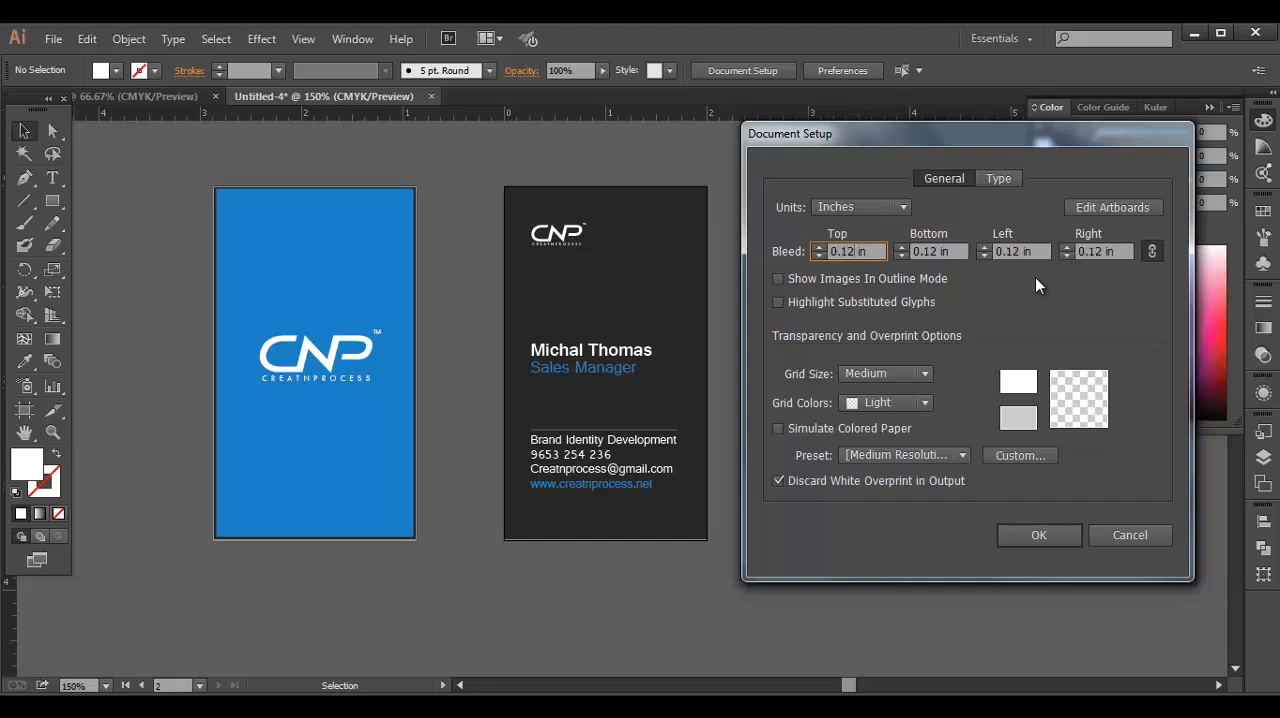
pyautogui.click(1038, 536)
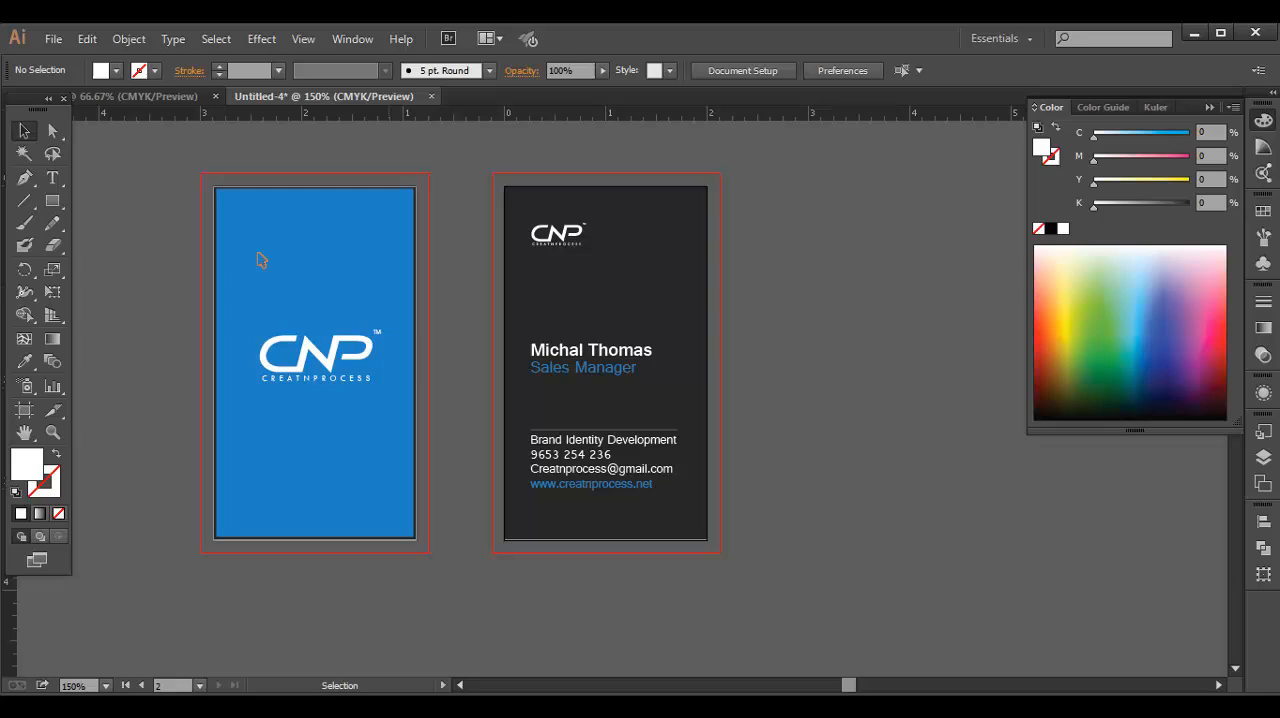
pyautogui.moveTo(282, 232)
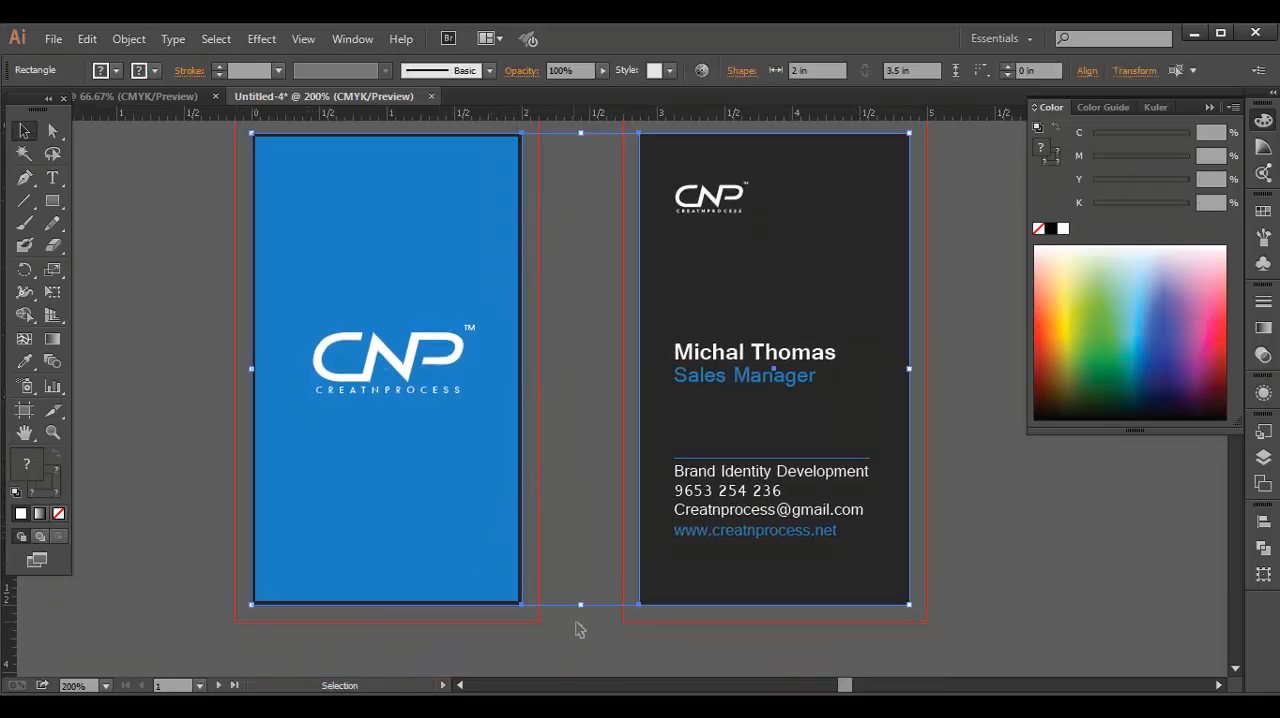
# Drag the blue background rectangle's edges out to snap onto the red bleed guides
pyautogui.click(388, 370)
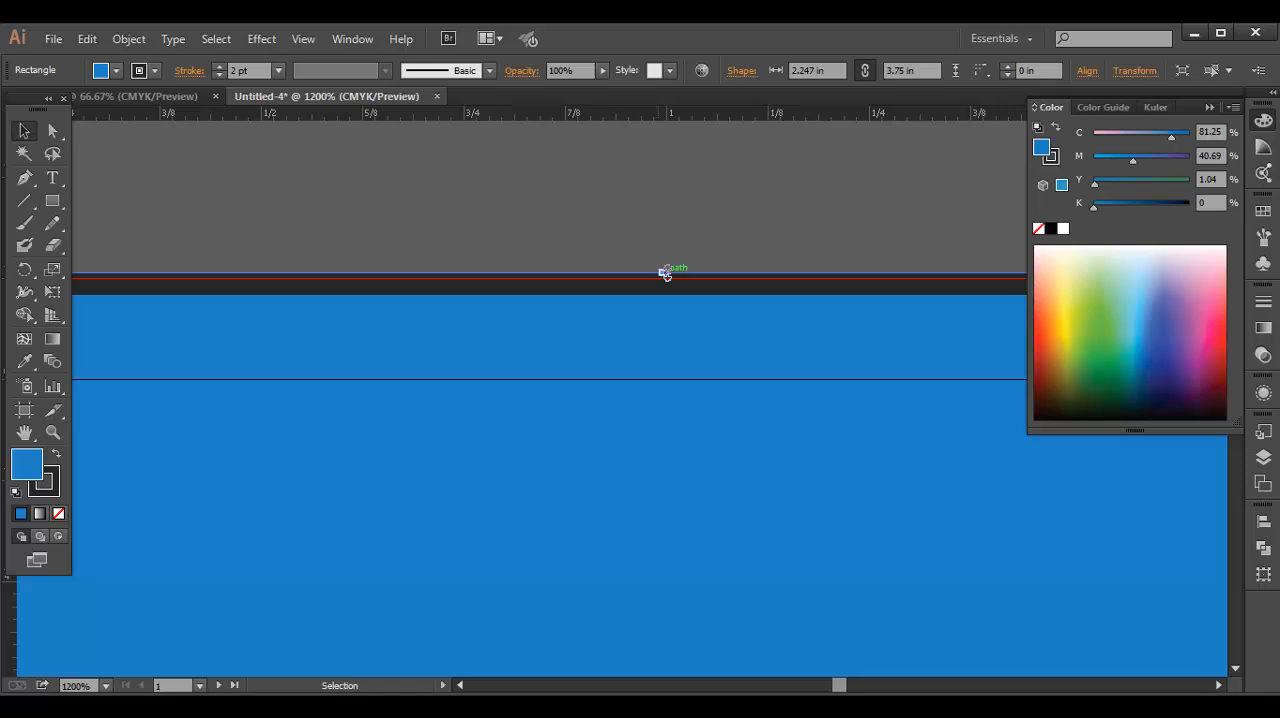
pyautogui.click(784, 370)
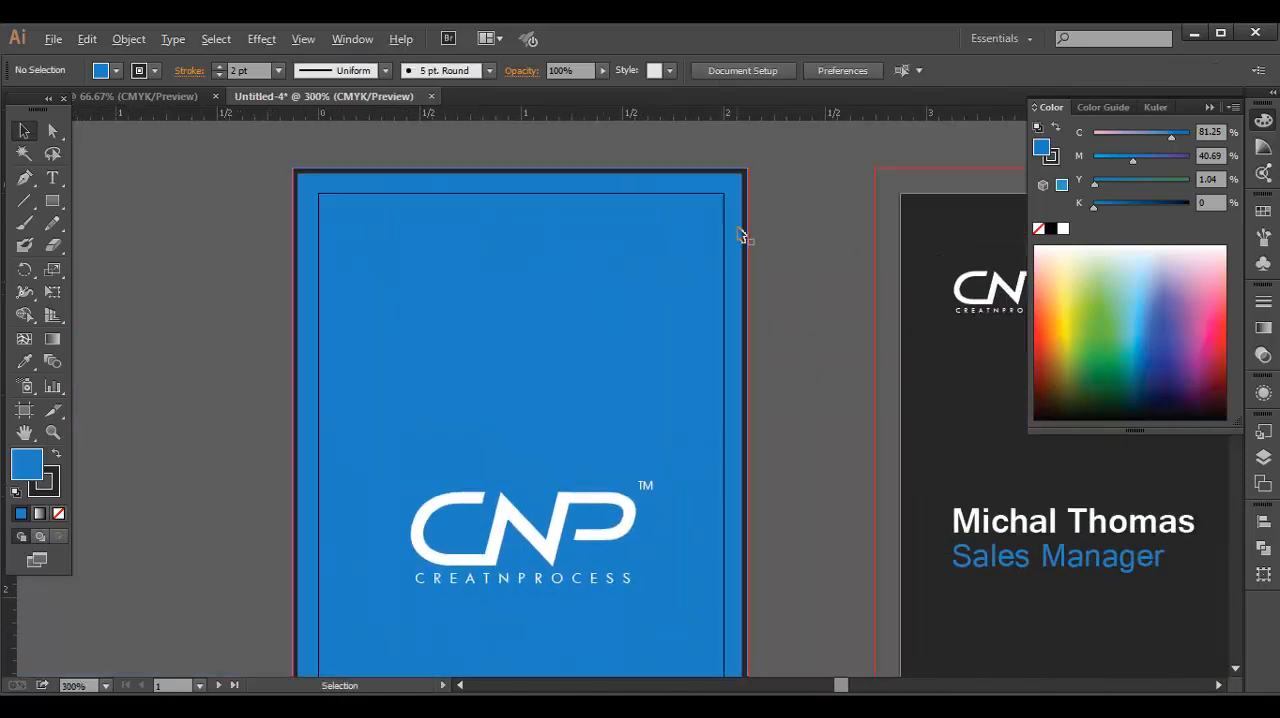
pyautogui.scroll(-3)
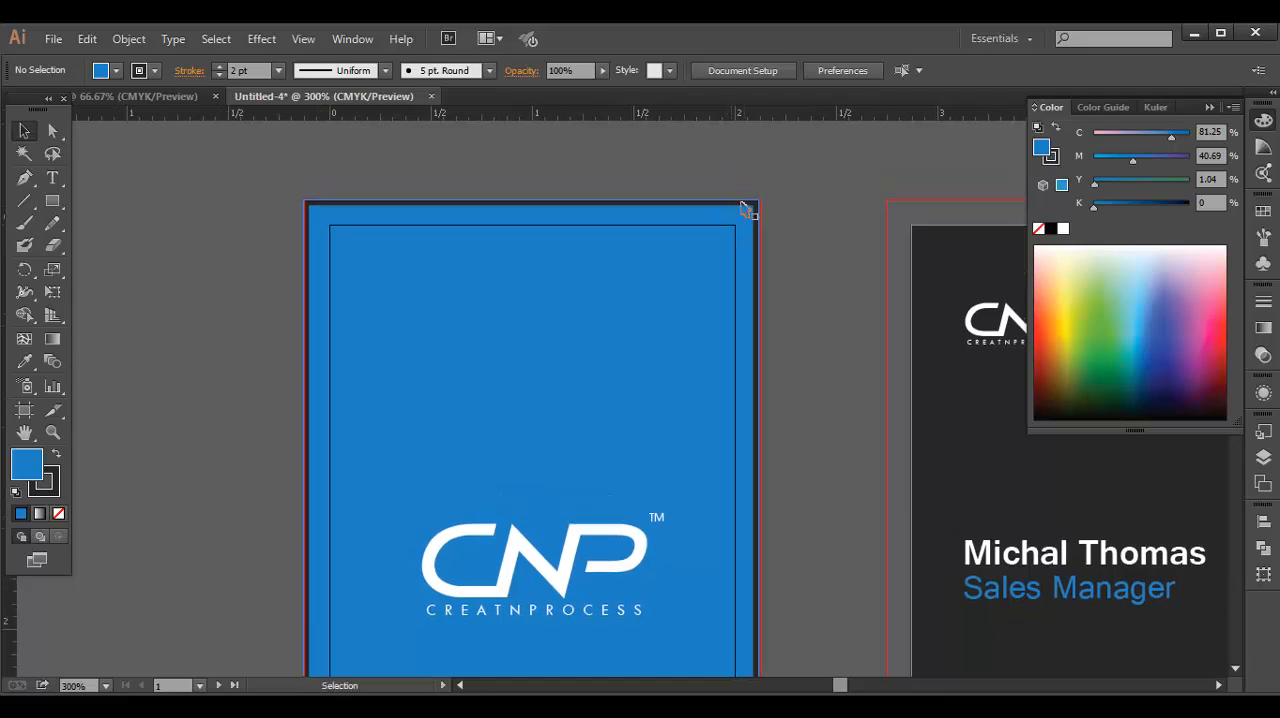
pyautogui.moveTo(736, 238)
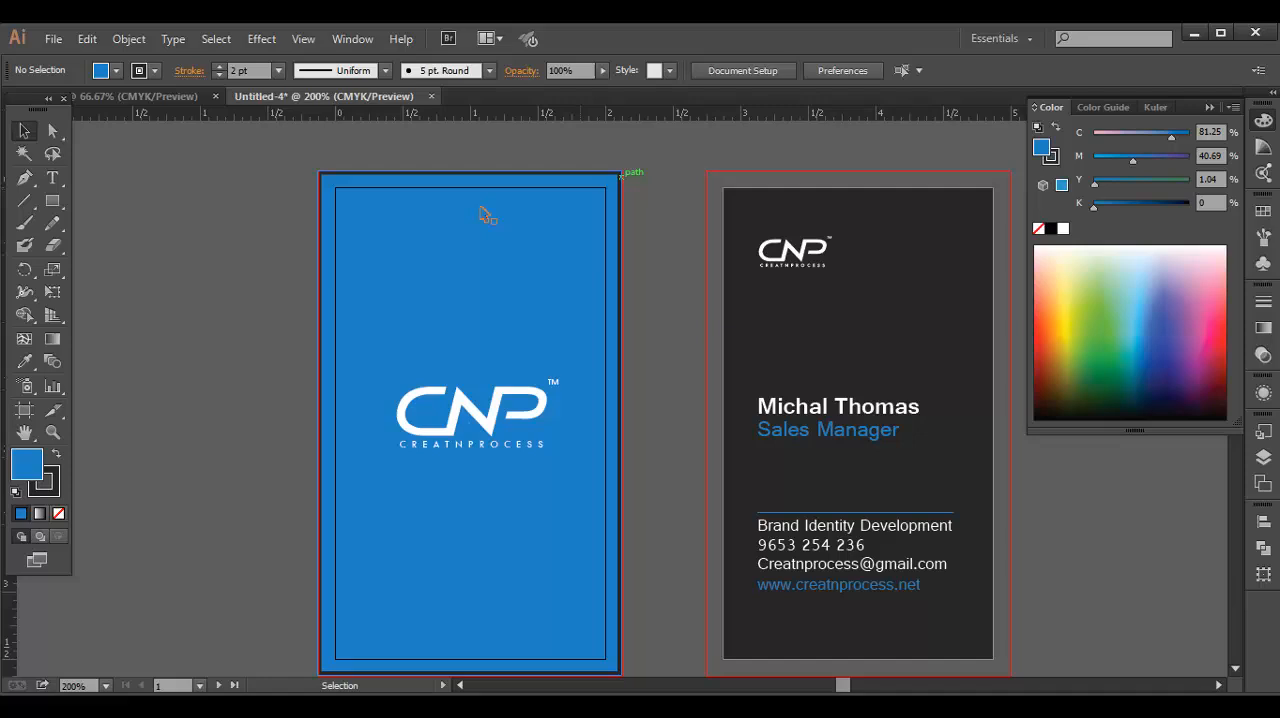
pyautogui.moveTo(400, 336)
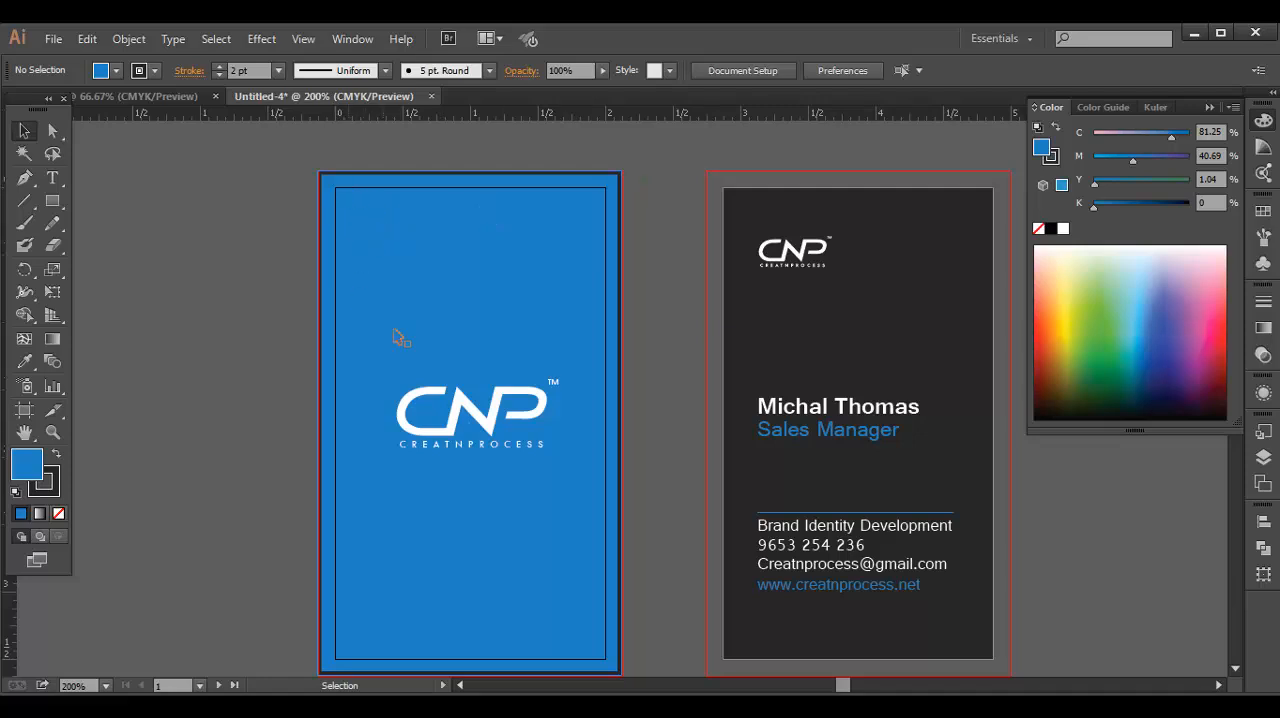
pyautogui.moveTo(348, 198)
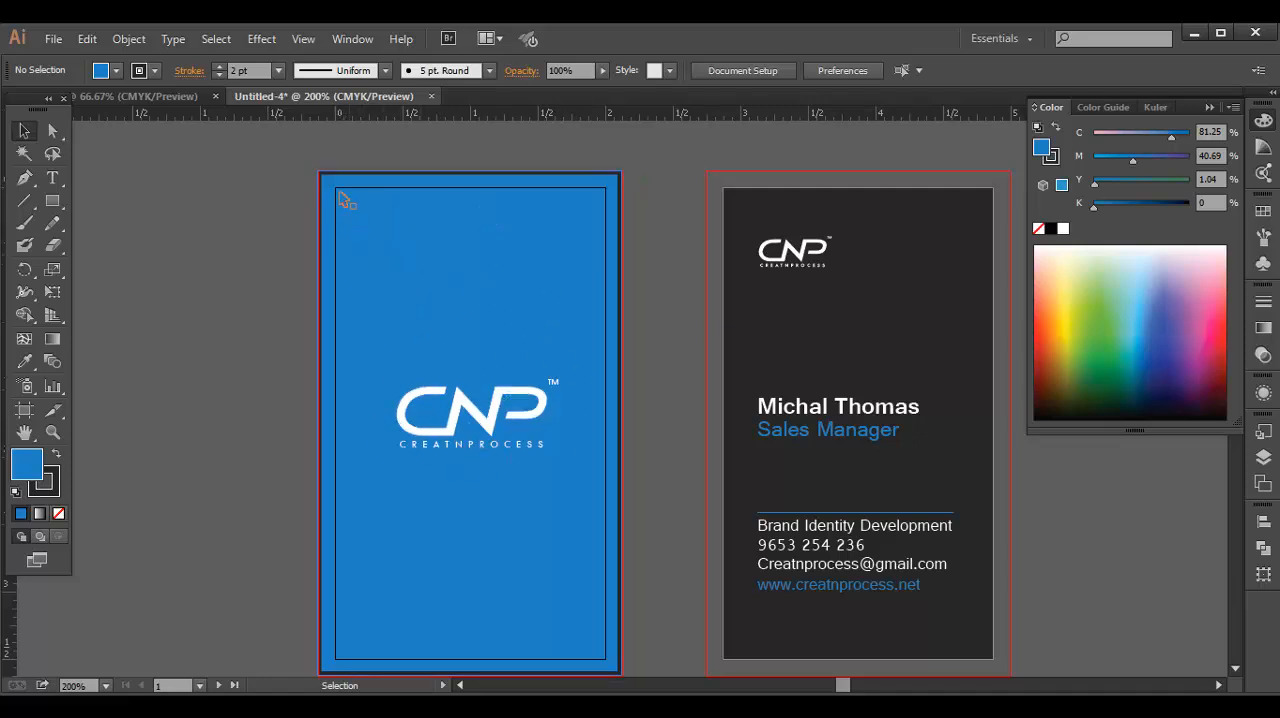
pyautogui.scroll(3)
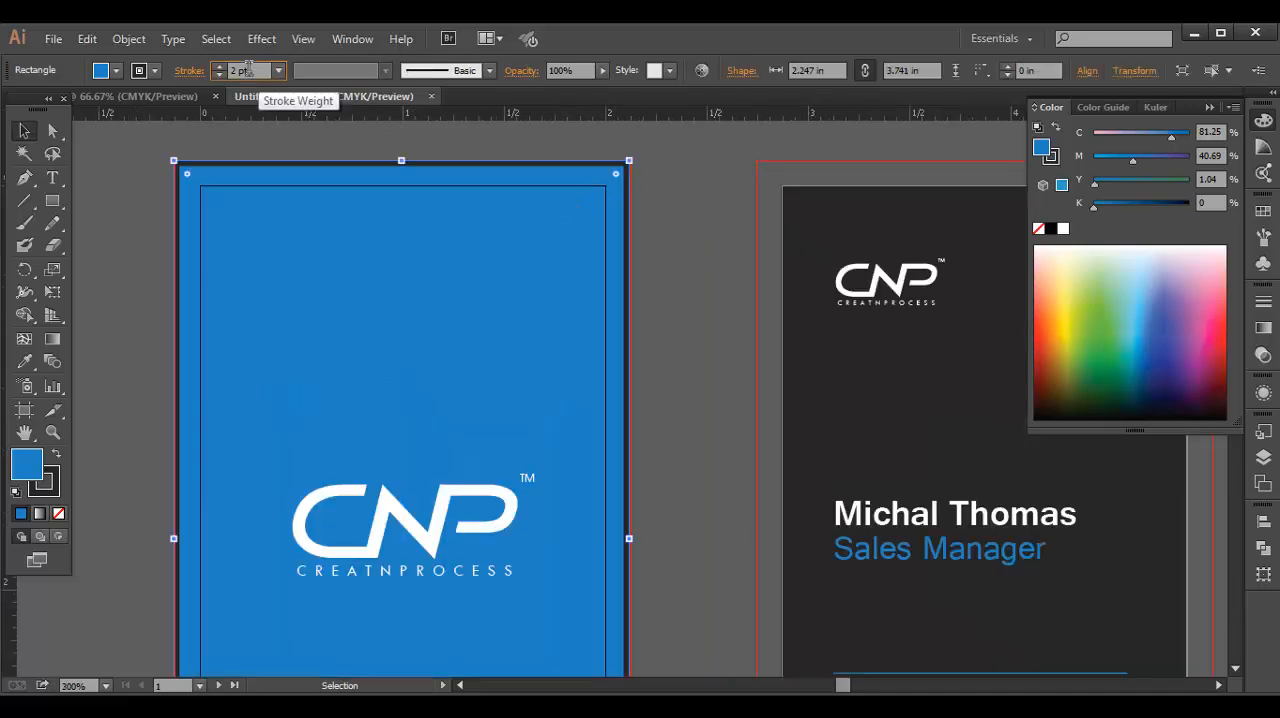
# Enter a larger stroke weight so the blue card gets a thick dark gray border
pyautogui.tripleClick(240, 70)
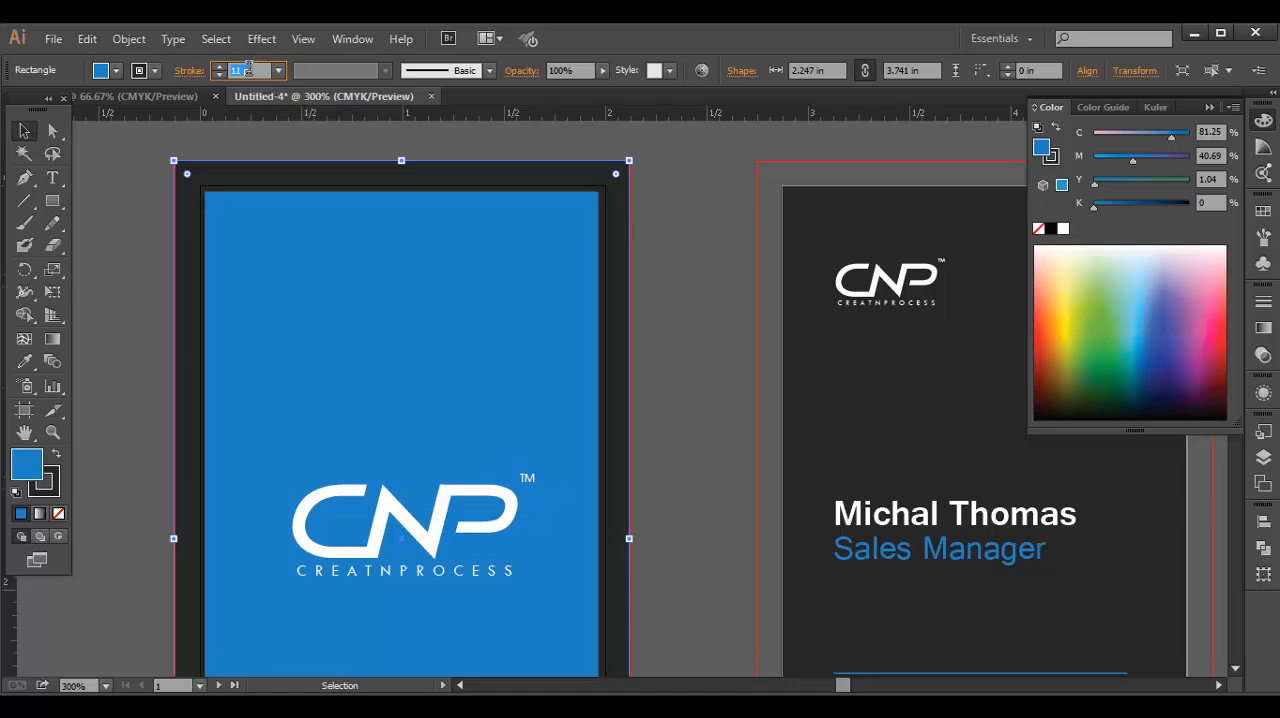
pyautogui.click(704, 304)
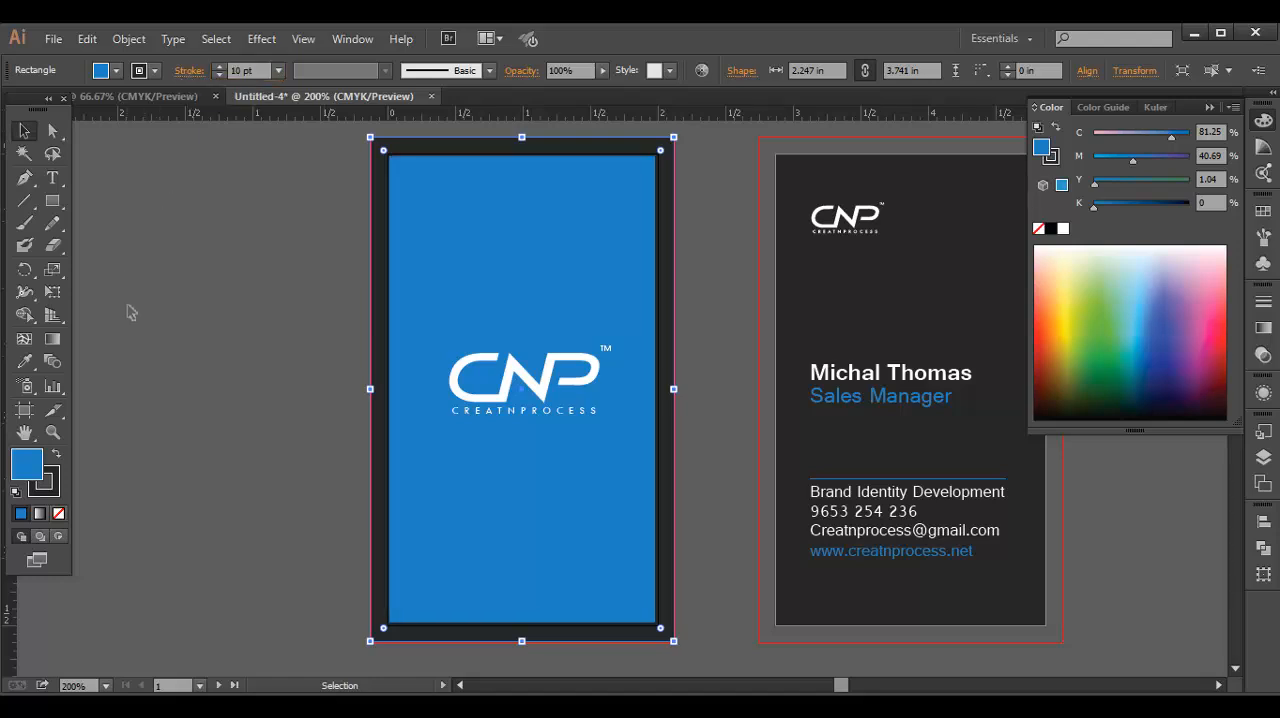
pyautogui.moveTo(528, 636)
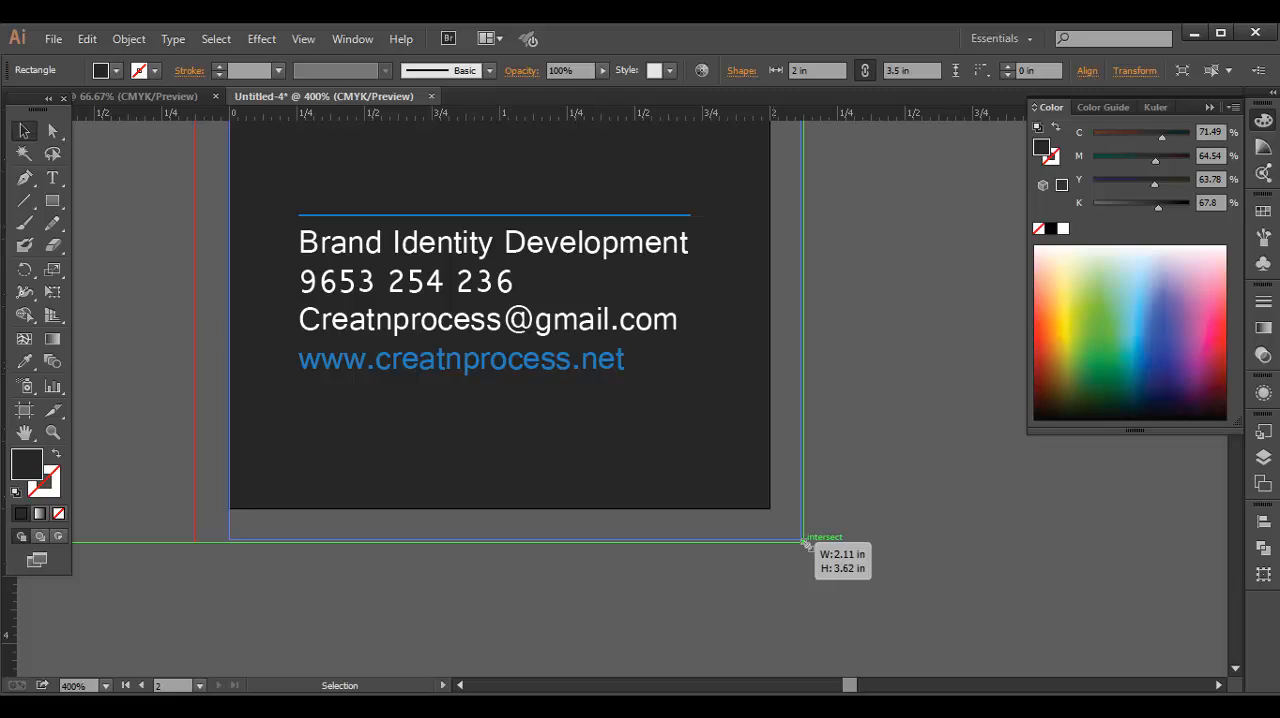
# Pull the dark card background's bottom-right corner out onto the bleed corner
pyautogui.click(804, 540)
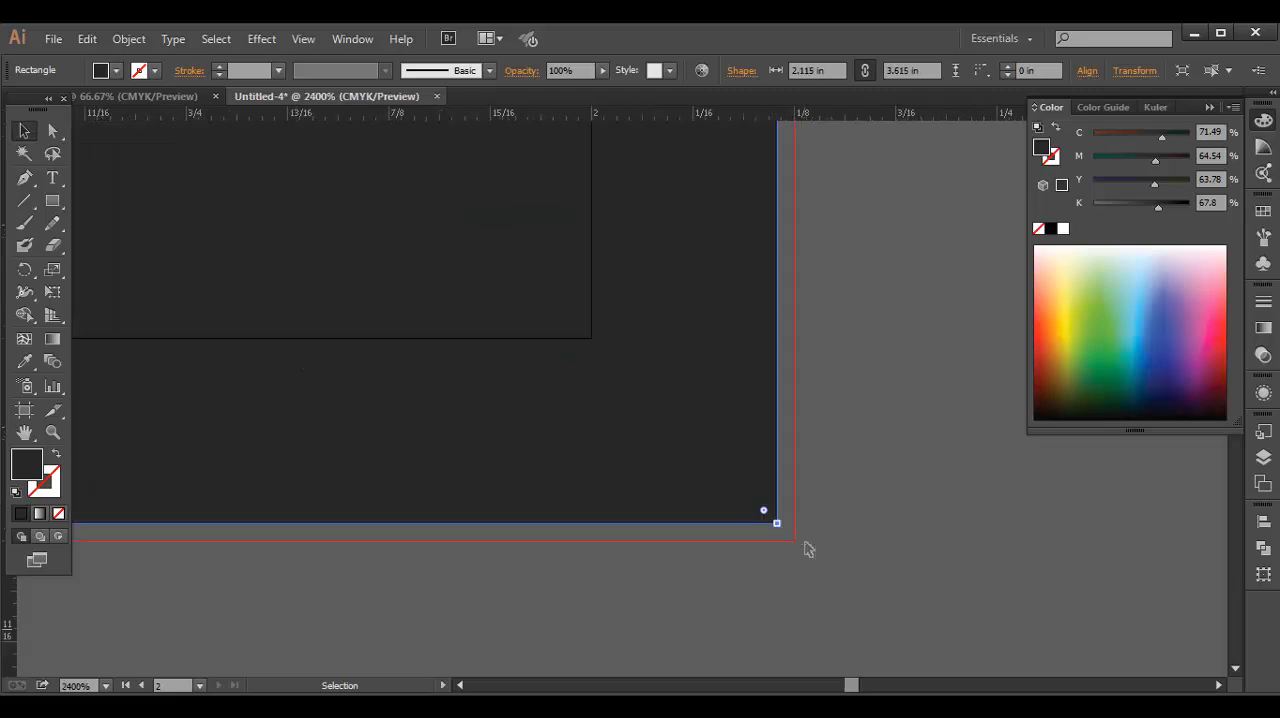
pyautogui.moveTo(764, 510); pyautogui.dragTo(796, 536)
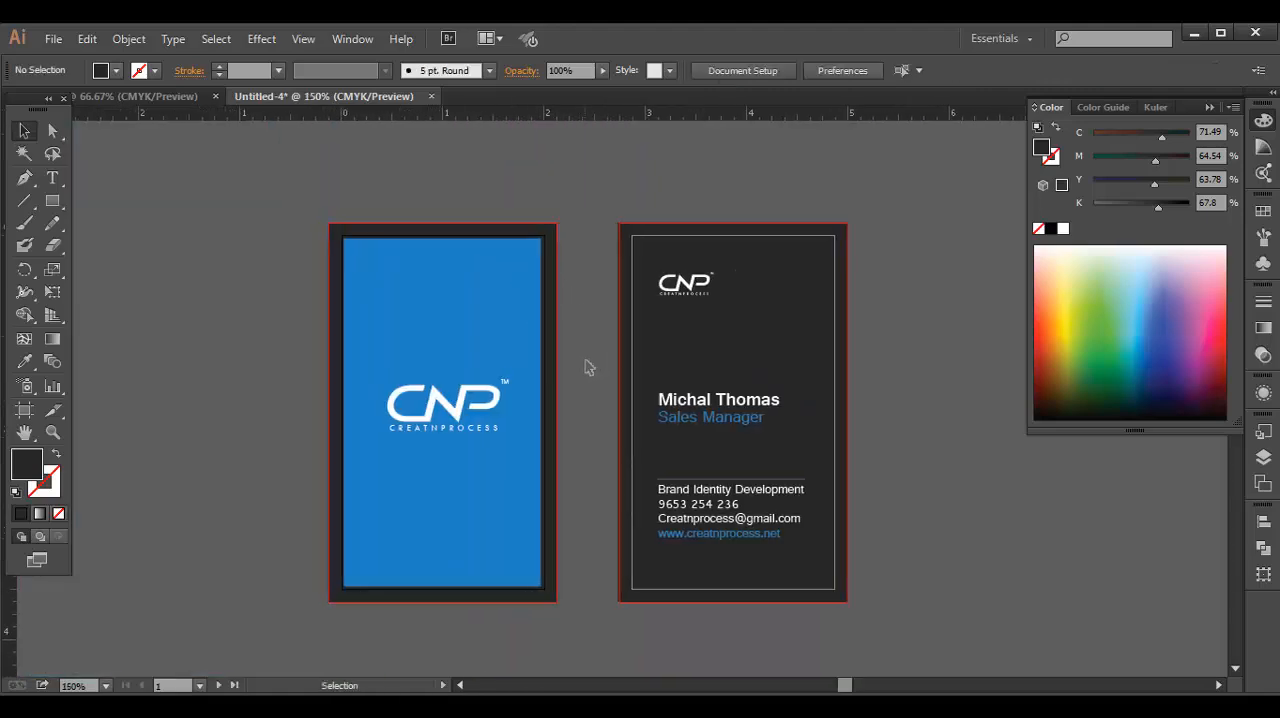
pyautogui.moveTo(336, 224)
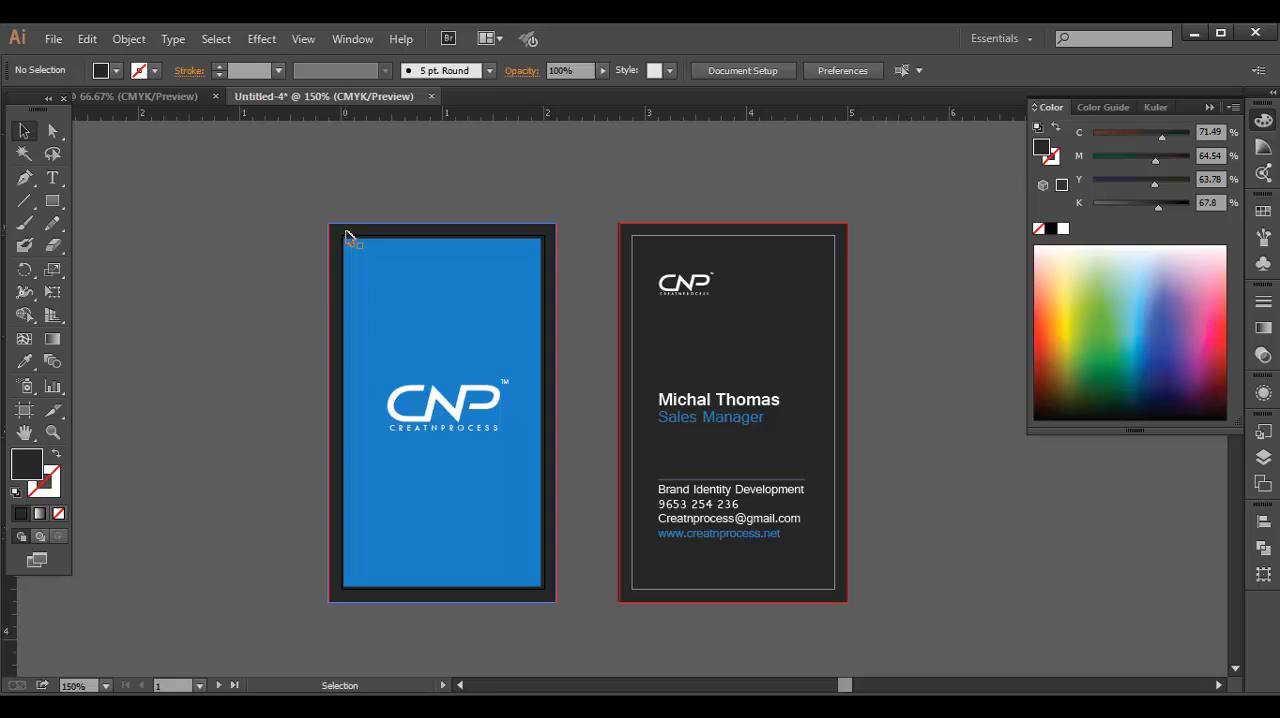
pyautogui.moveTo(456, 244)
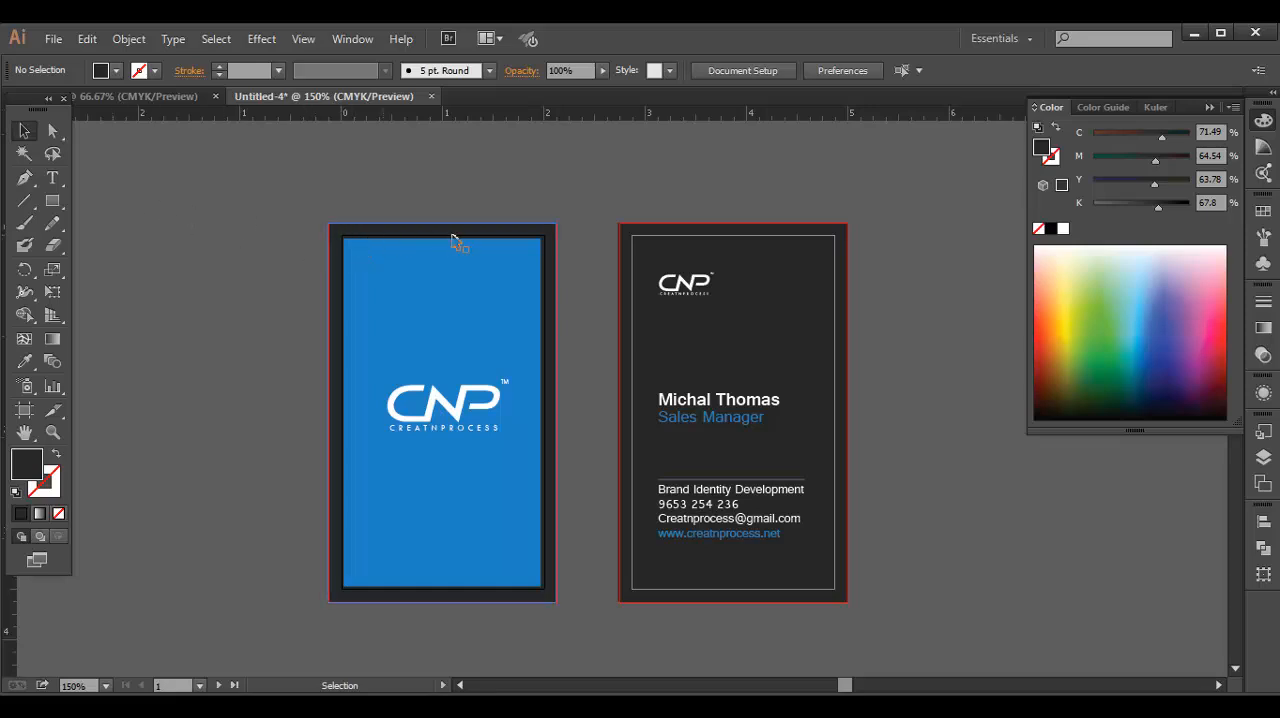
pyautogui.moveTo(536, 496)
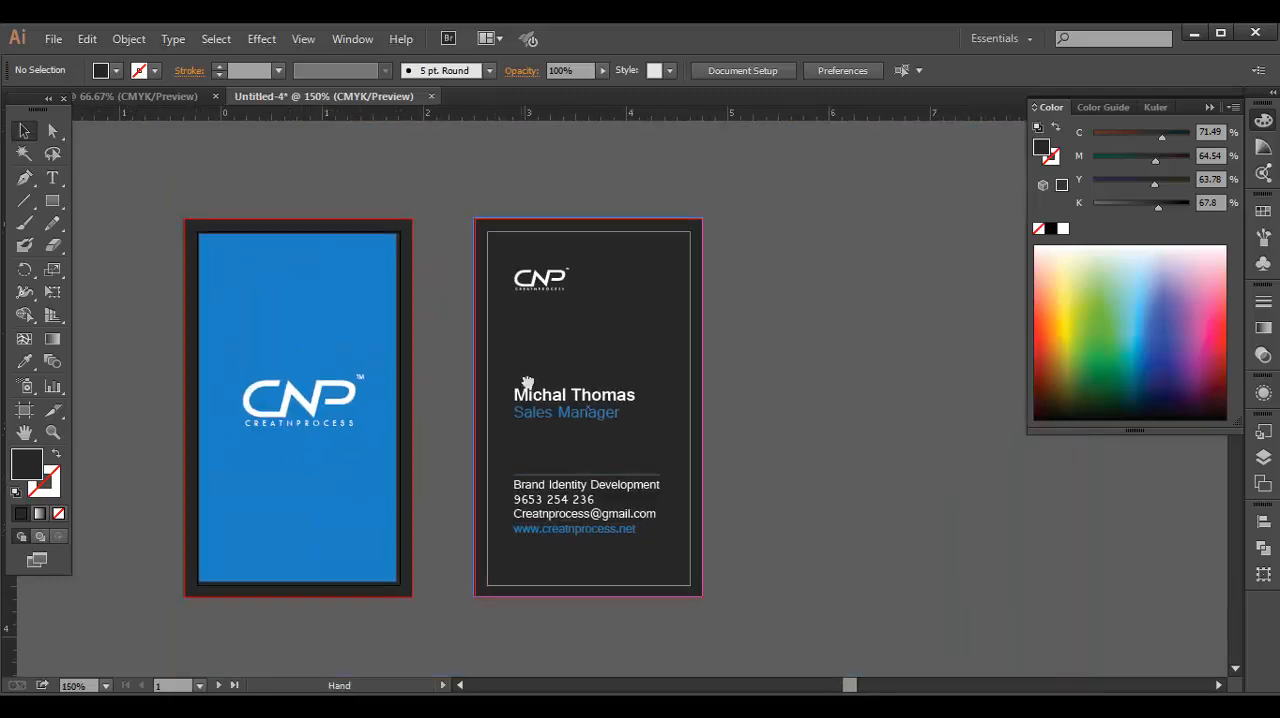
# Bring up the File menu over the two finished card artboards
pyautogui.click(52, 38)
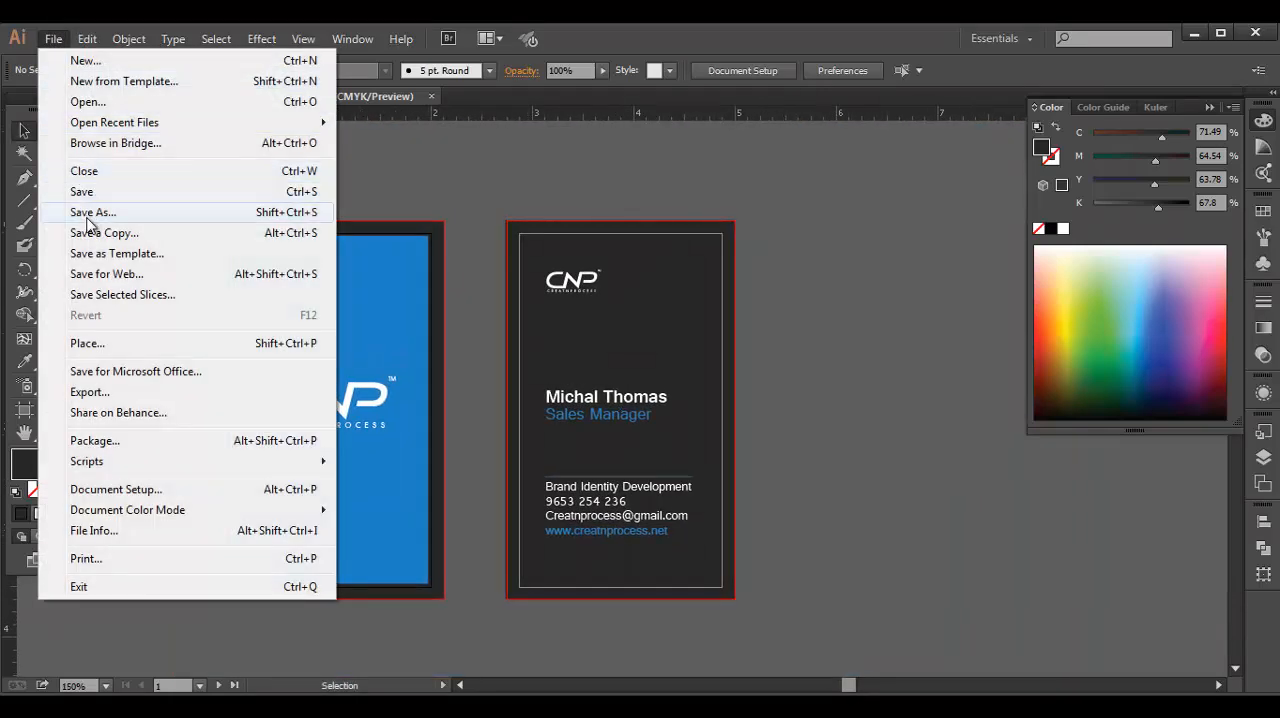
# Save As a file named pdf with Adobe PDF as the type, reaching the PDF settings
pyautogui.click(92, 212)
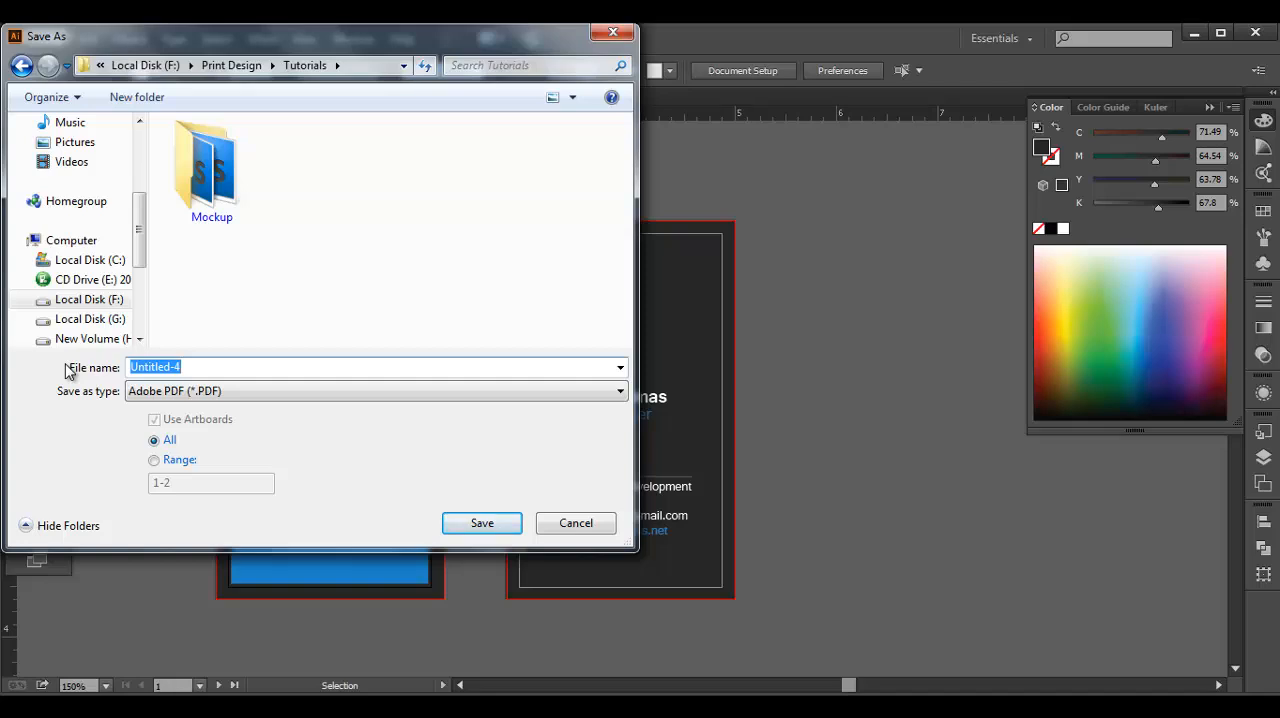
pyautogui.write('pdf')
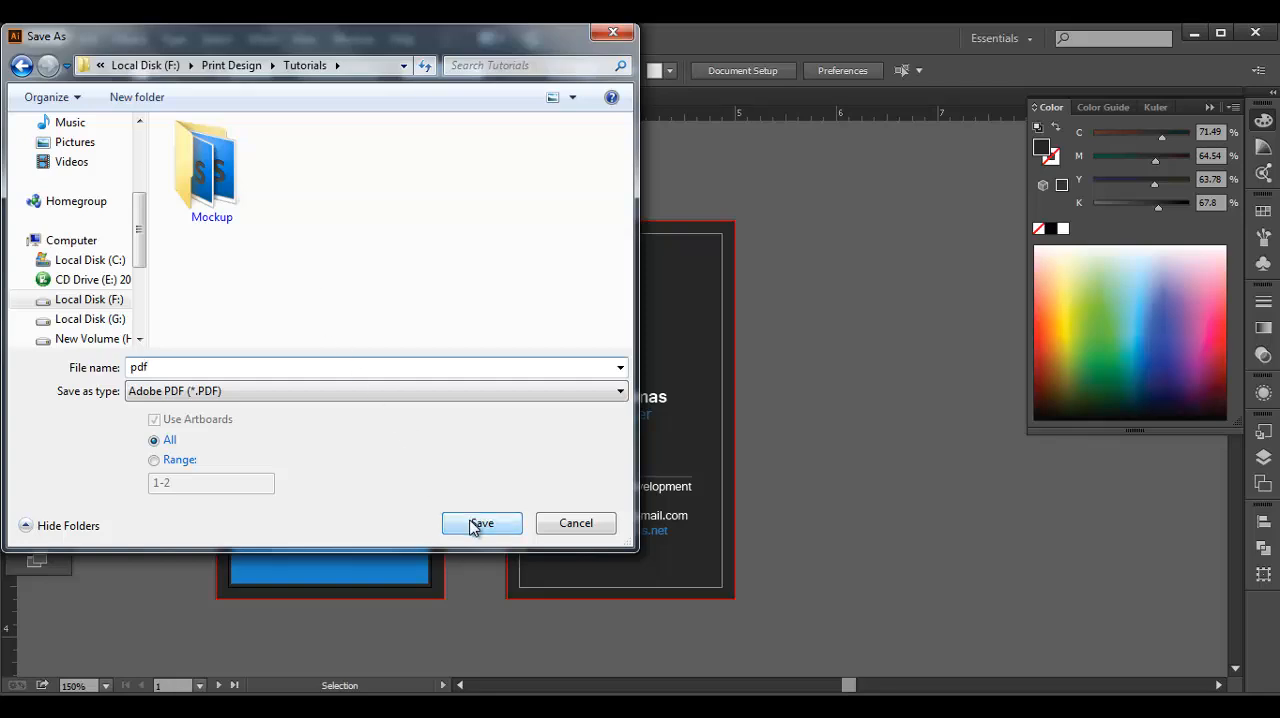
pyautogui.click(480, 524)
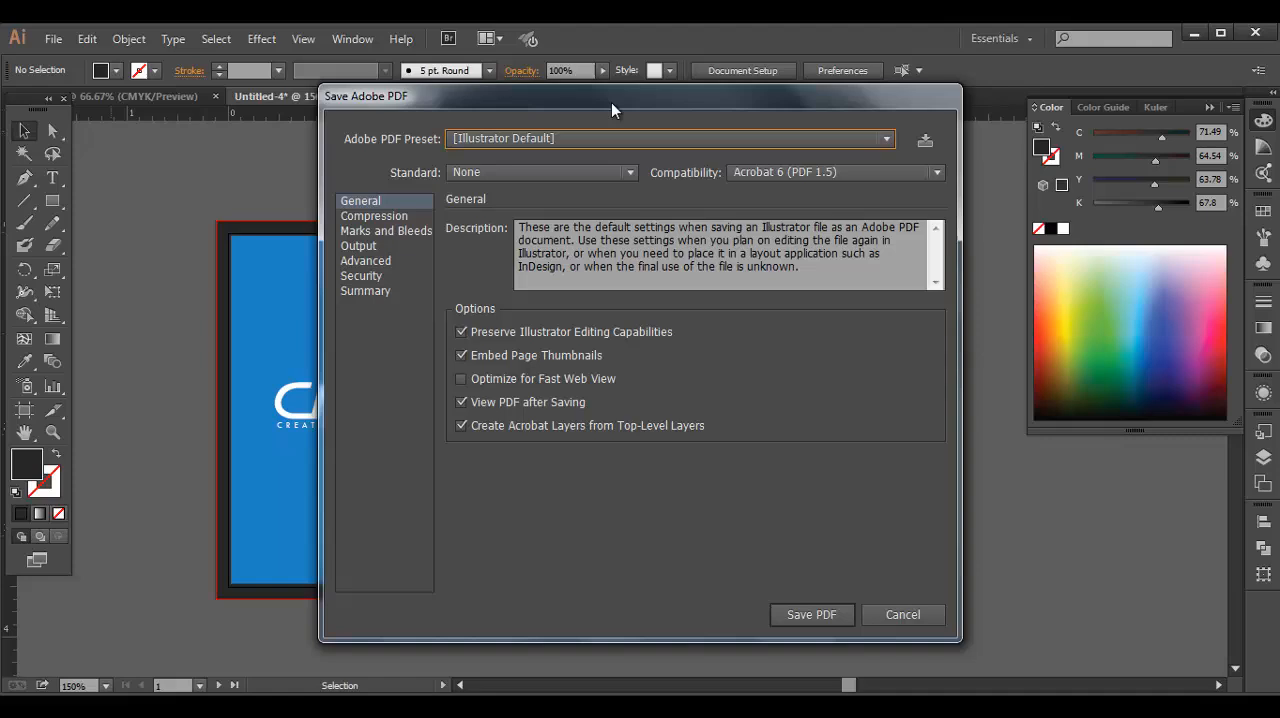
# Enable Trim Marks and Page Information under Marks and Bleeds and save the PDF
pyautogui.click(386, 232)
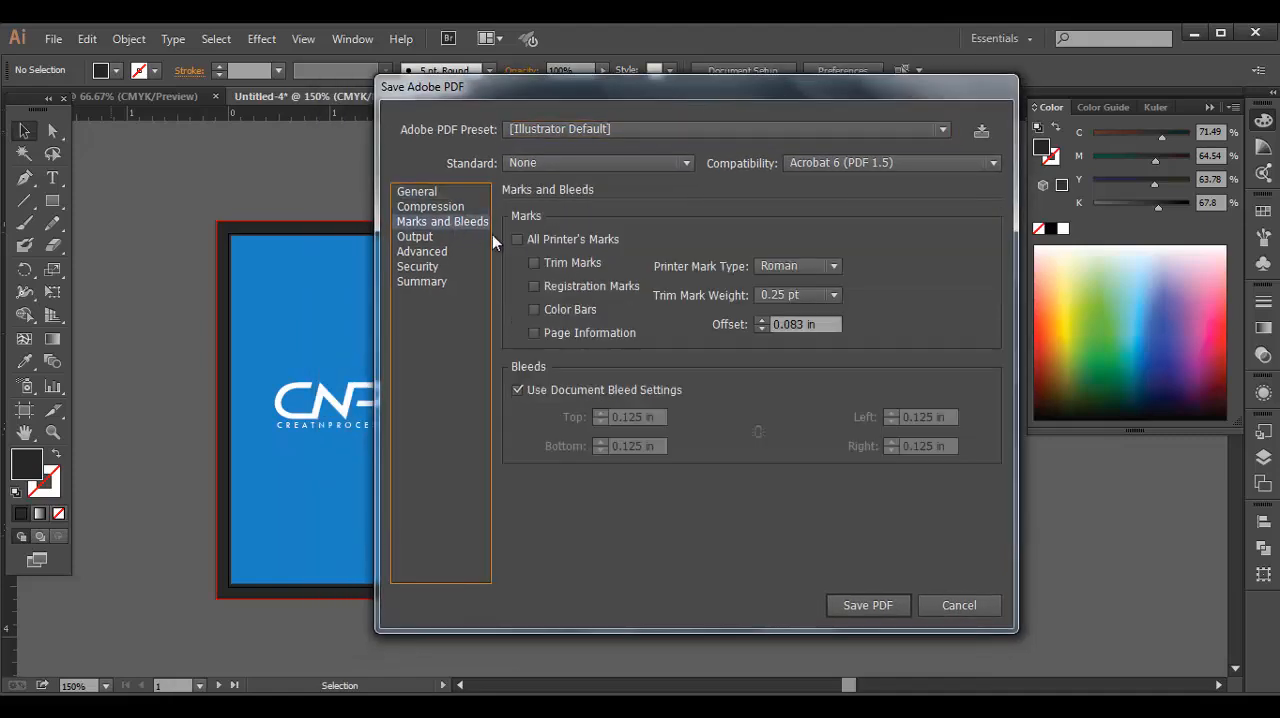
pyautogui.moveTo(538, 268)
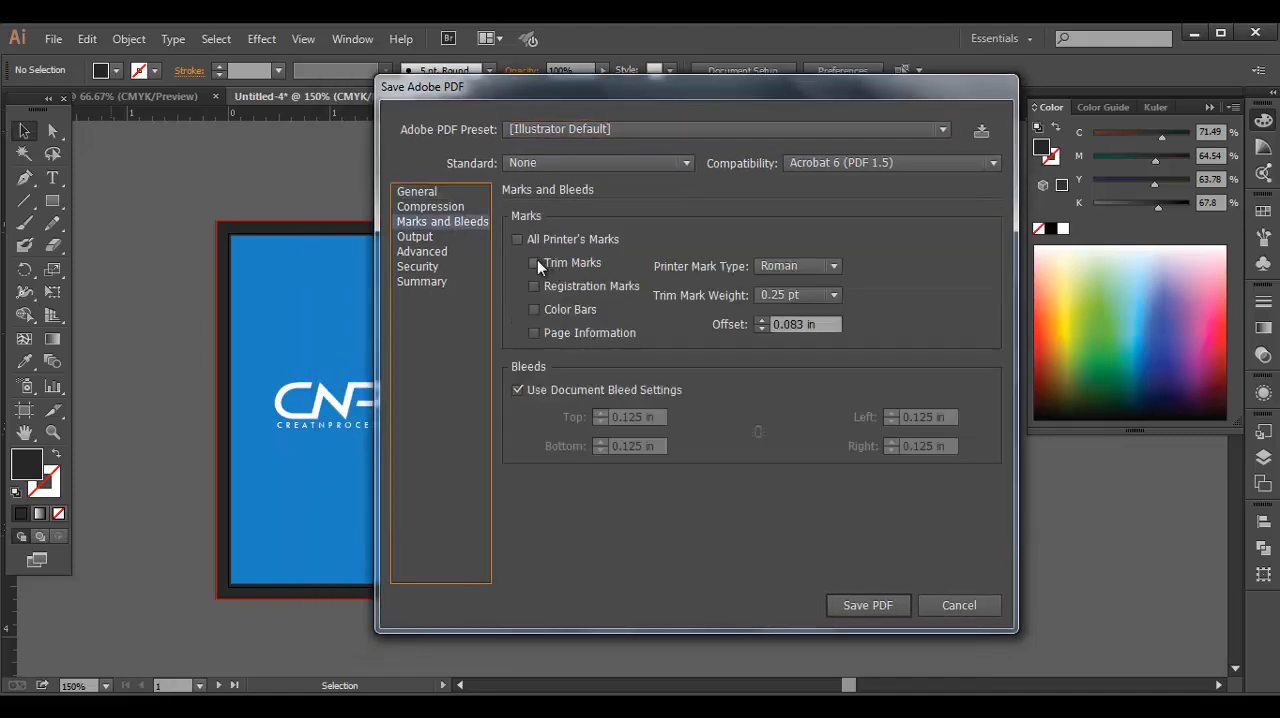
pyautogui.click(534, 262)
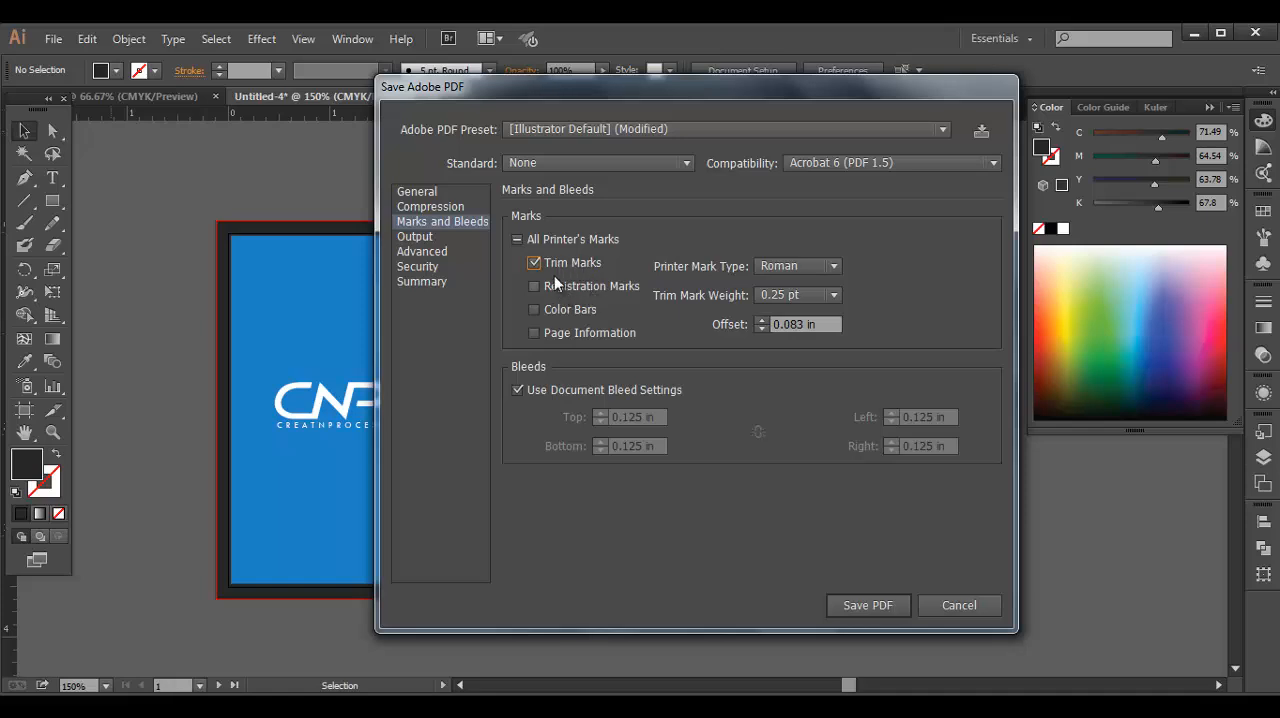
pyautogui.moveTo(580, 320)
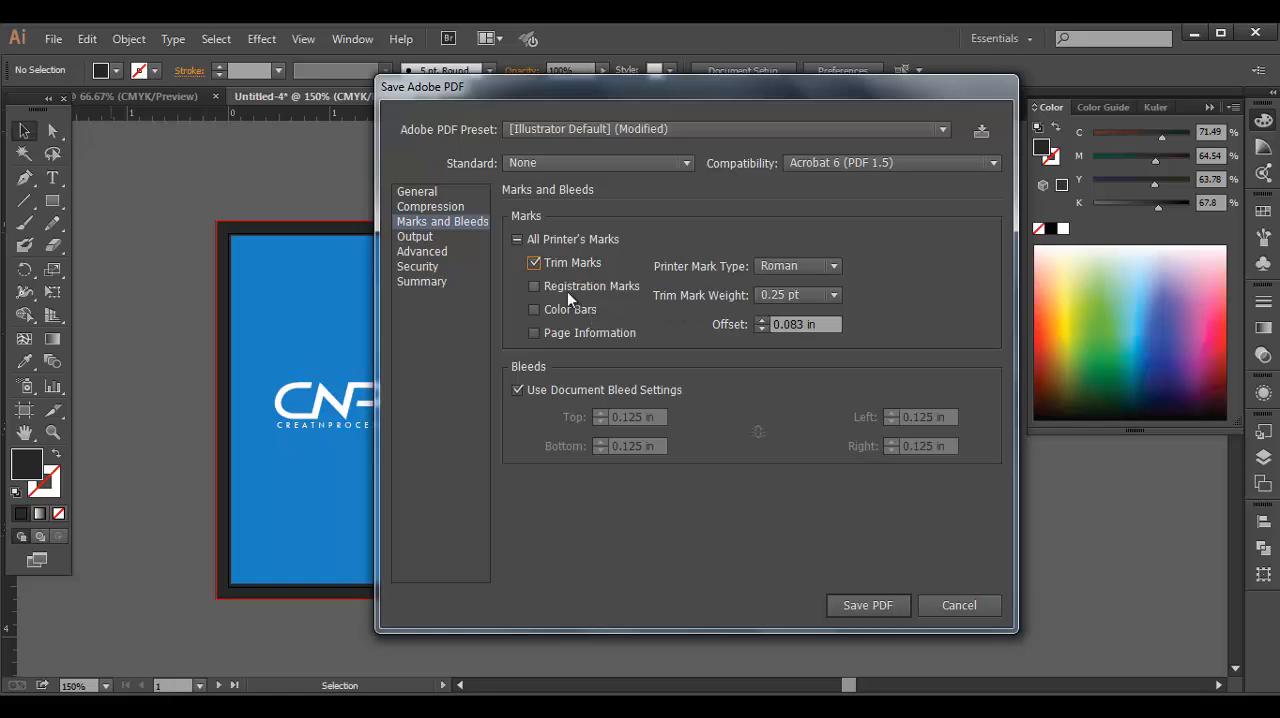
pyautogui.moveTo(584, 220)
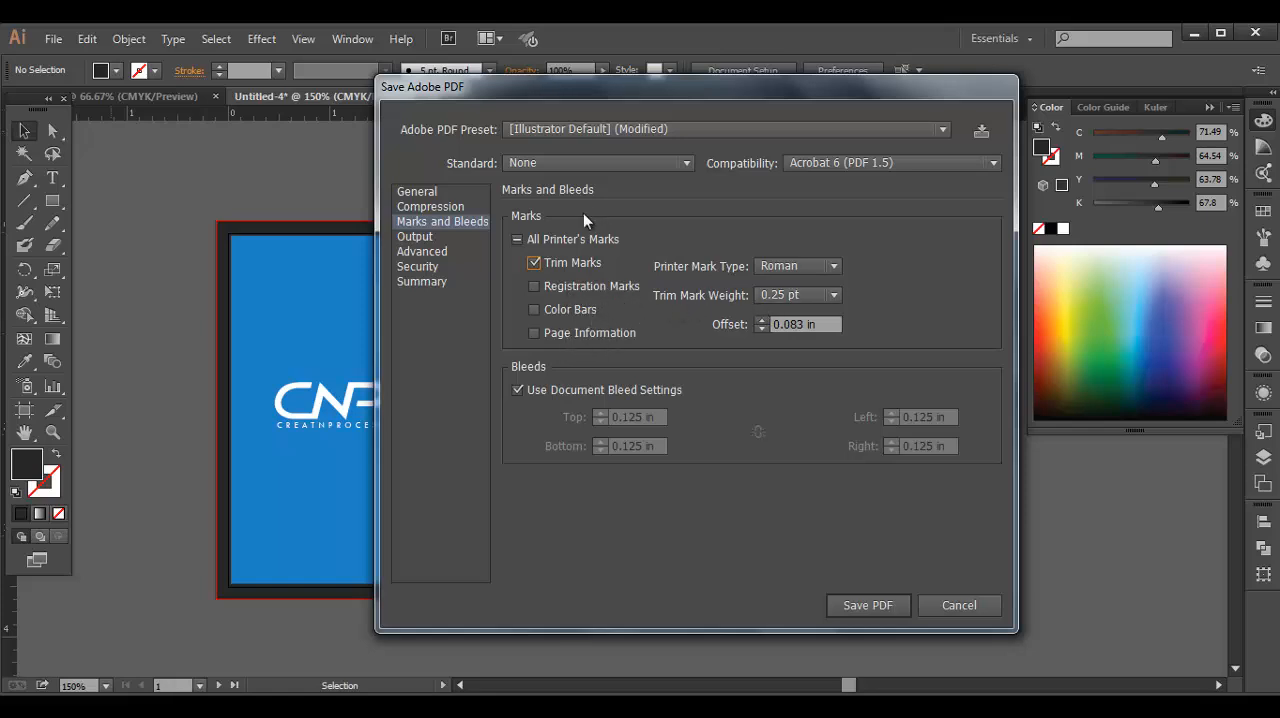
pyautogui.moveTo(544, 344)
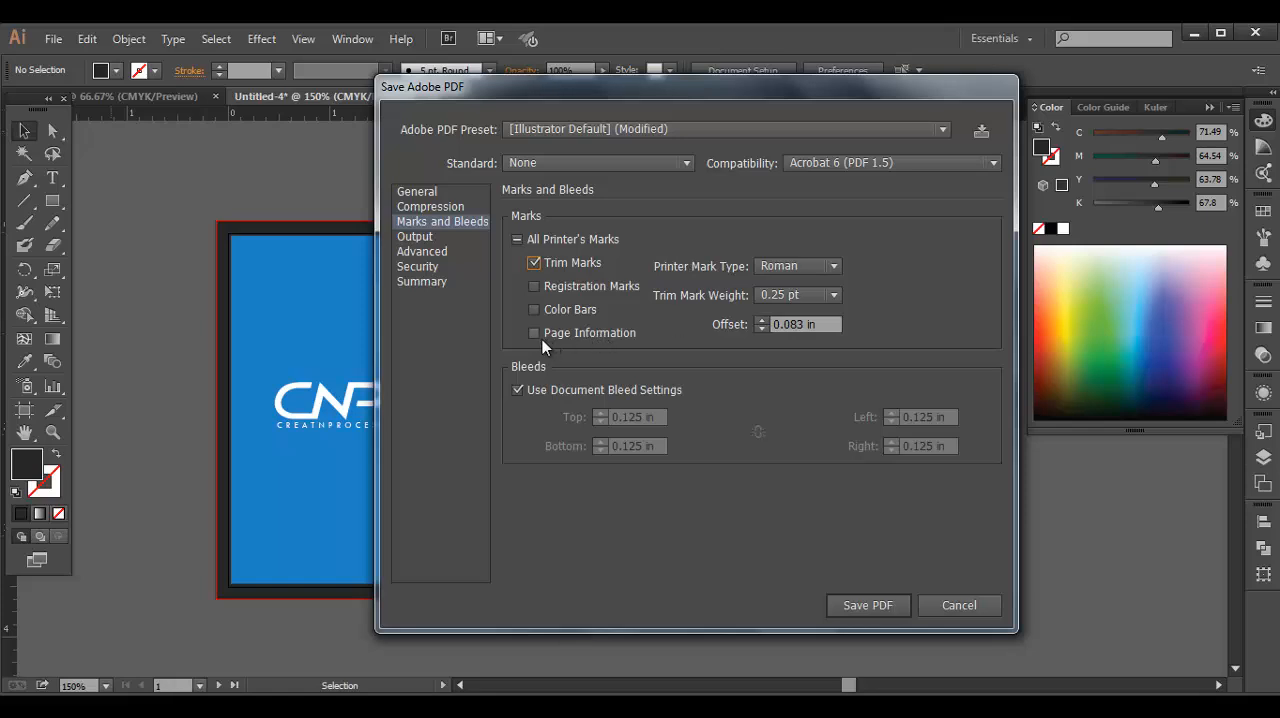
pyautogui.click(532, 332)
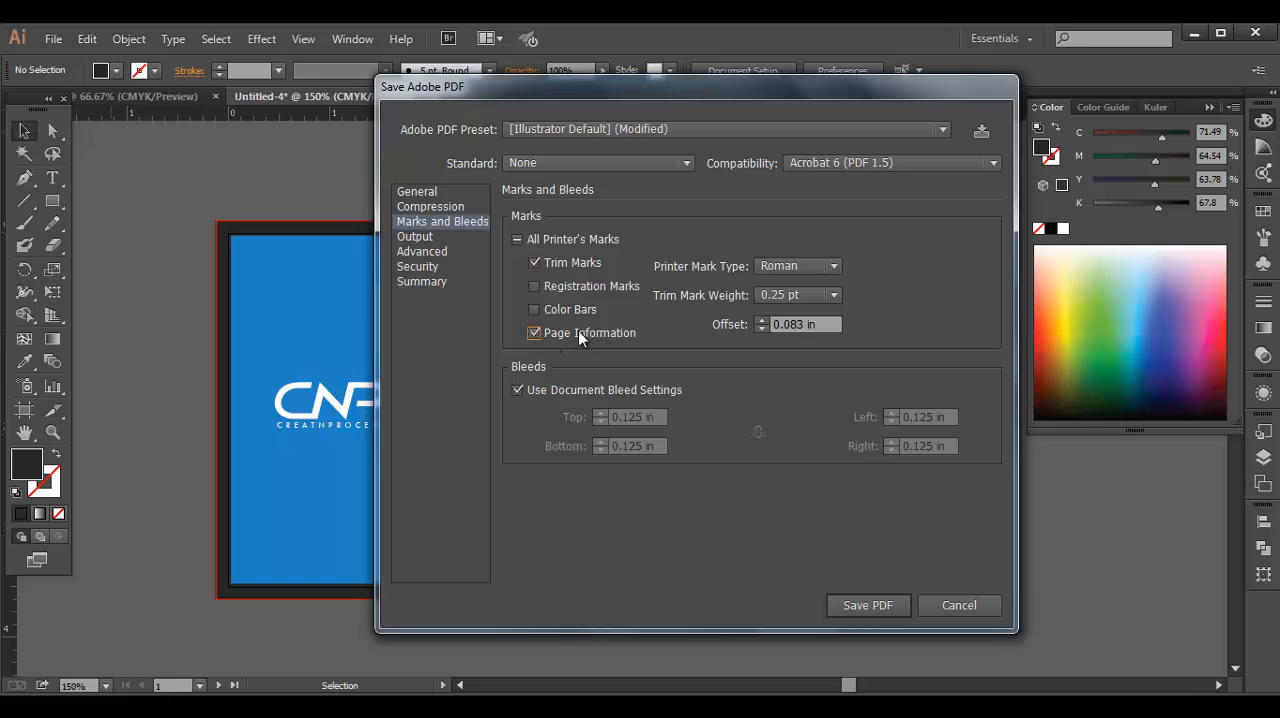
pyautogui.moveTo(756, 312)
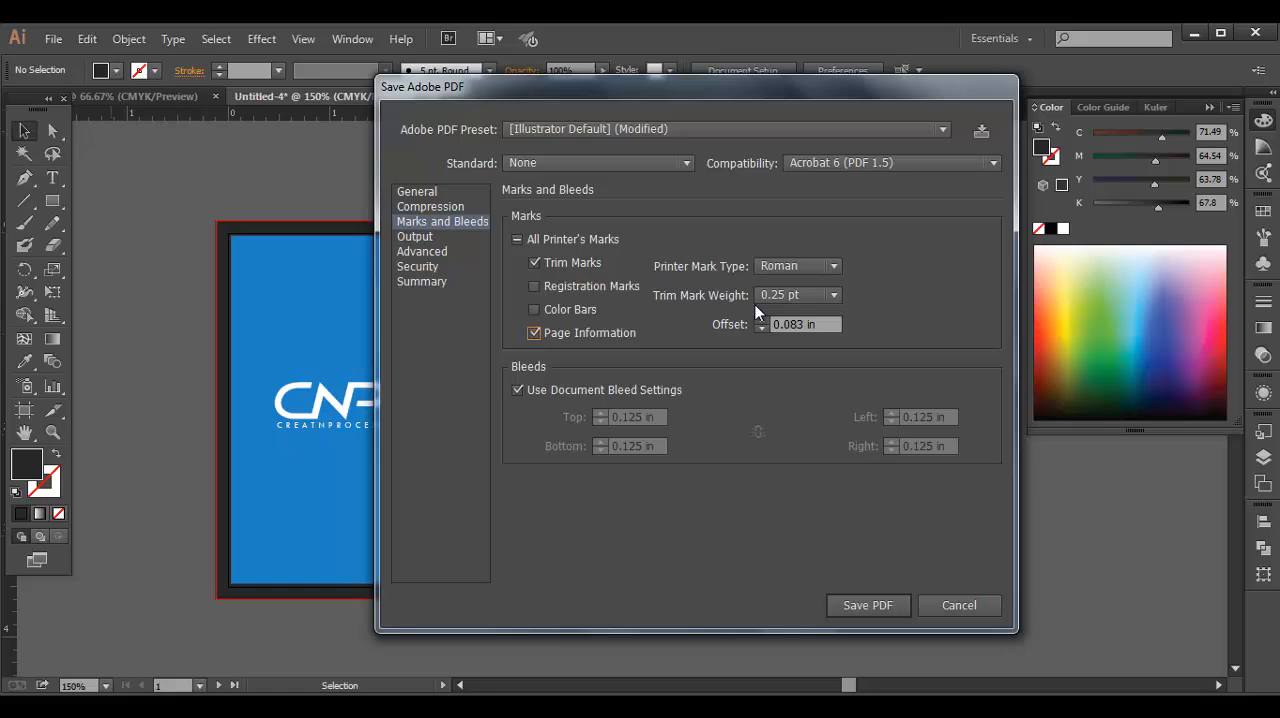
pyautogui.click(956, 604)
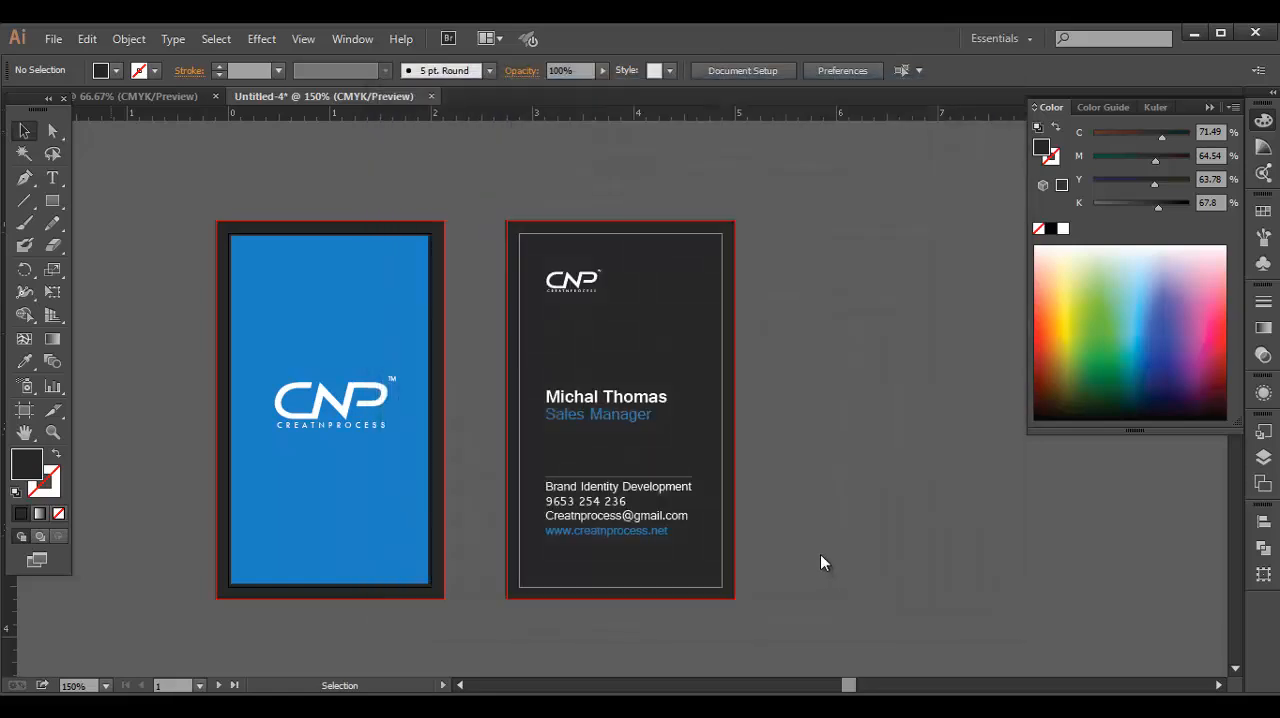
pyautogui.moveTo(820, 556)
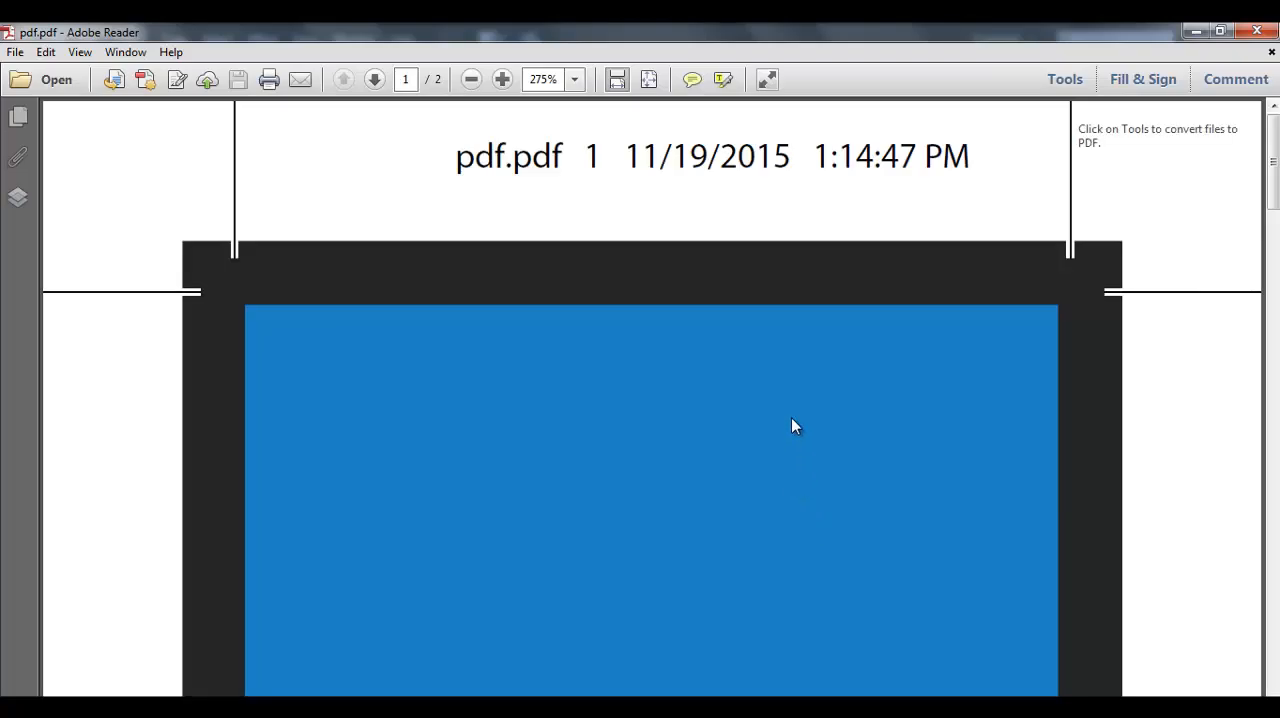
# Zoom out to 134% and scroll between pages 1 and 2 to check trim marks and page info
pyautogui.click(502, 80)
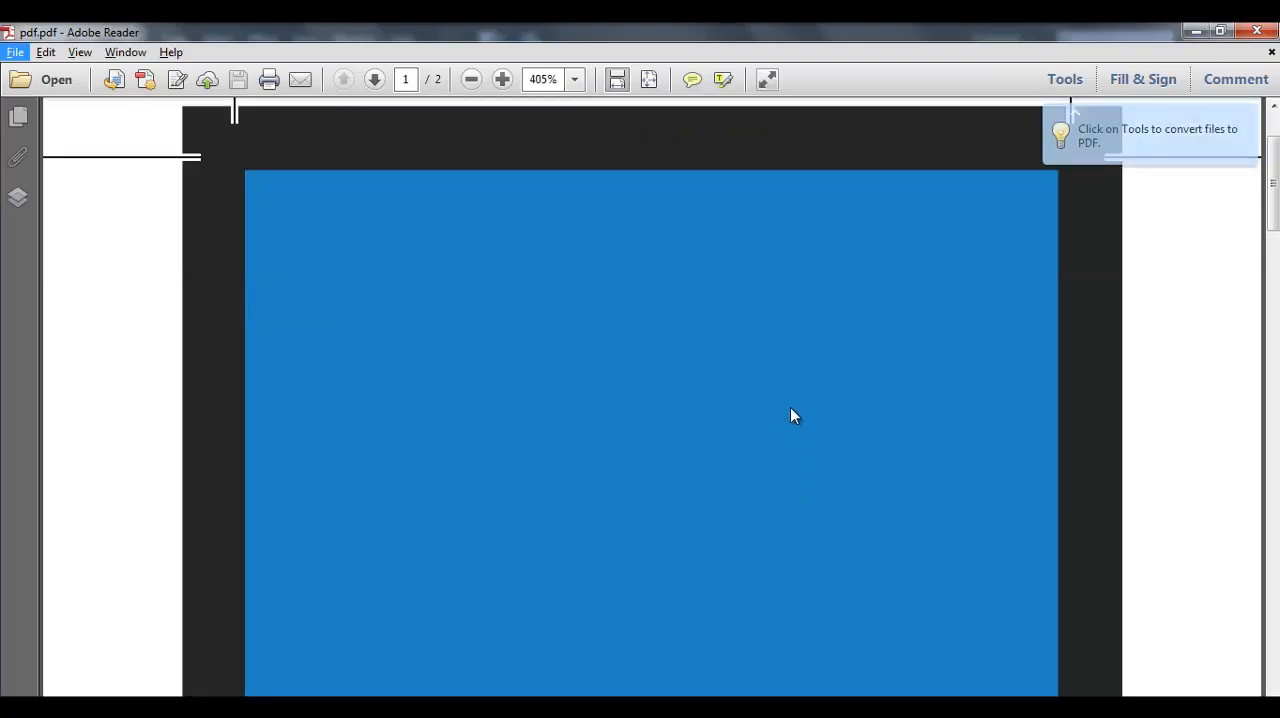
pyautogui.scroll(-3)
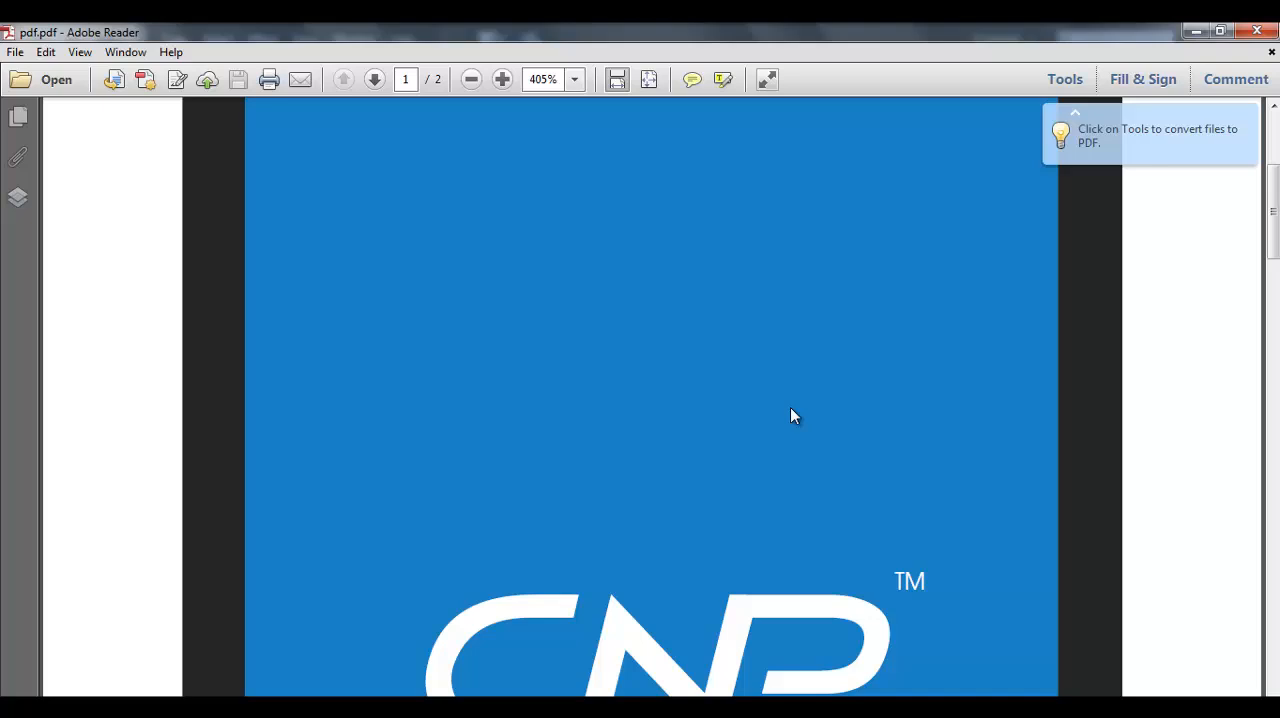
pyautogui.click(470, 80)
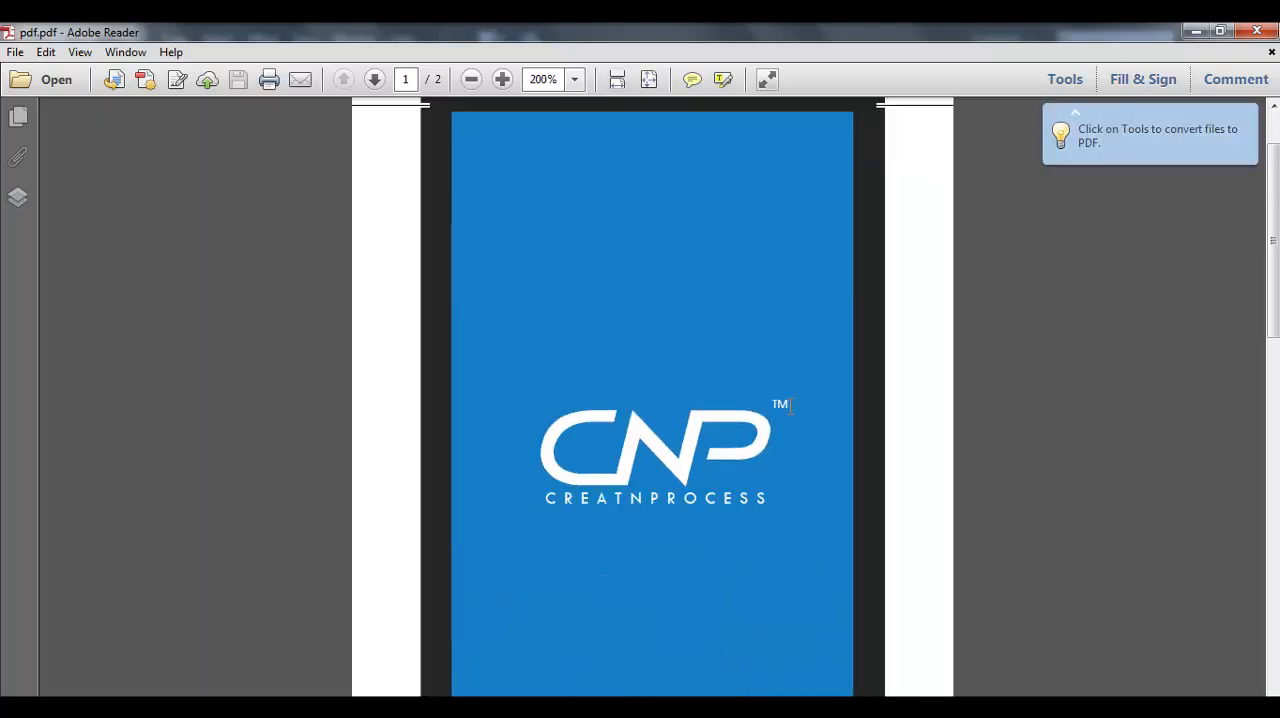
pyautogui.click(470, 80)
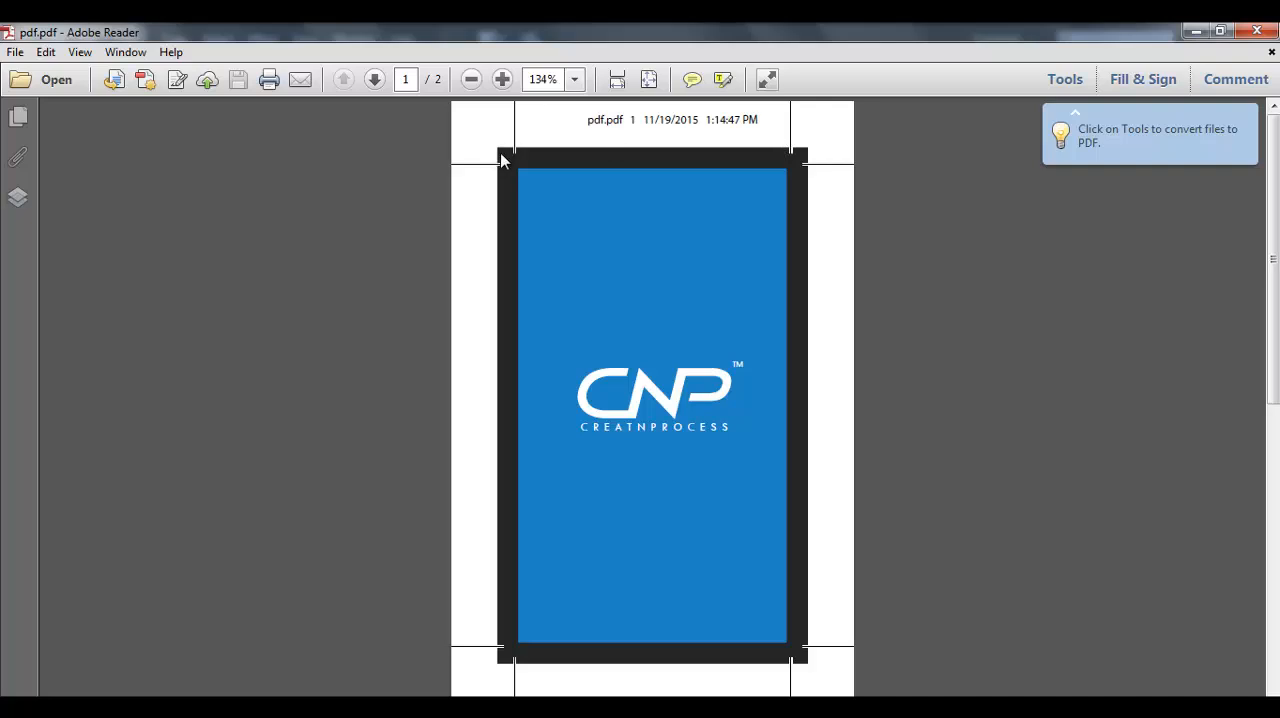
pyautogui.moveTo(812, 180)
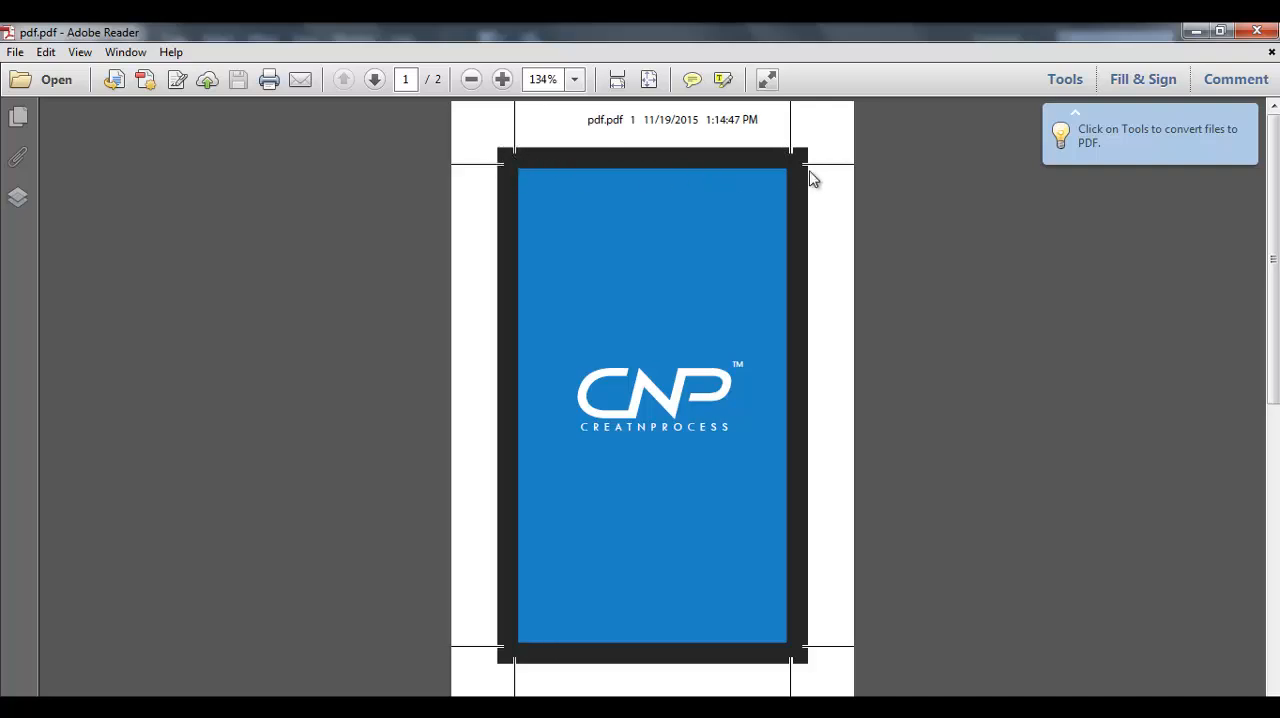
pyautogui.moveTo(616, 584)
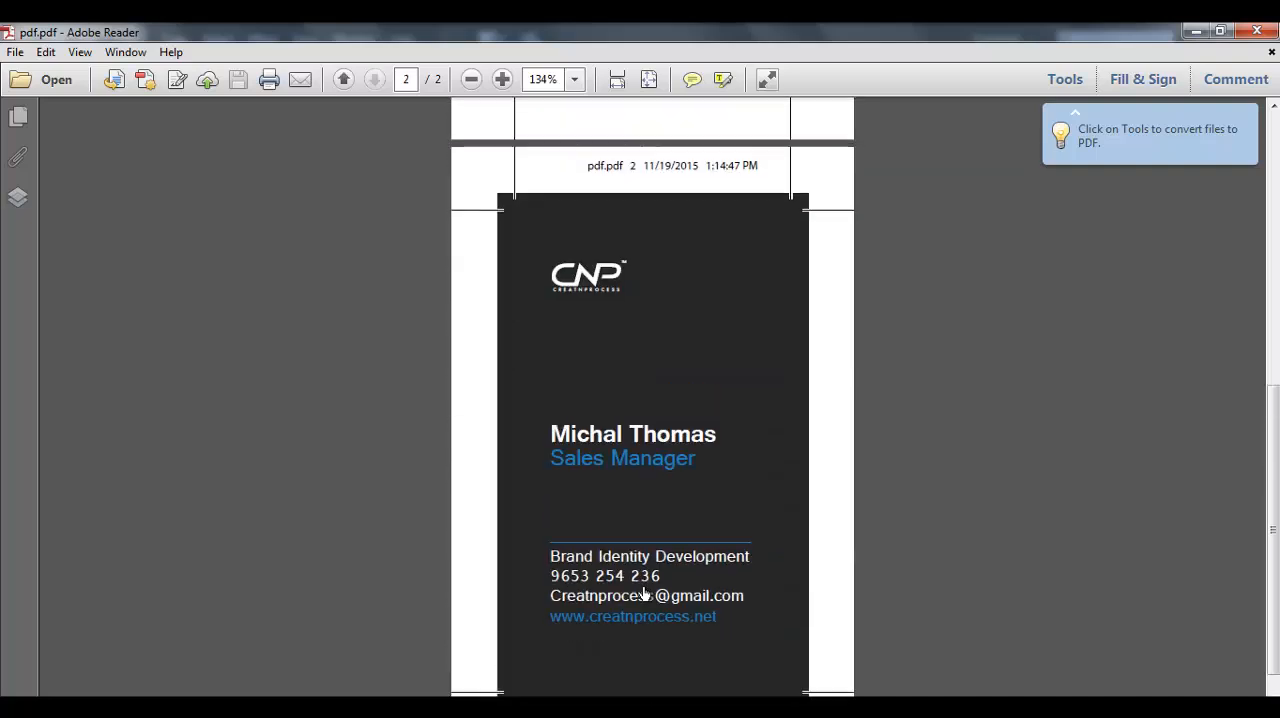
pyautogui.scroll(3)
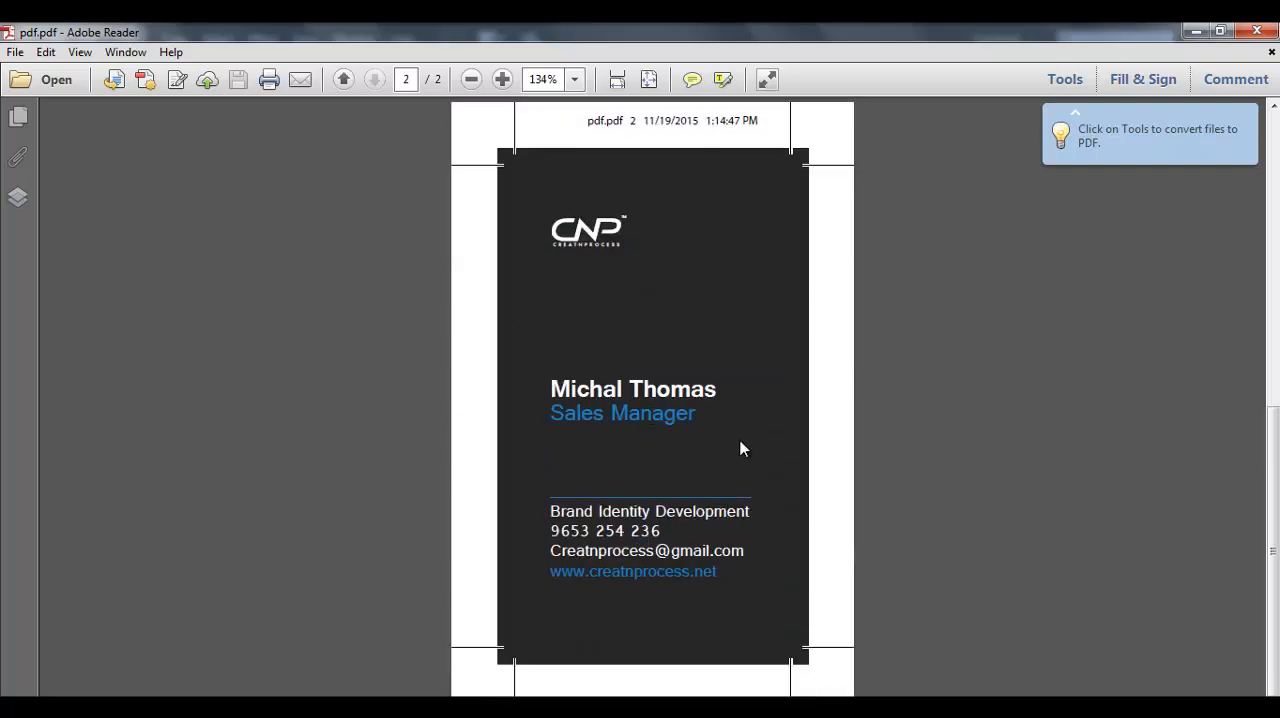